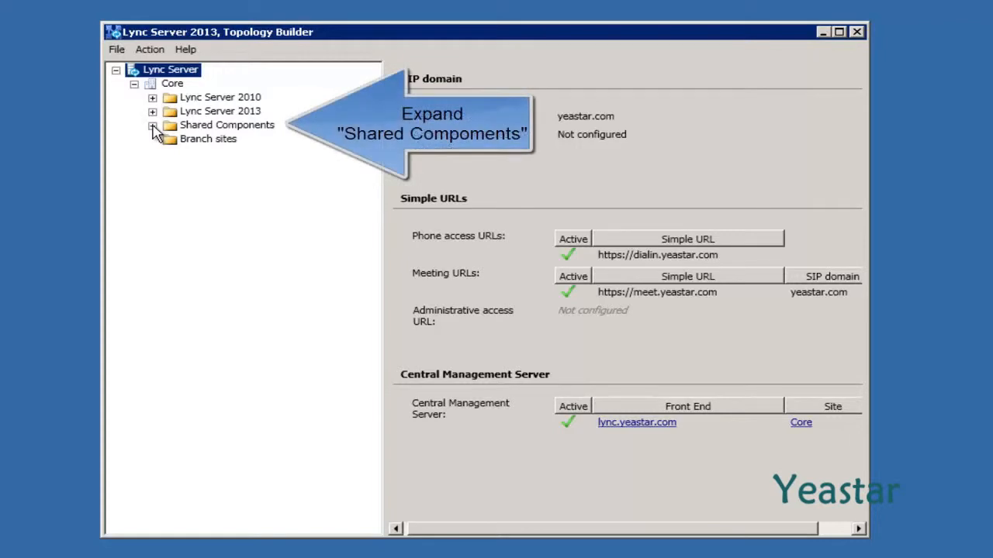
Start a new IP/PSTN gateway from PSTN gateways under Shared Components
left_click(153, 125)
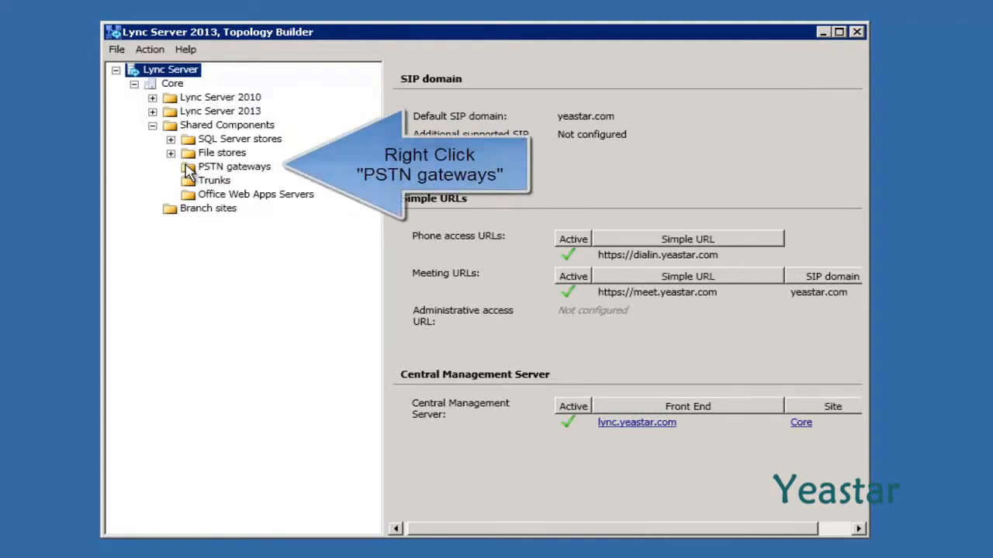
right_click(234, 166)
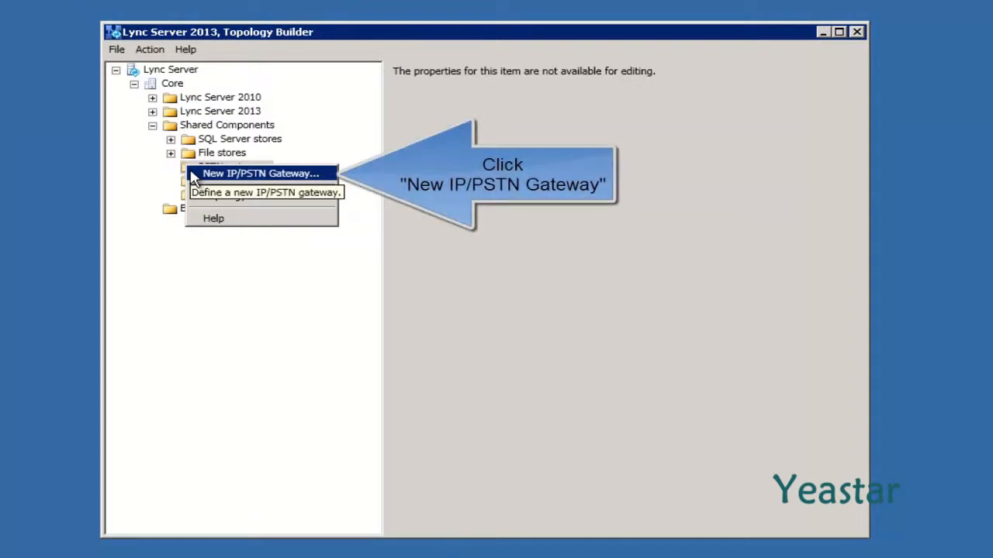
left_click(259, 173)
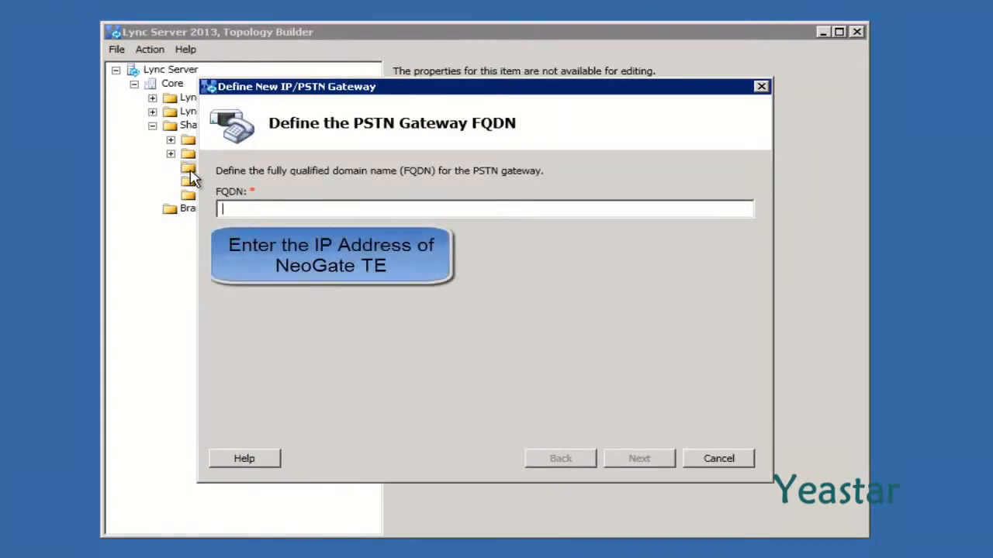
Enter 192.168.4.148 as the gateway FQDN and continue to the IP address page
type("192.")
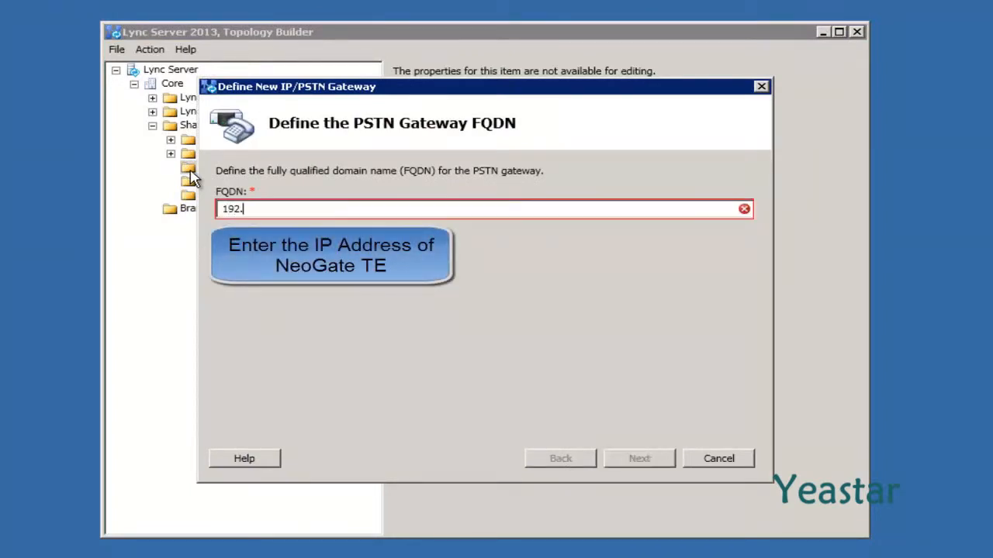
type("168.4")
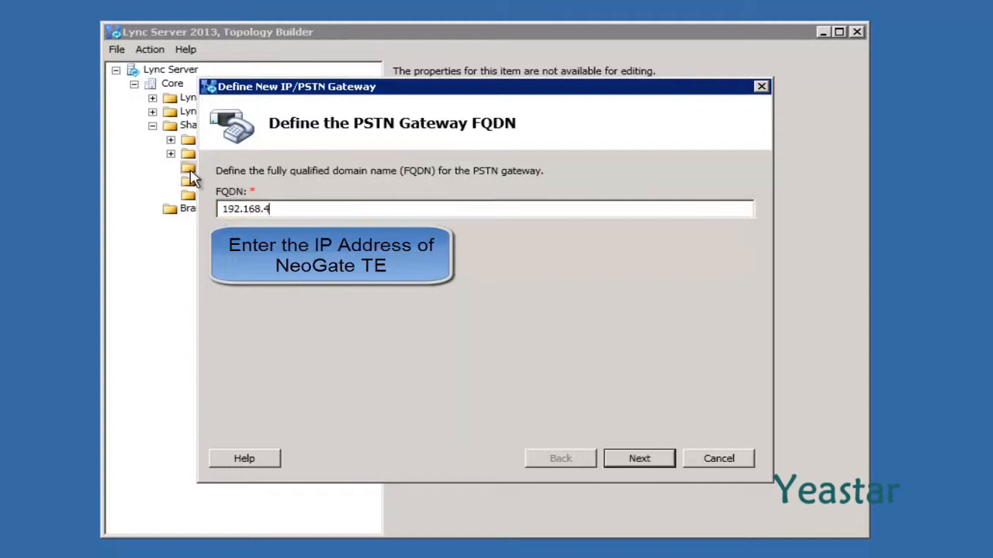
type(".148")
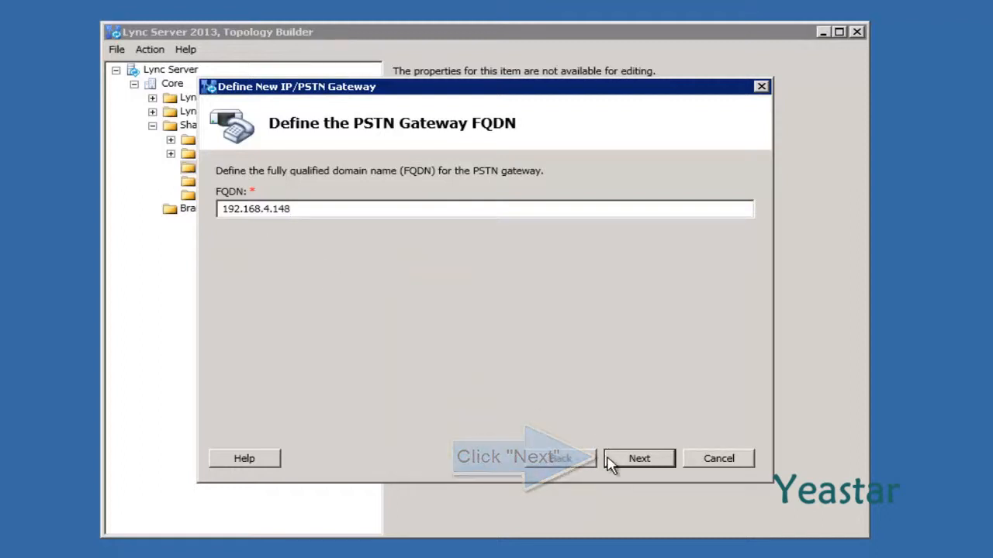
left_click(639, 459)
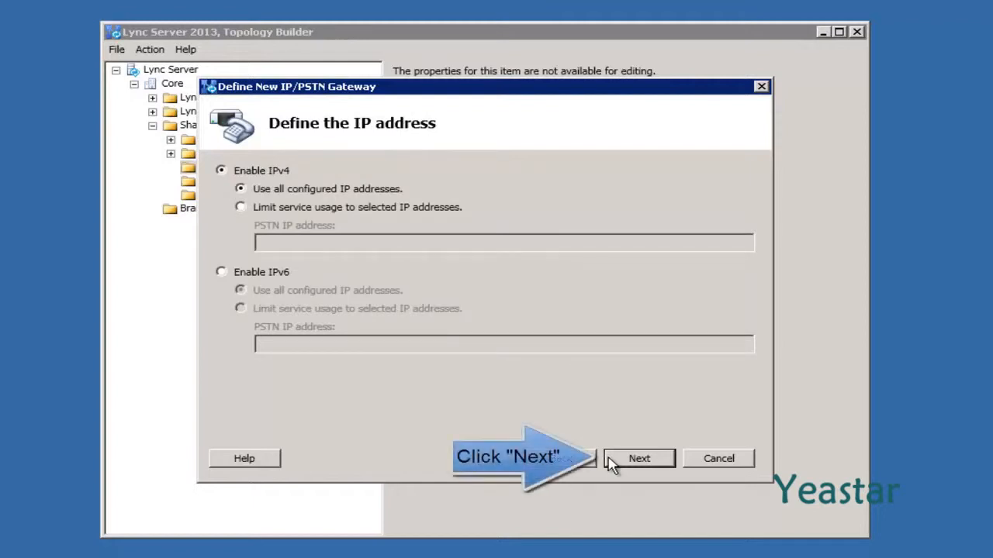
Keep default IPv4 settings; set trunk NeoGate-TE, port 5060, TCP, mediation port 5068
left_click(638, 459)
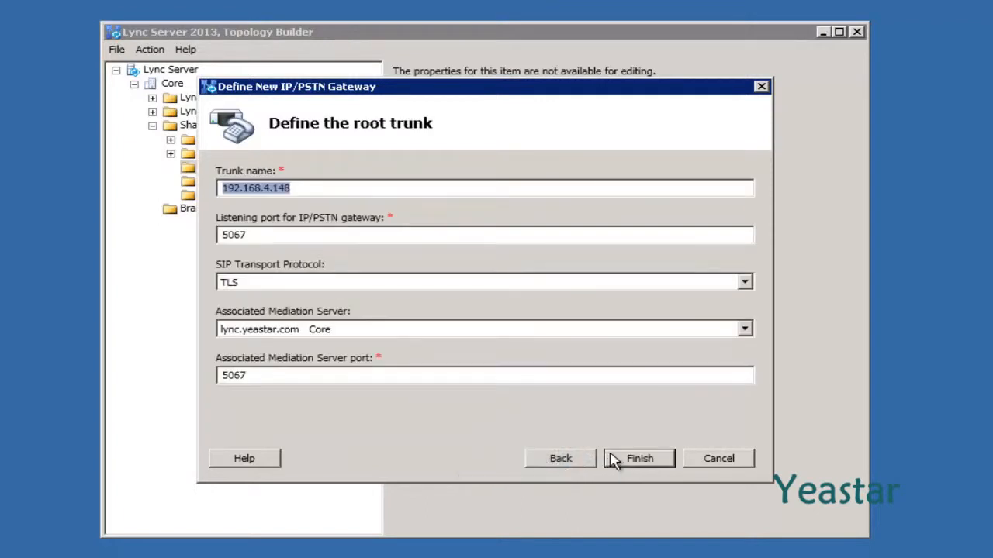
type("N")
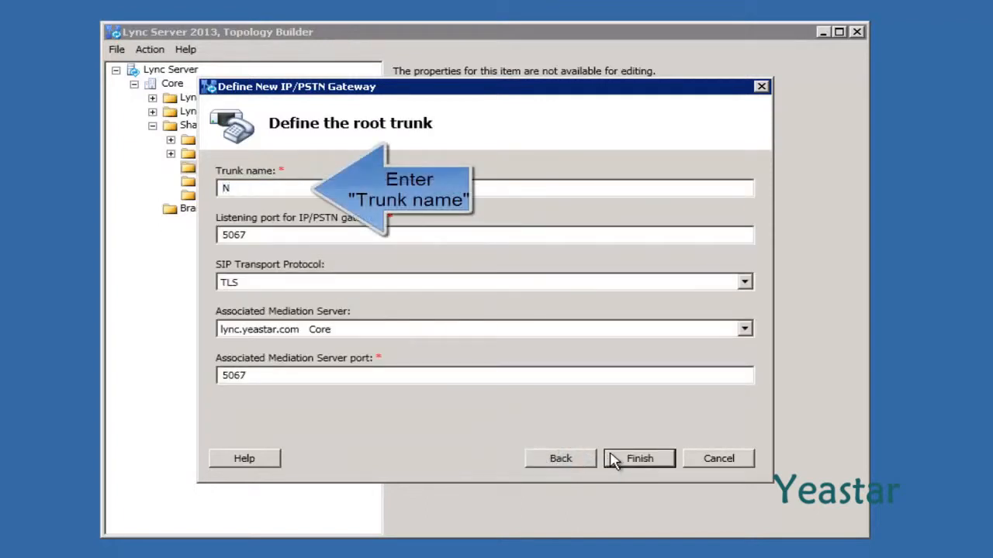
type("eoGate-T")
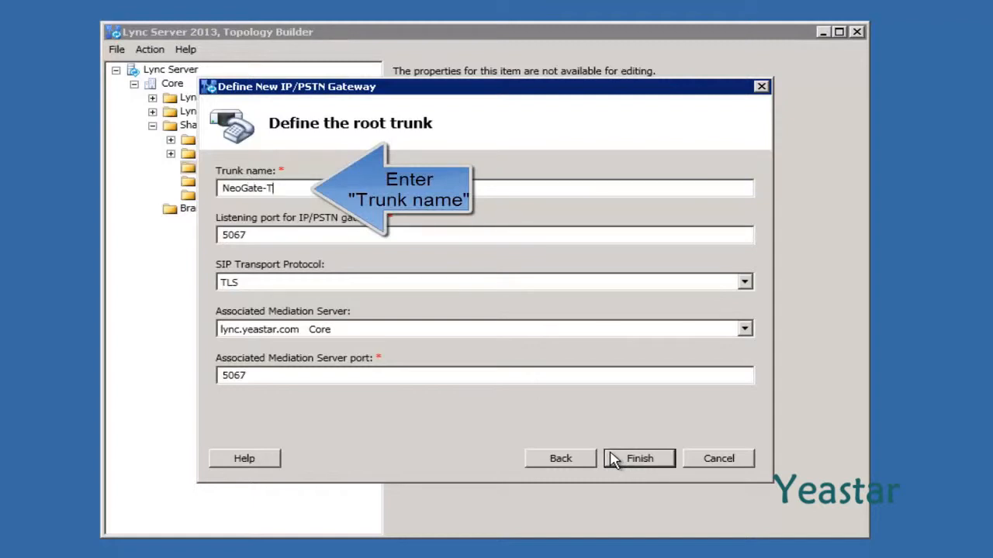
type("E")
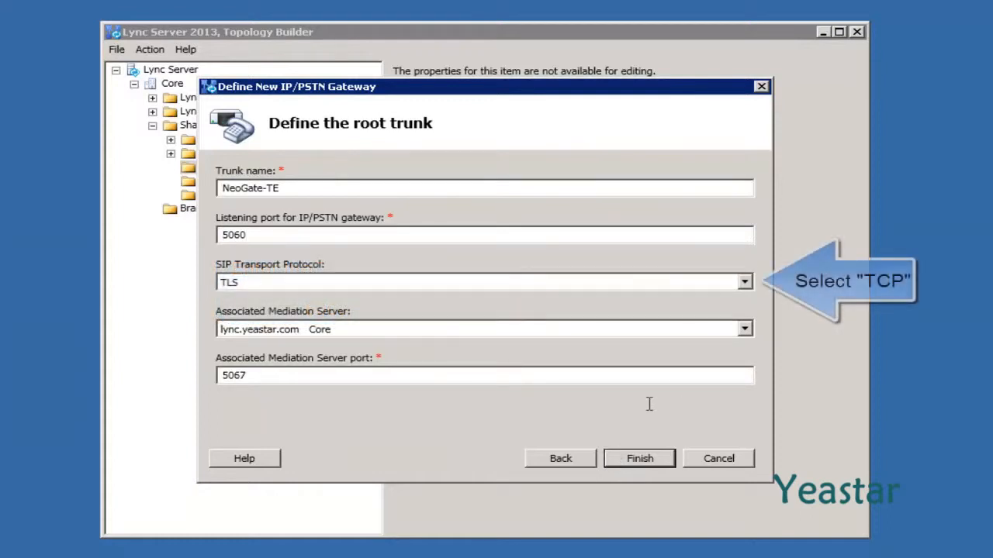
left_click(743, 281)
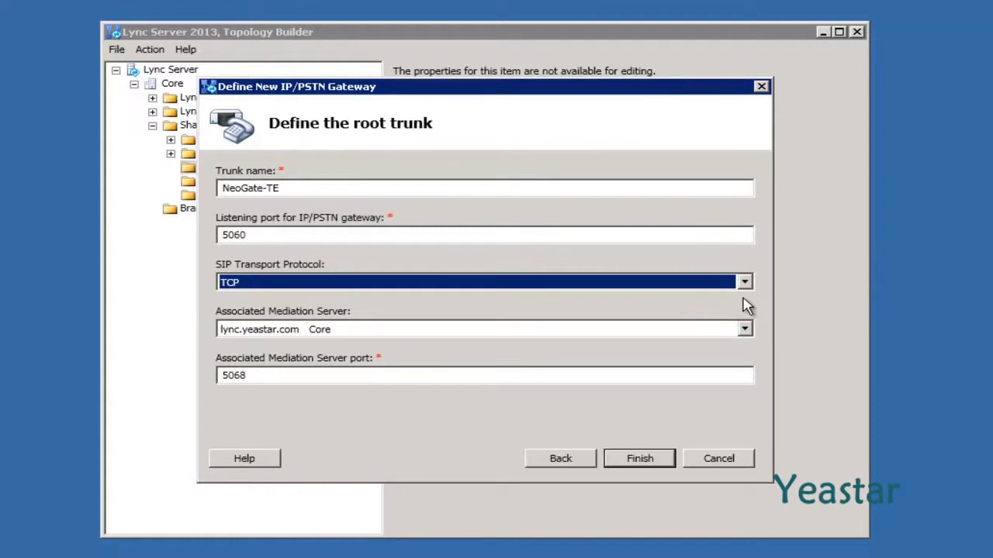
mouse_move(639, 426)
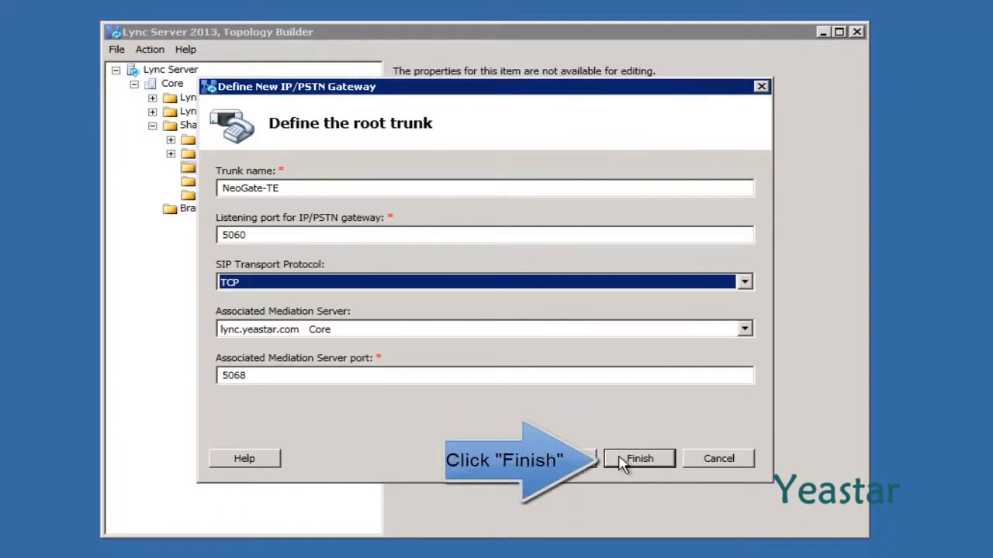
Finish adding gateway 192.168.4.148 and launch Topology > Publish
left_click(640, 458)
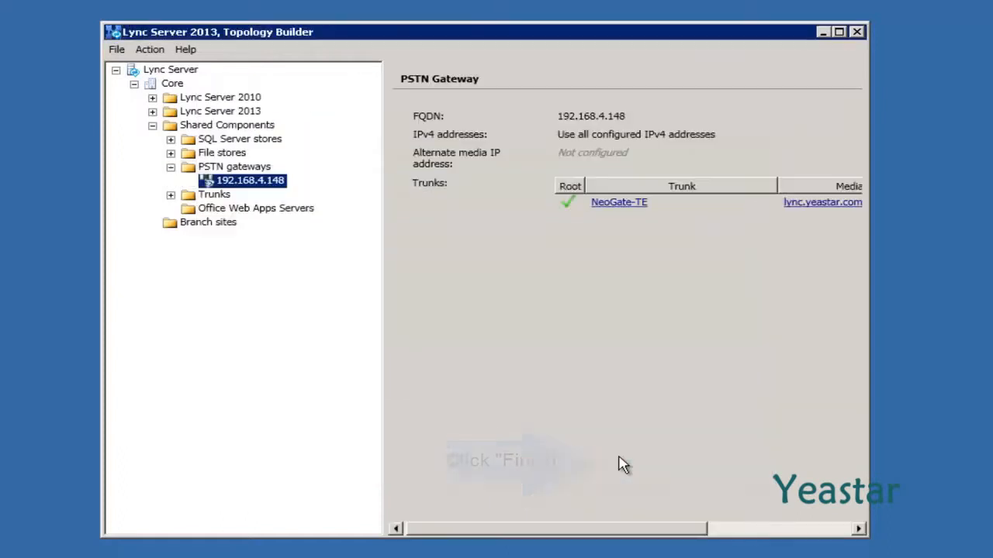
mouse_move(268, 233)
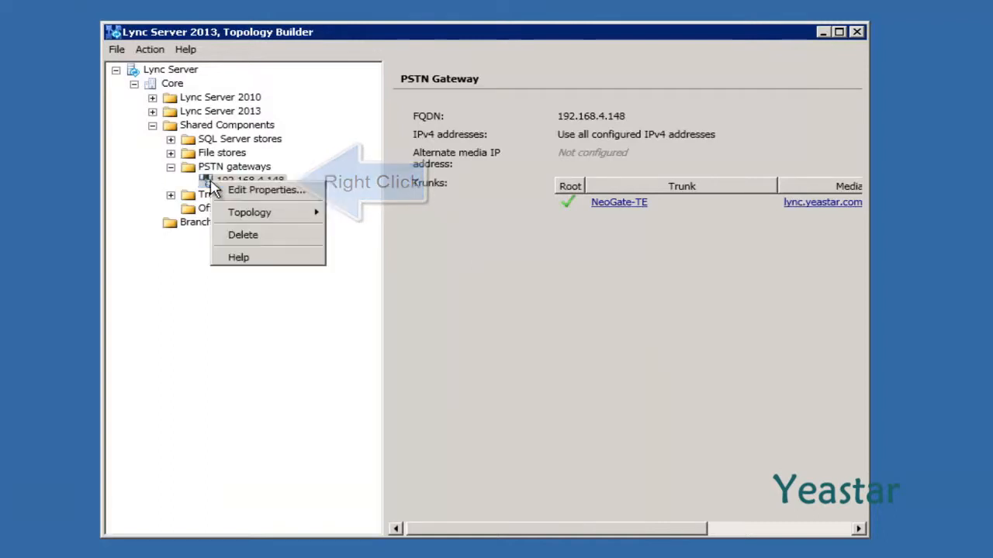
mouse_move(248, 211)
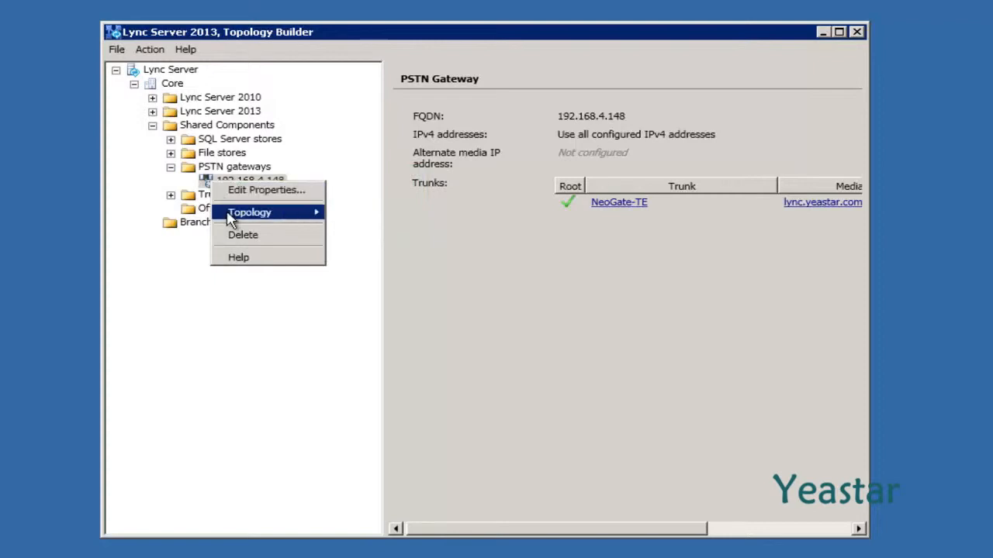
left_click(249, 212)
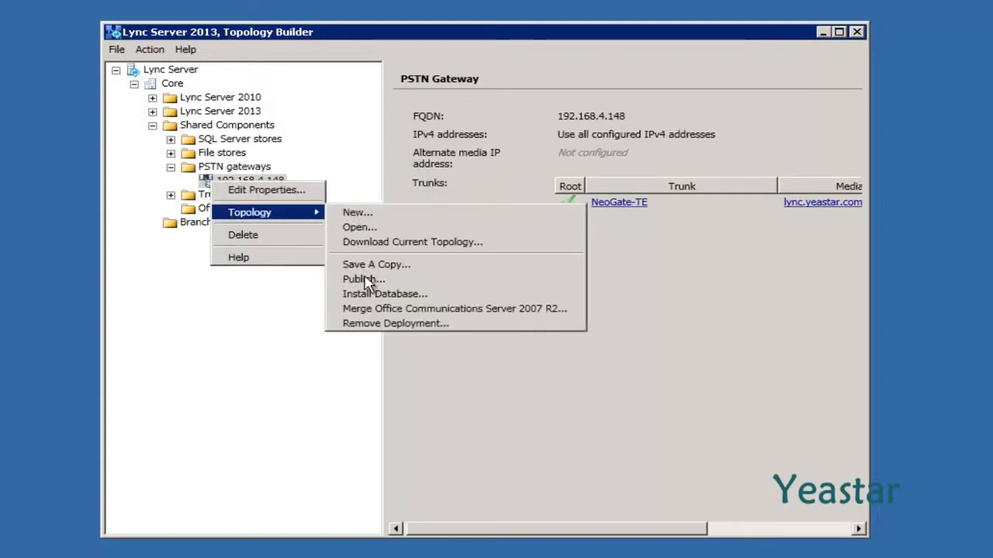
mouse_move(363, 279)
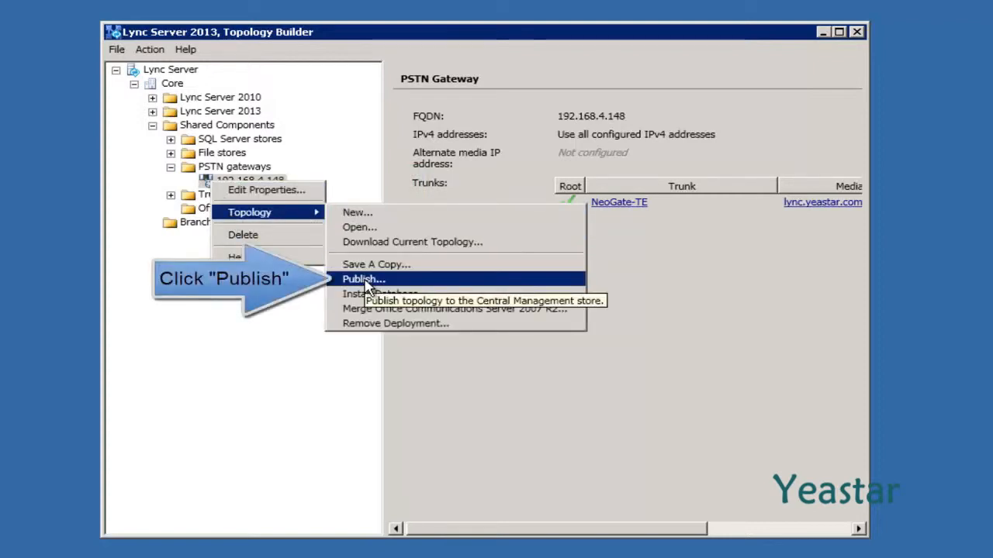
left_click(362, 280)
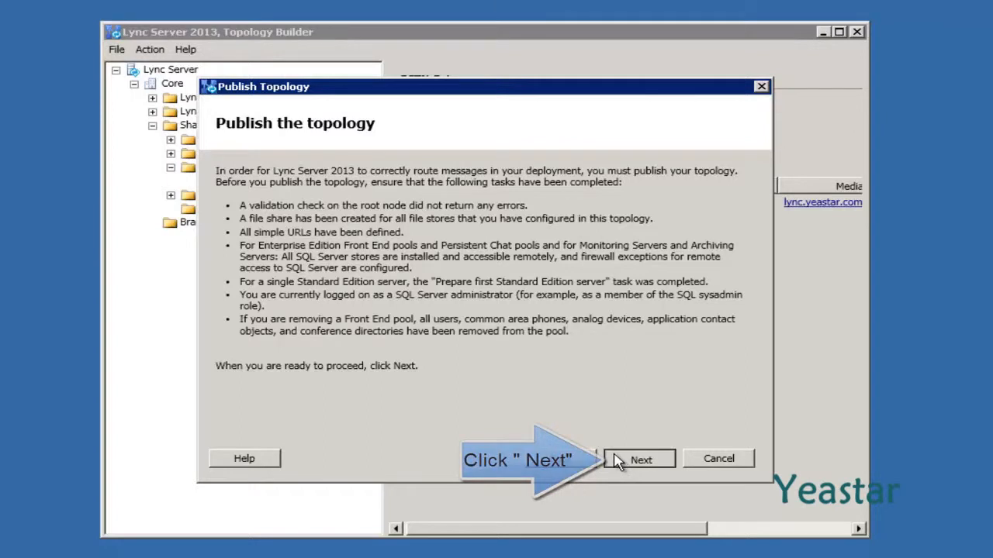
Run the topology publish to successful completion and close the wizard
left_click(639, 458)
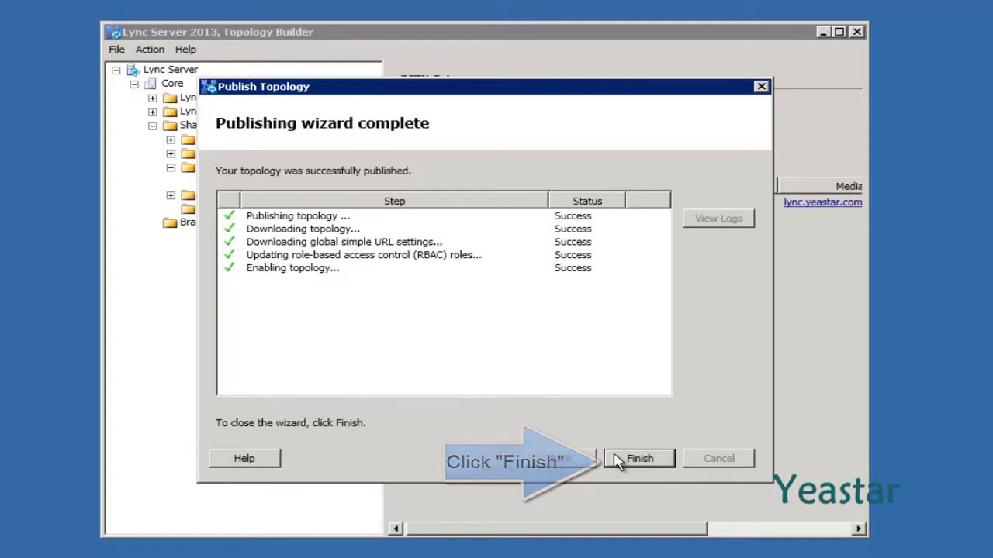
left_click(638, 459)
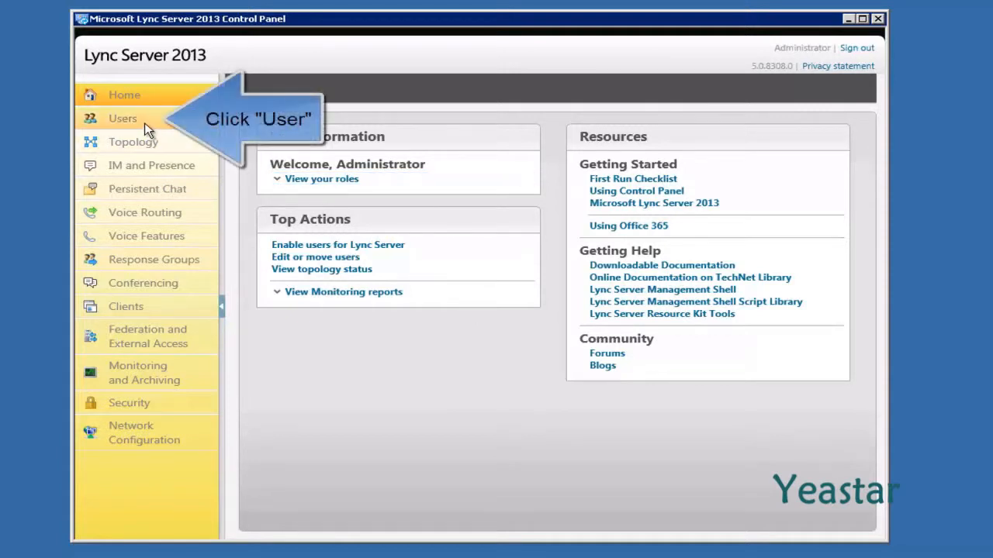
Go to Users and choose Enable users to open the New Lync Server User form
left_click(123, 117)
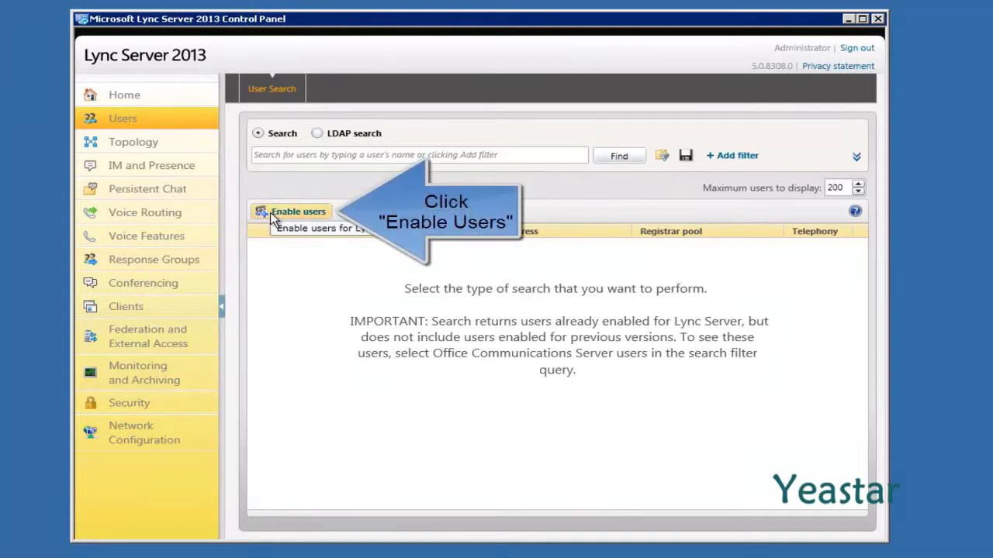
left_click(296, 210)
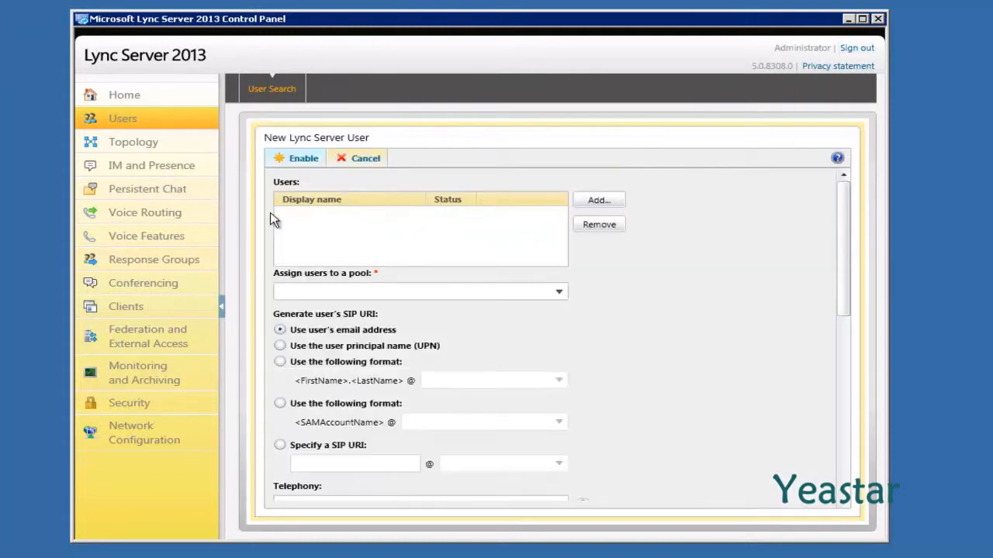
mouse_move(500, 220)
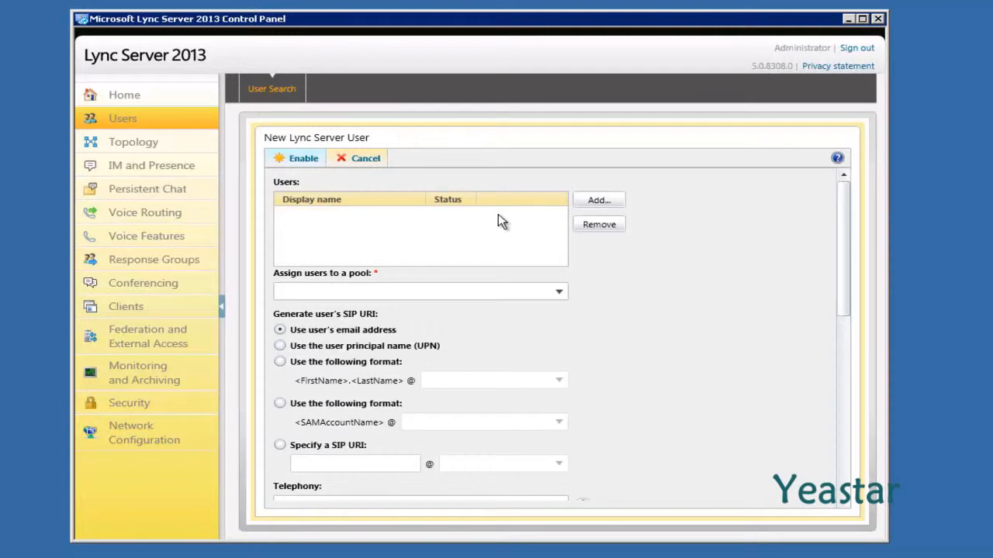
mouse_move(598, 200)
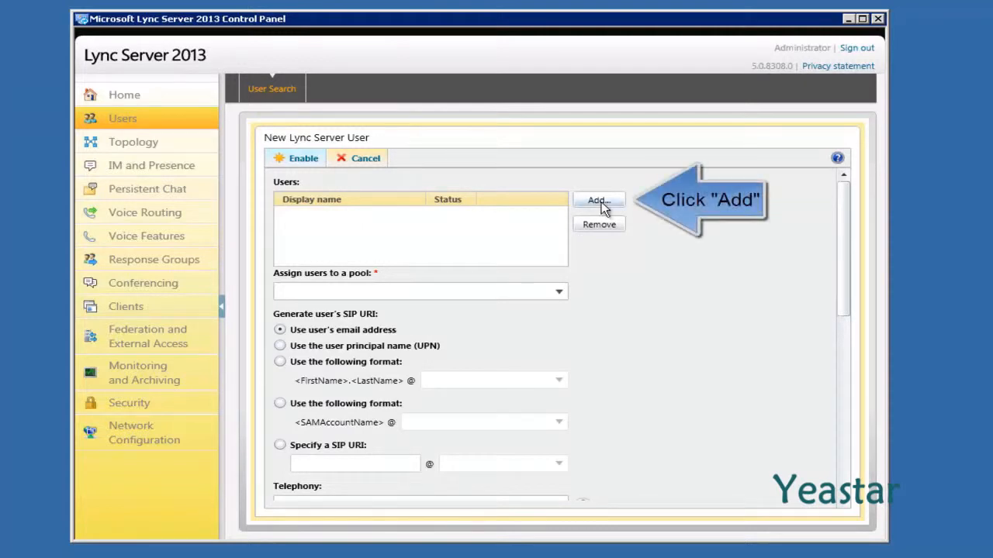
Search Active Directory for 'harry' and add him to the new user form
left_click(597, 201)
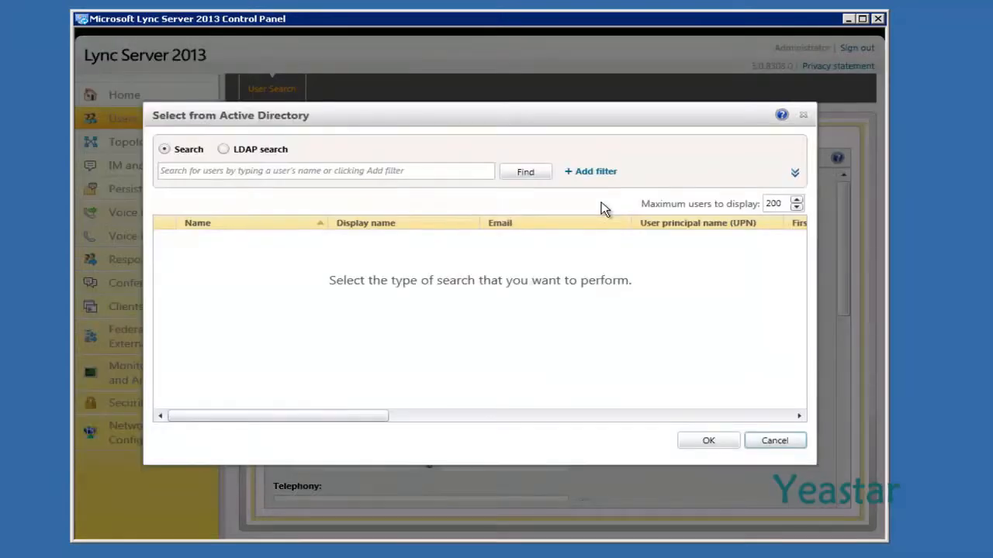
left_click(324, 170)
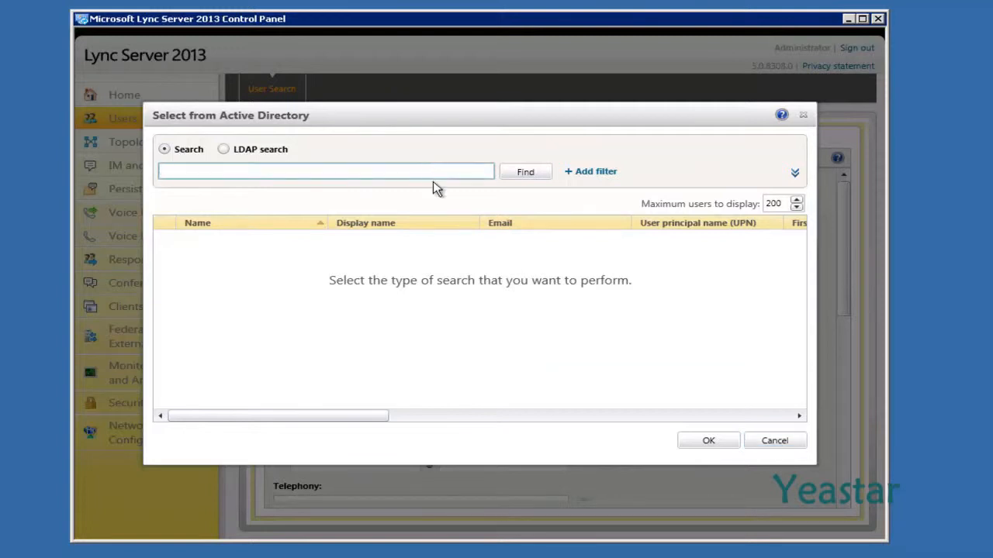
type("h")
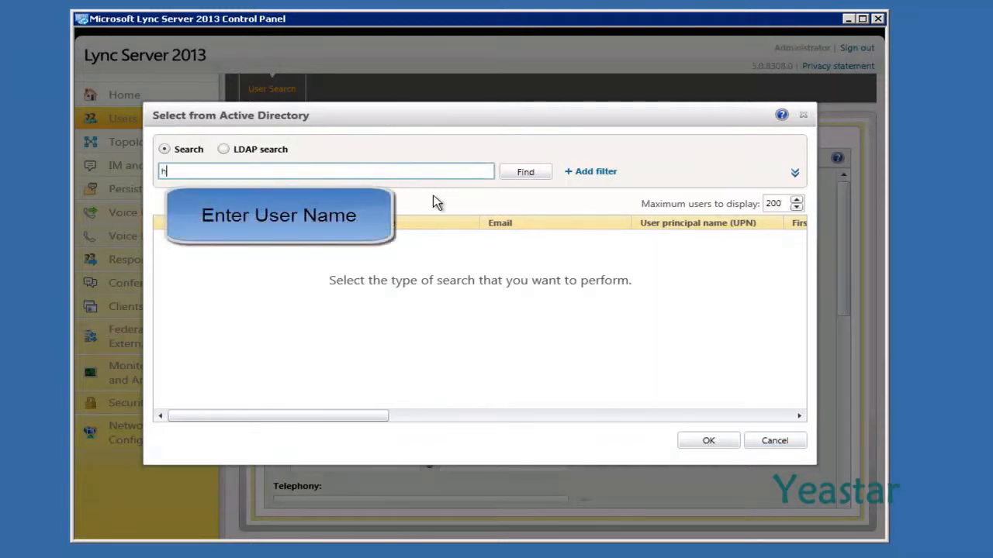
type("arry")
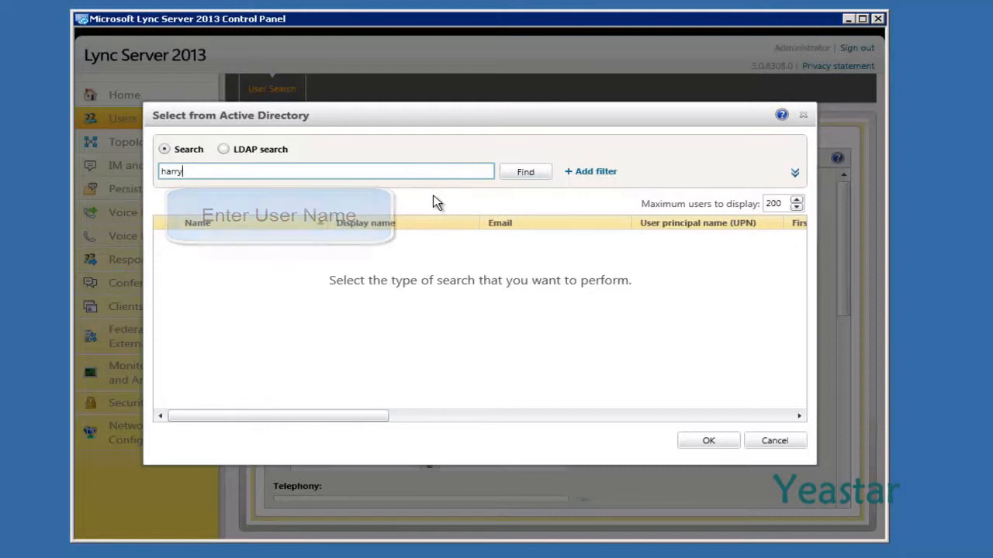
mouse_move(525, 172)
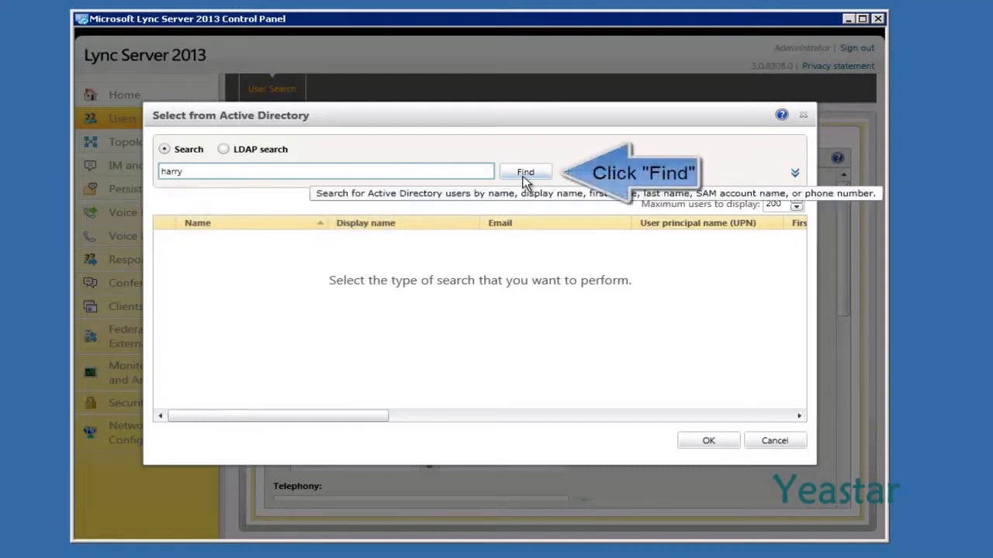
left_click(526, 171)
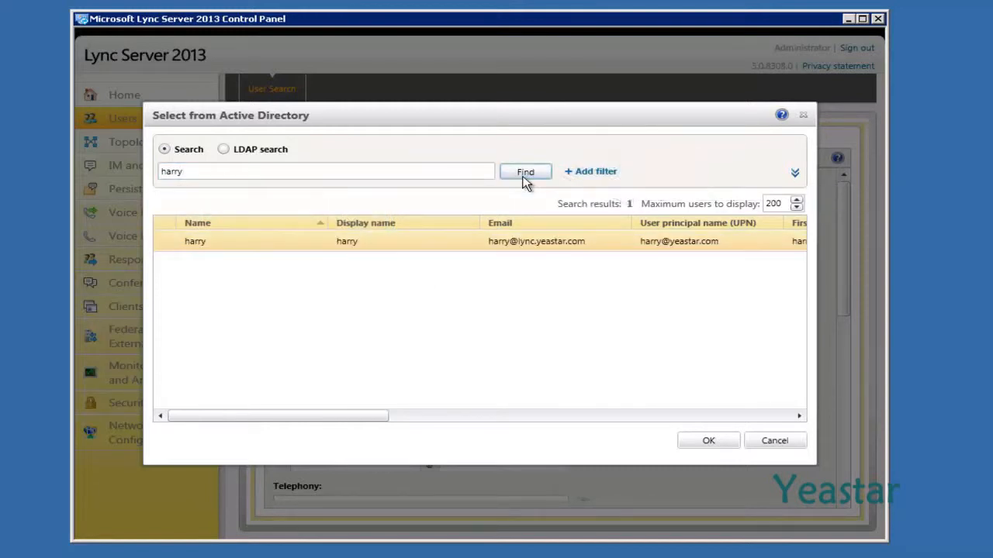
mouse_move(446, 249)
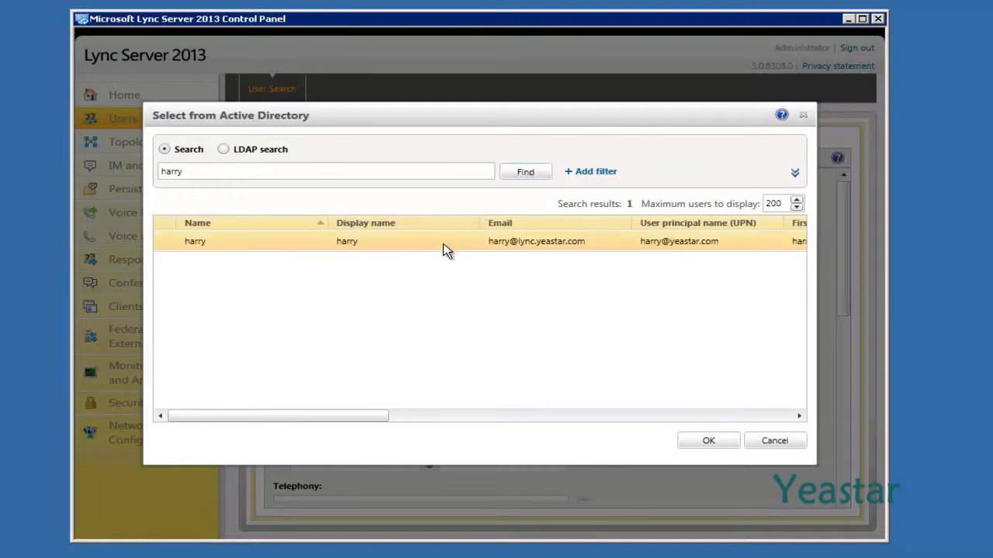
mouse_move(673, 446)
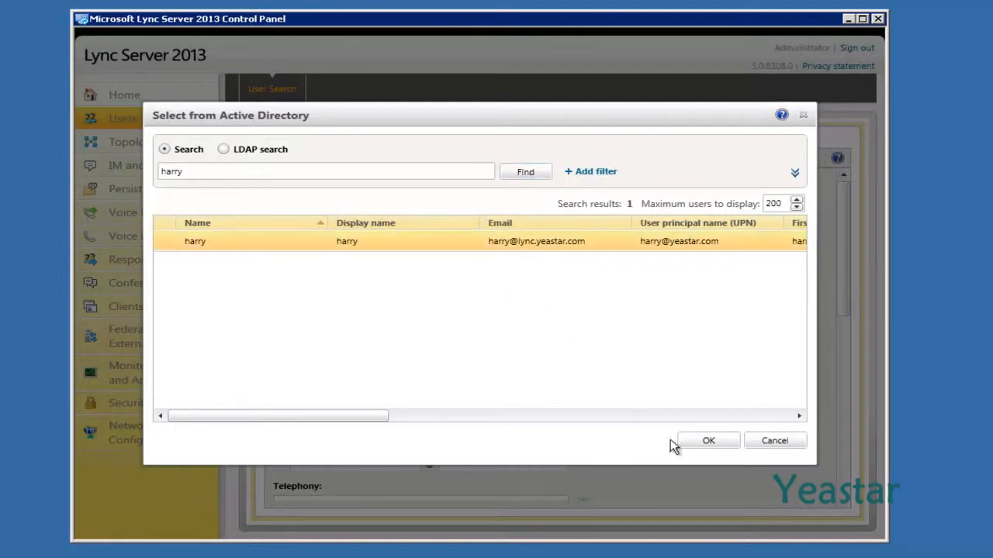
left_click(708, 441)
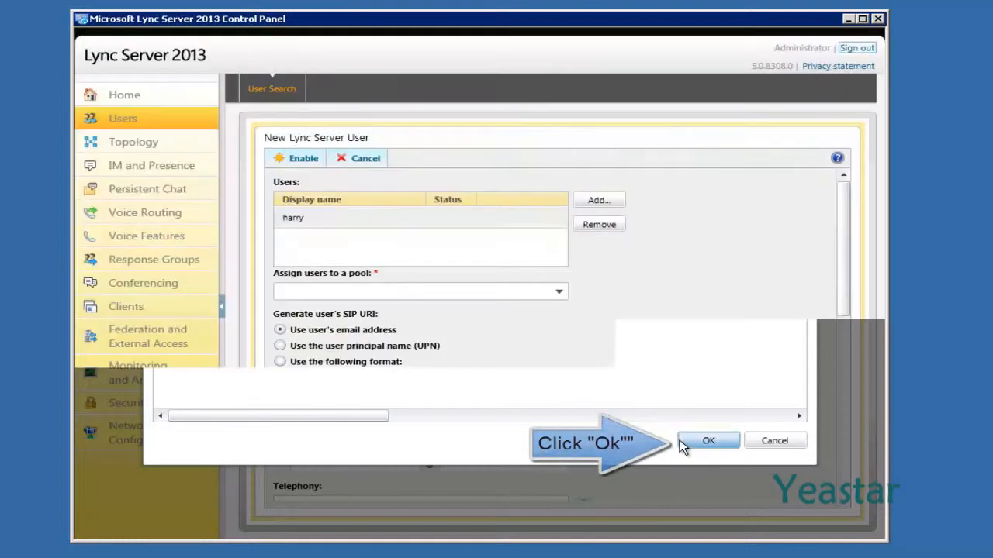
Enable harry on pool lync.yeastar.com with Enterprise Voice and line URI tel:+800
left_click(707, 441)
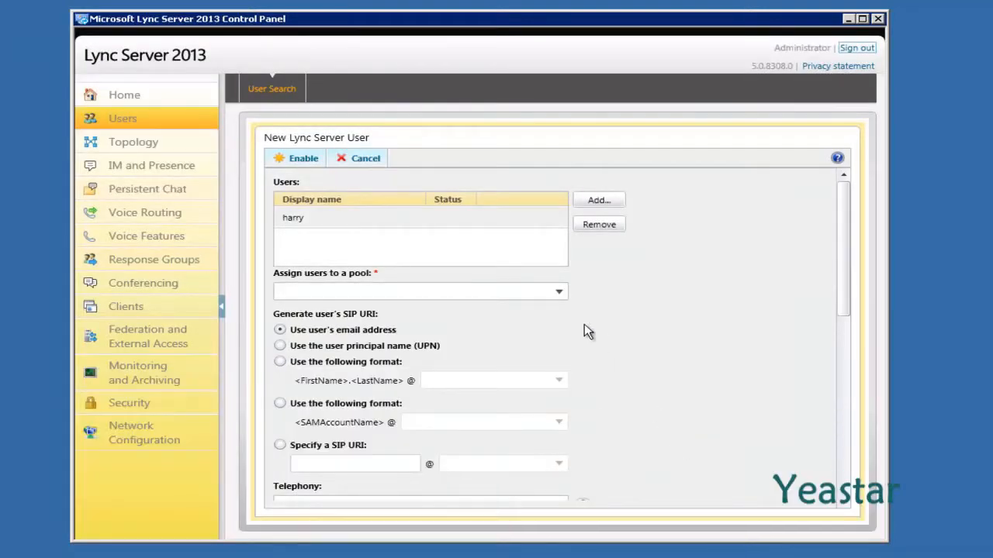
left_click(557, 291)
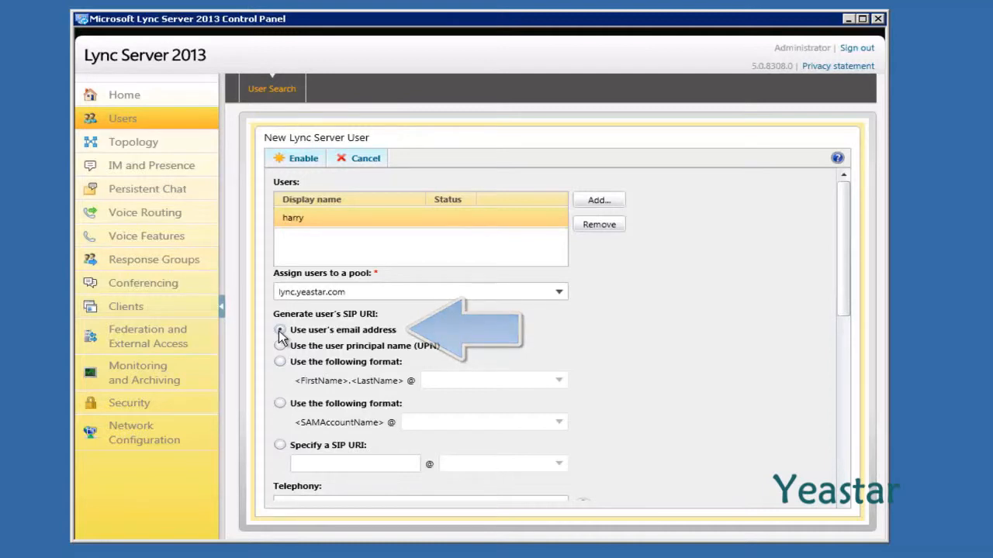
scroll("down", 3)
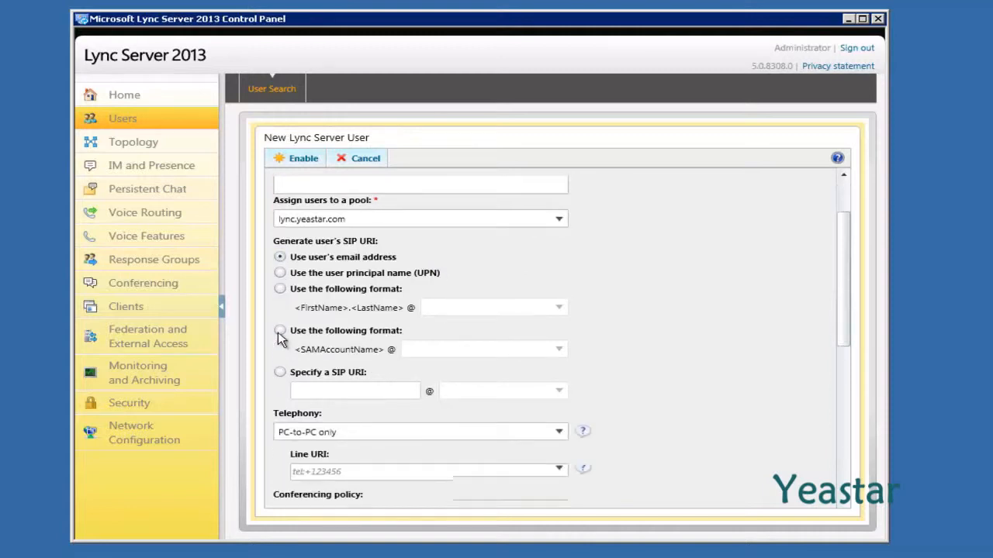
scroll("down", 3)
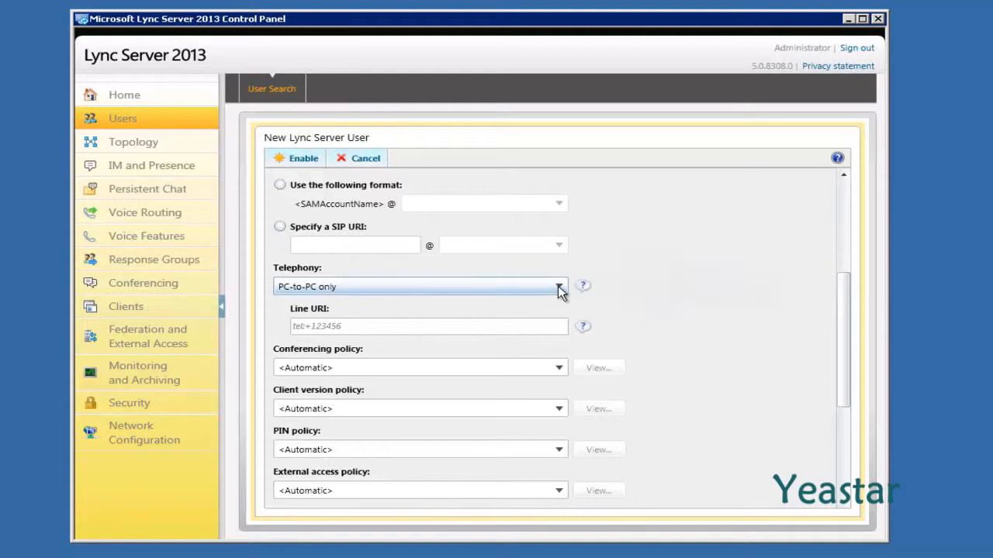
left_click(558, 286)
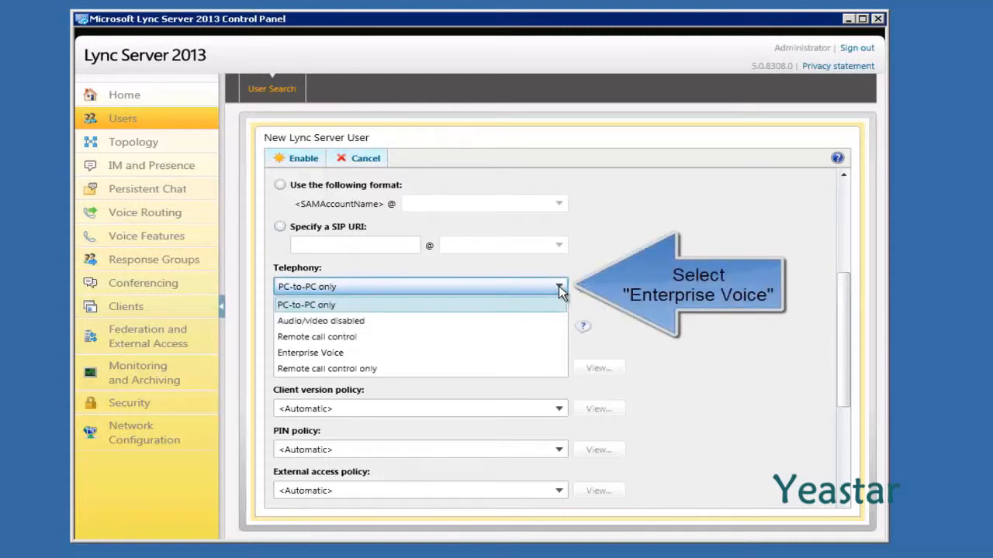
mouse_move(477, 359)
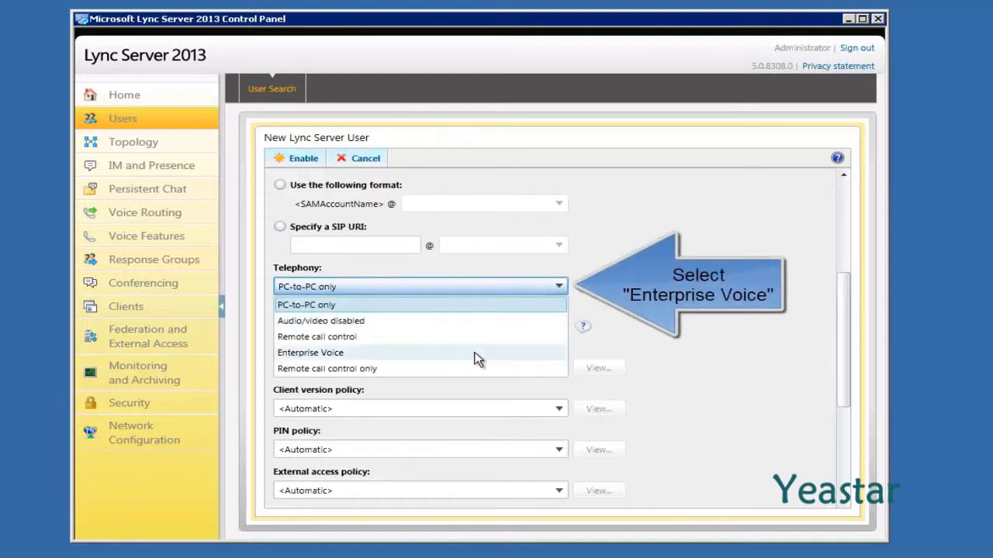
left_click(309, 352)
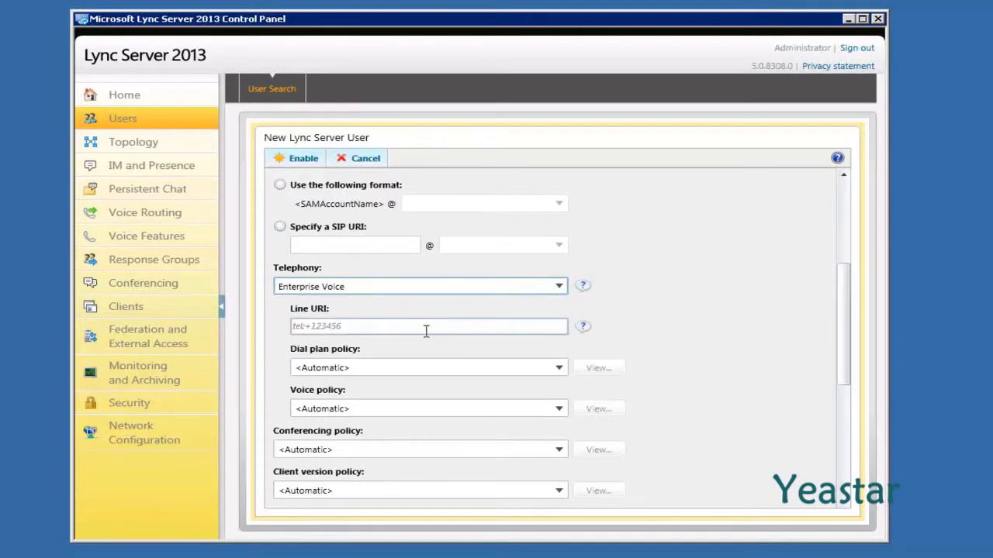
left_click(415, 326)
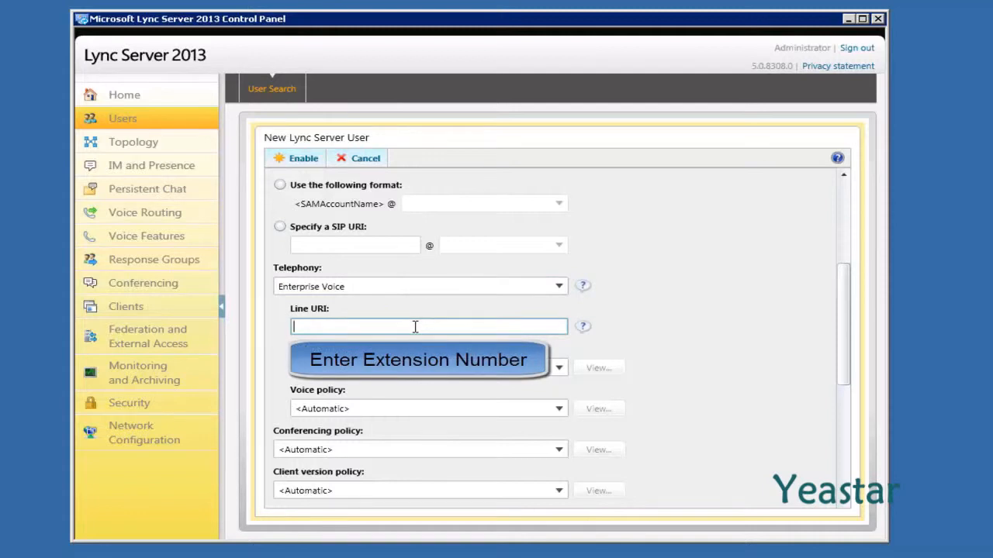
type("tel:+")
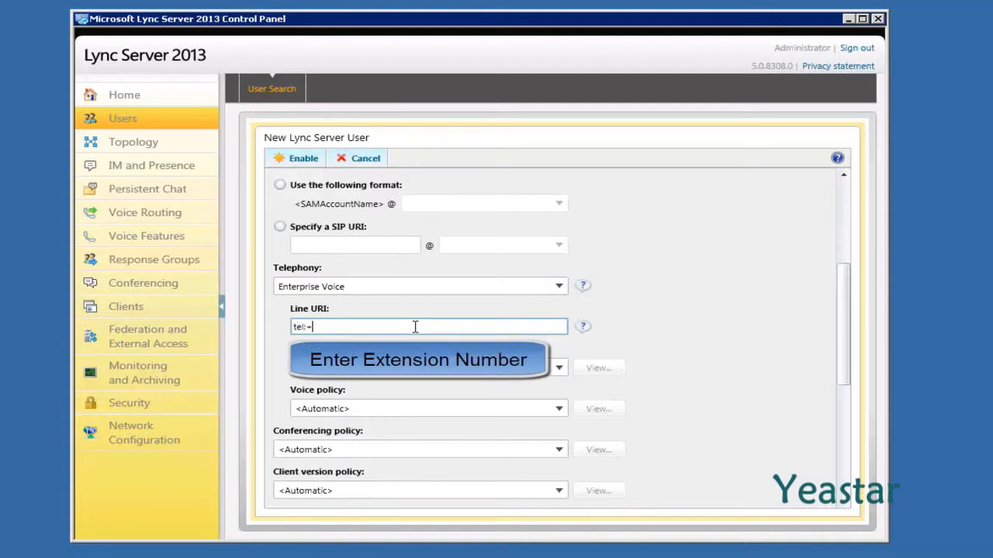
type("800")
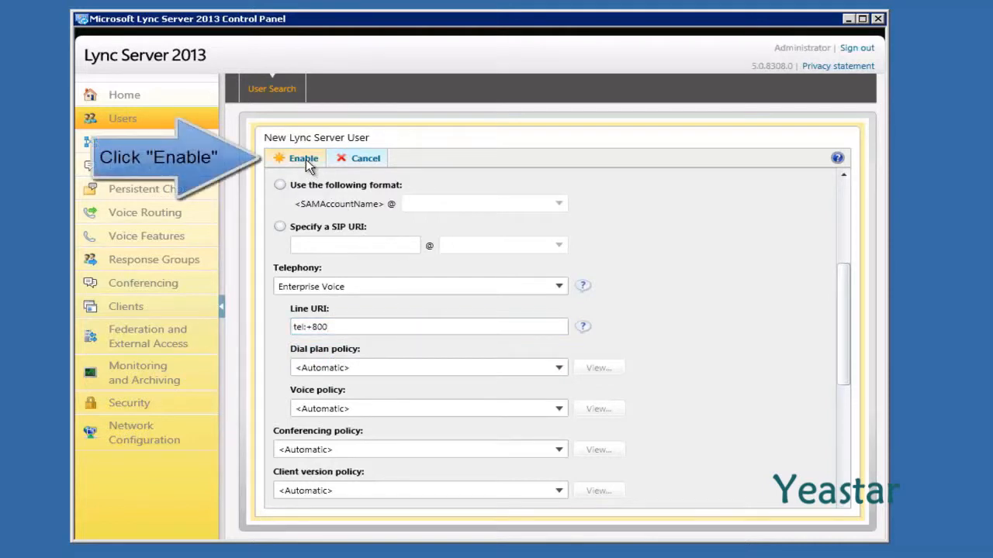
left_click(302, 159)
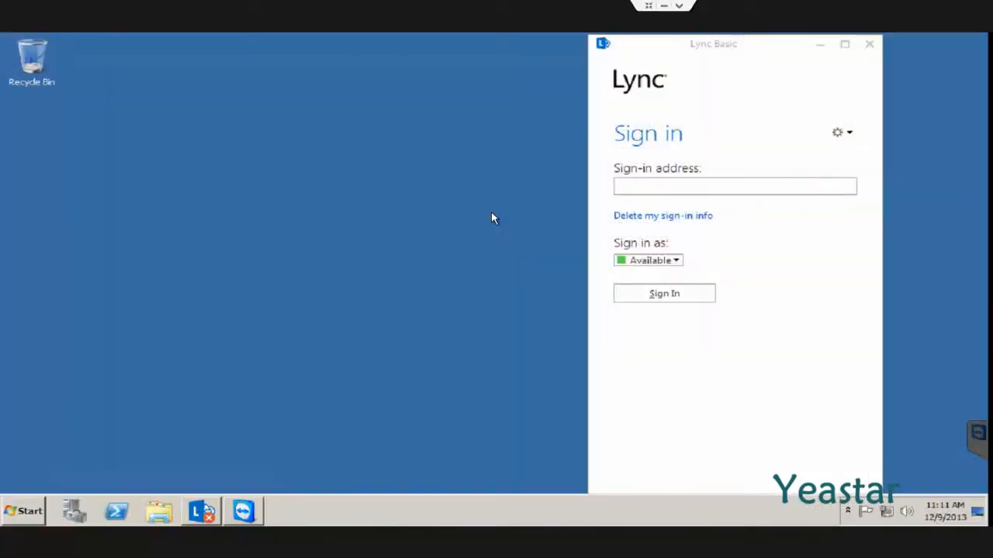
left_click(734, 186)
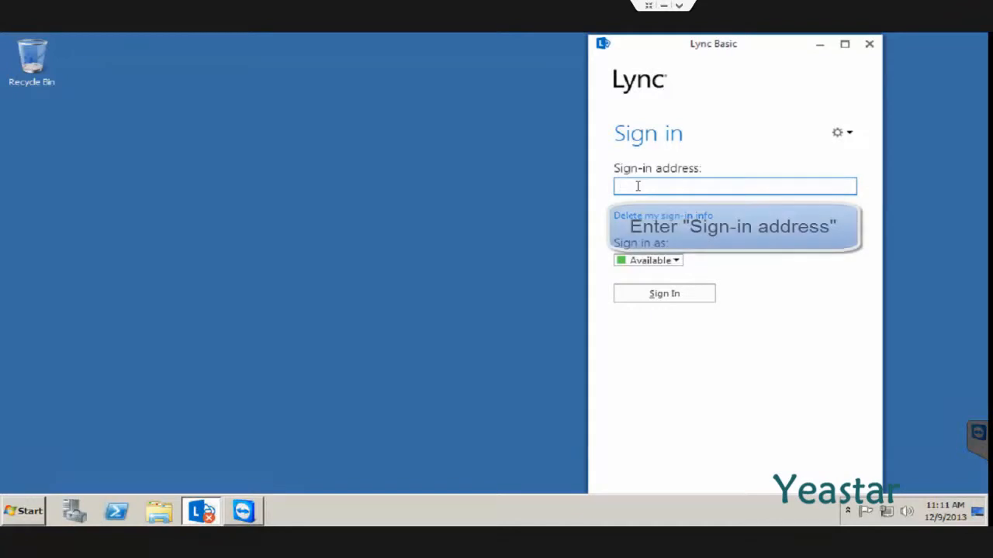
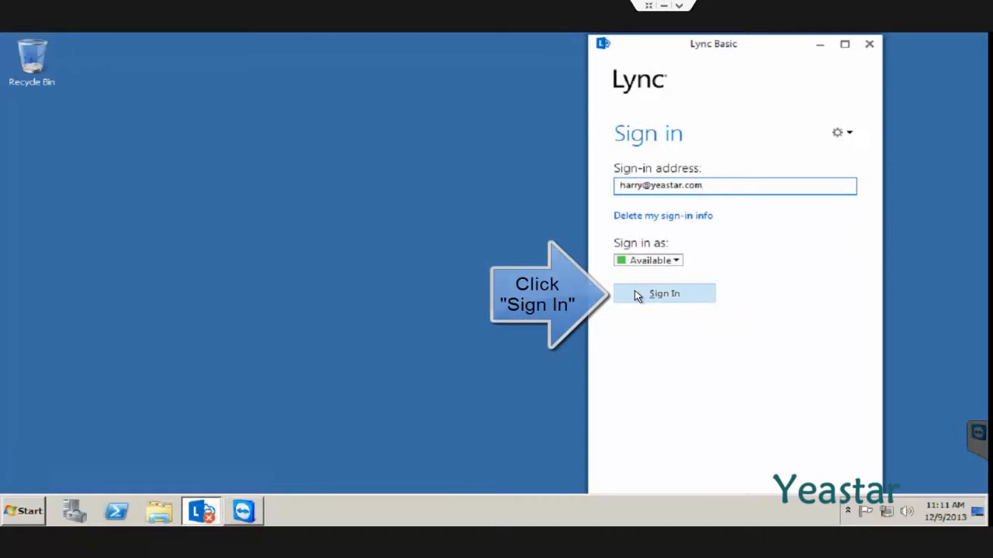
left_click(664, 293)
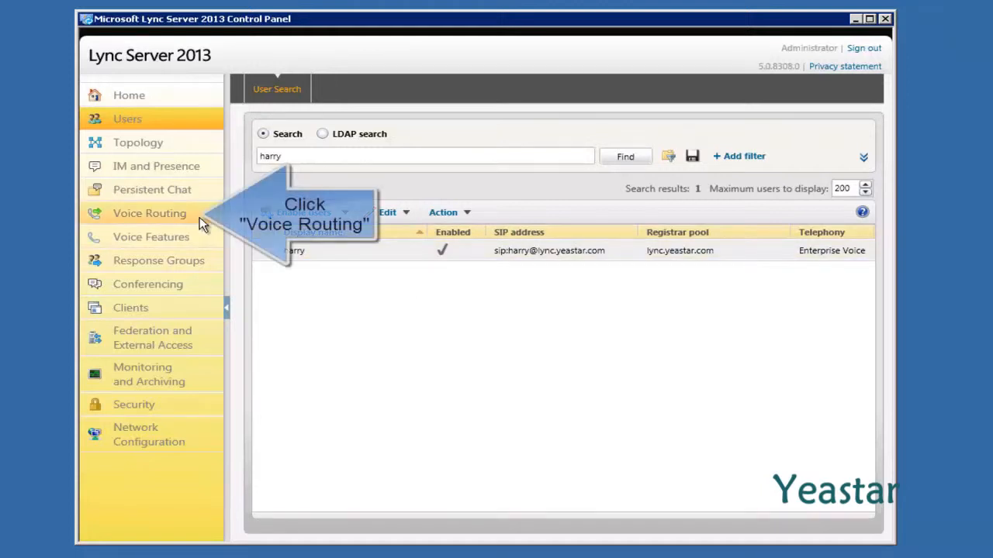
Open the Global dial plan for editing under Voice Routing
left_click(150, 213)
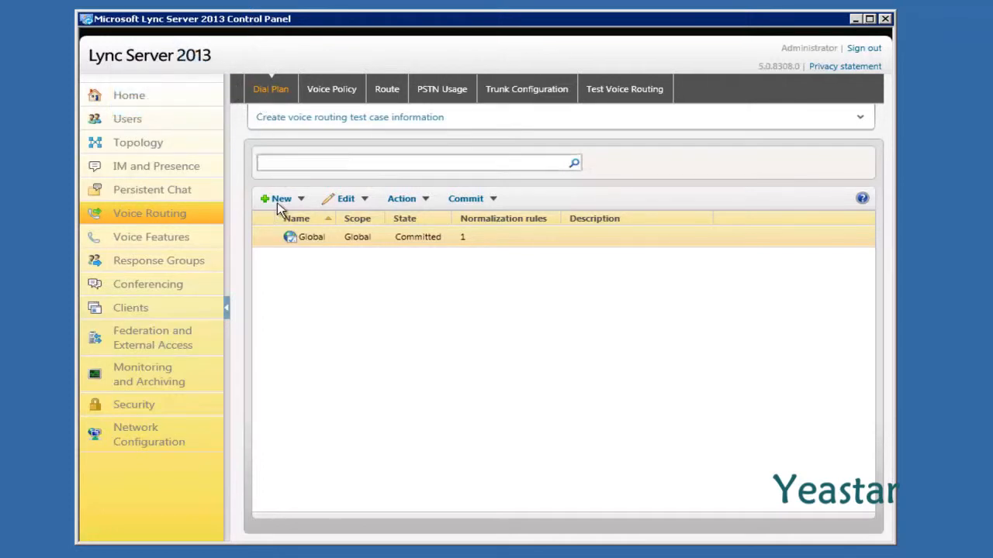
double_click(310, 237)
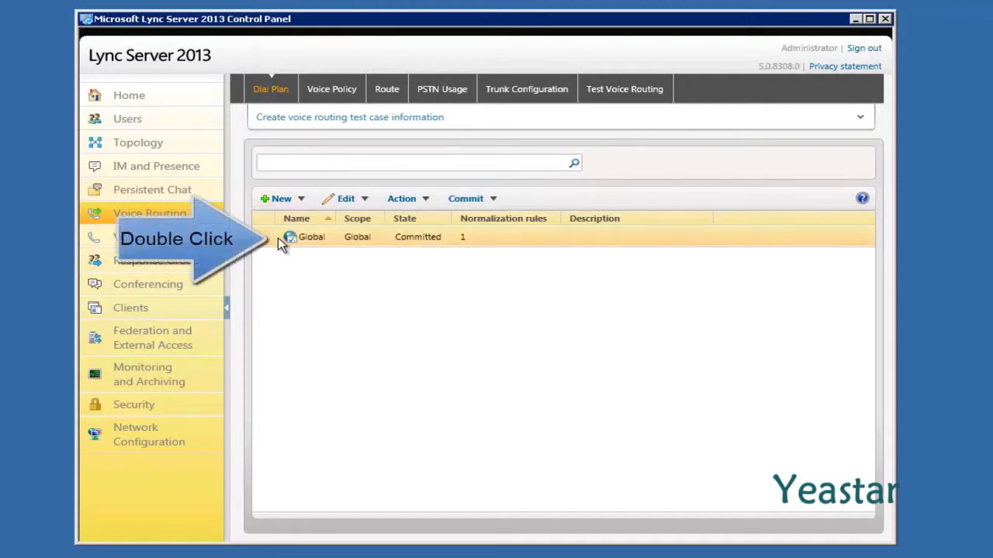
double_click(311, 236)
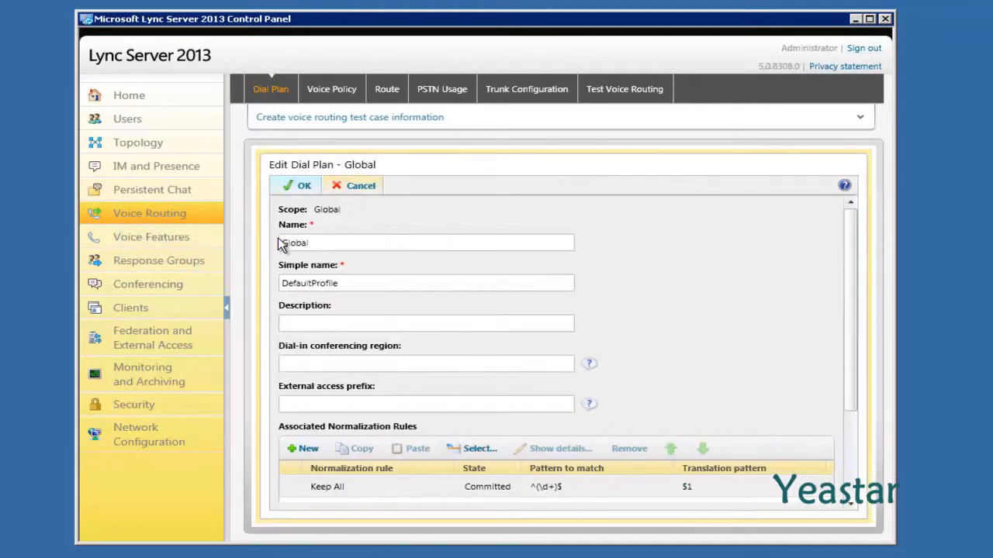
scroll("down", 3)
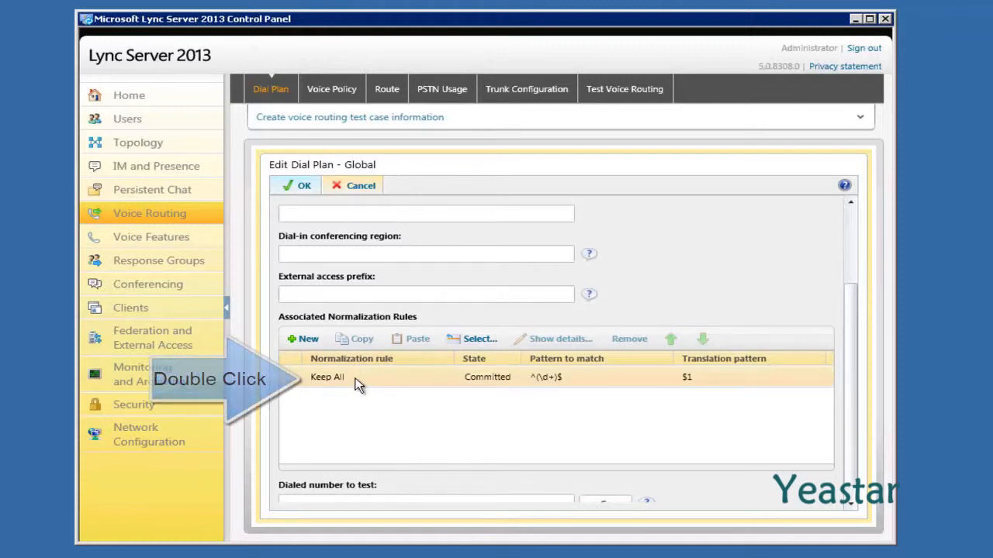
Make the Keep All rule match any length, add digit +, and save it
double_click(326, 377)
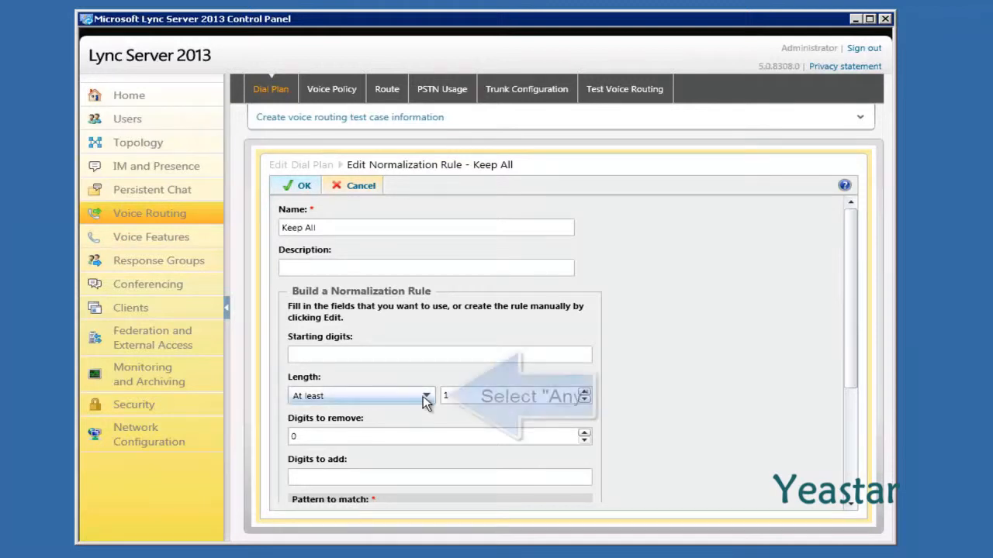
left_click(425, 396)
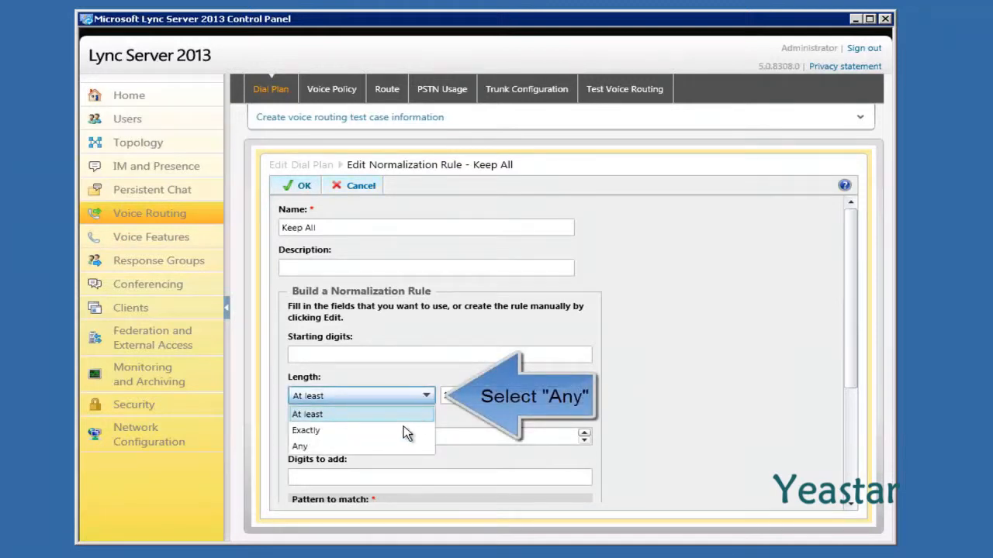
left_click(299, 446)
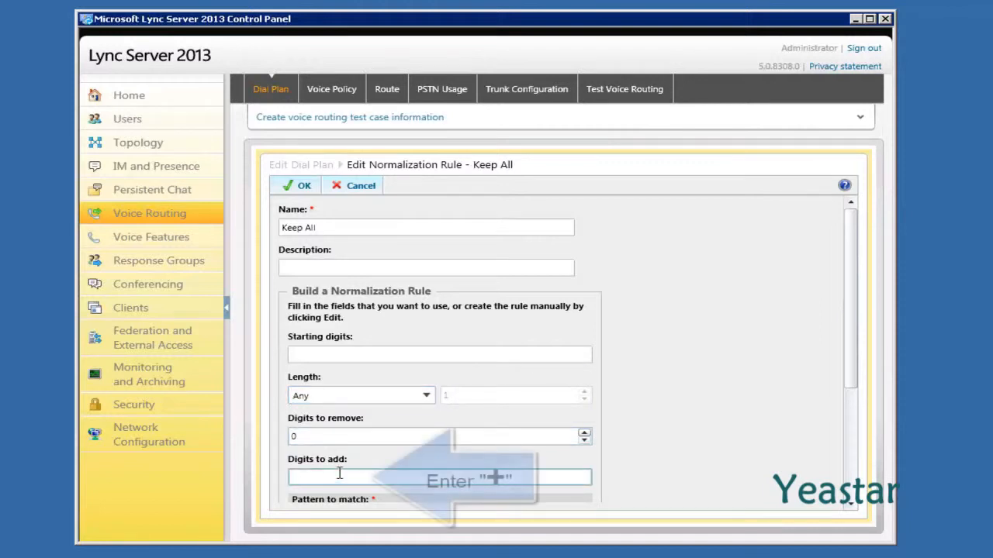
type("+")
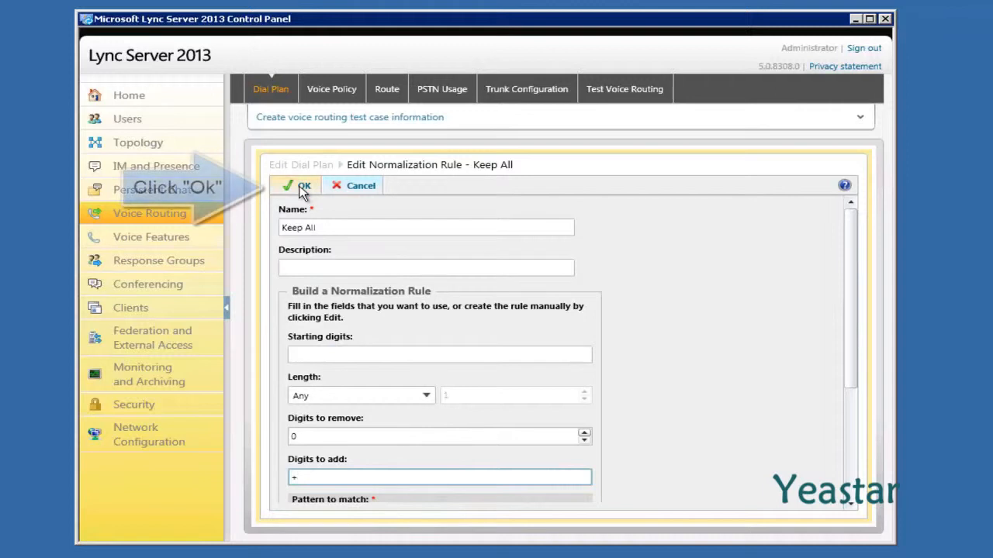
left_click(299, 186)
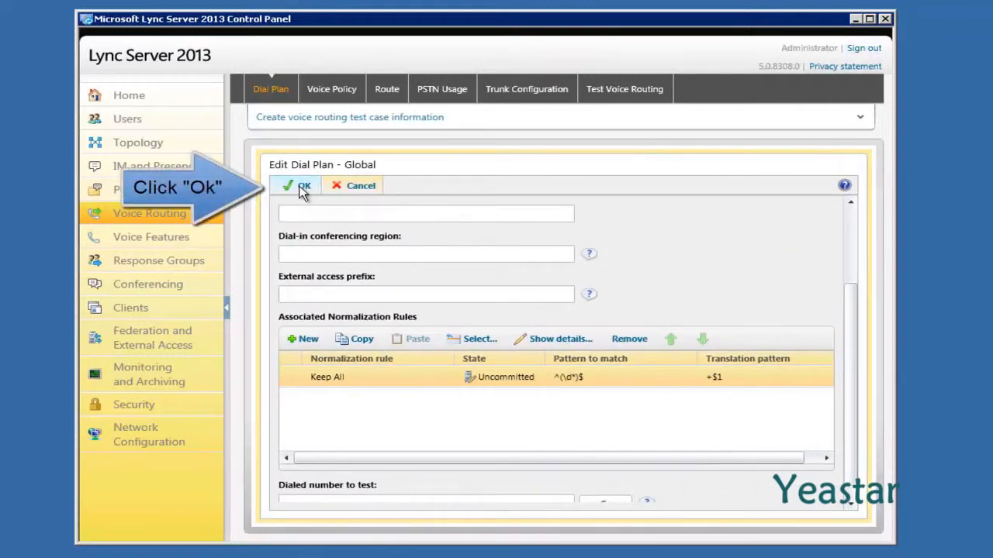
Save the Global dial plan and attach the Local PSTN usage to the Global voice policy
left_click(300, 185)
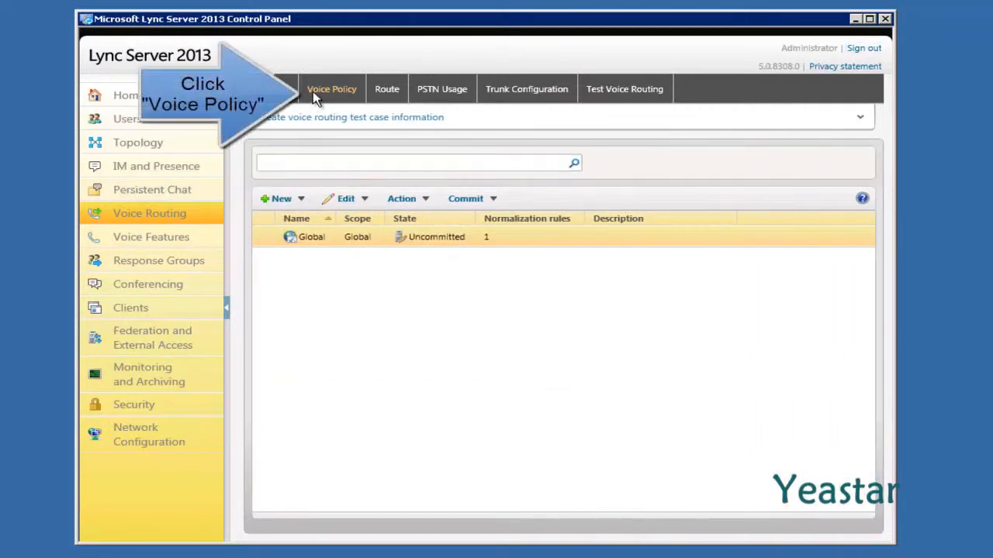
left_click(331, 88)
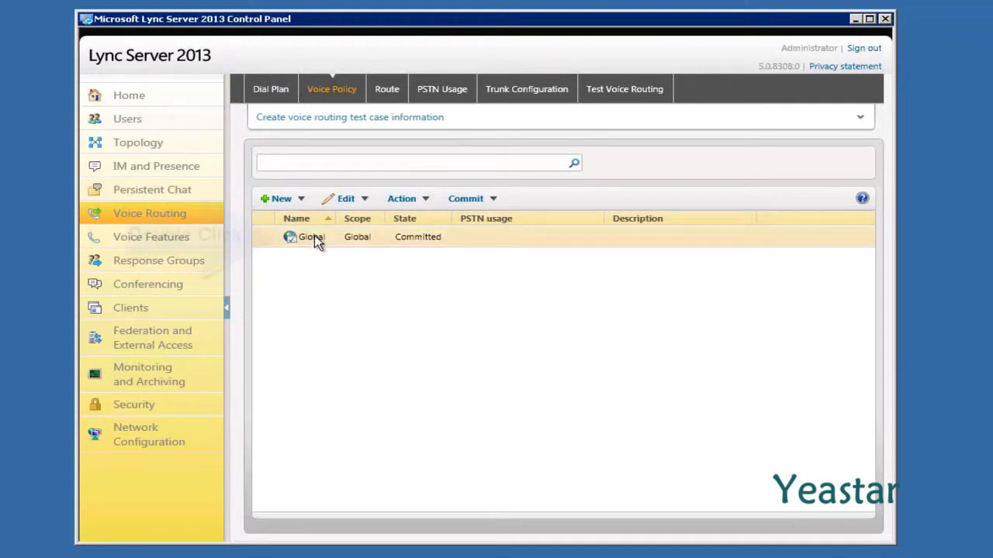
double_click(311, 236)
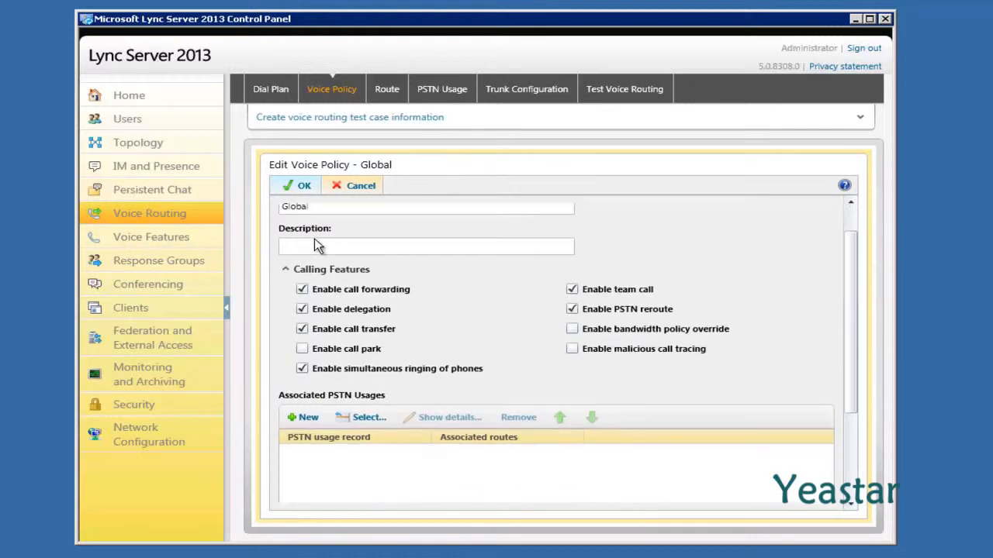
scroll("down", 3)
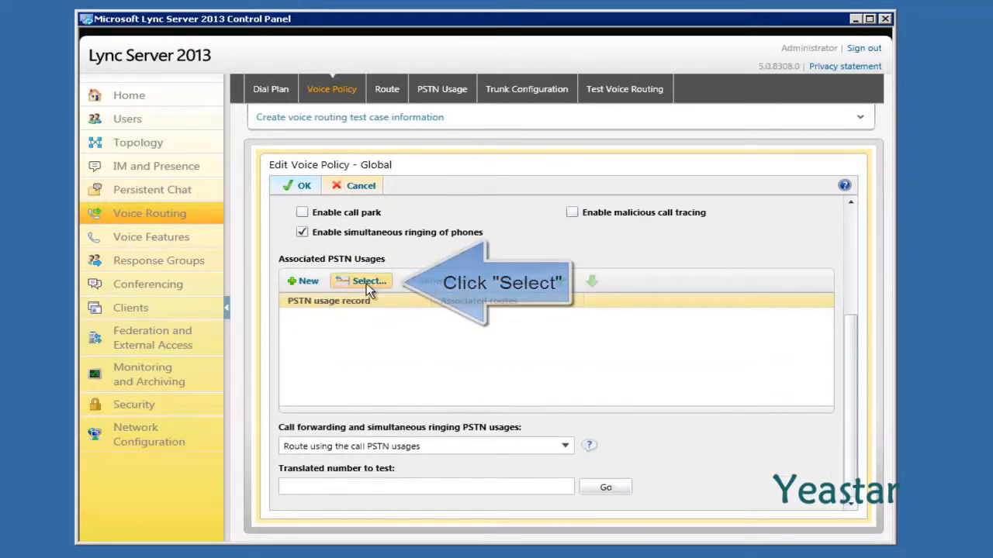
left_click(367, 281)
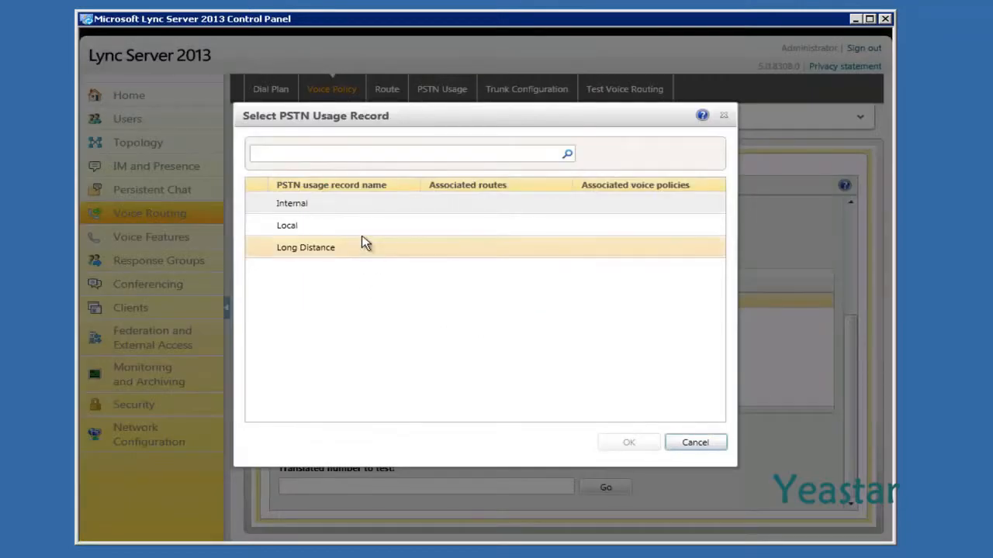
left_click(287, 225)
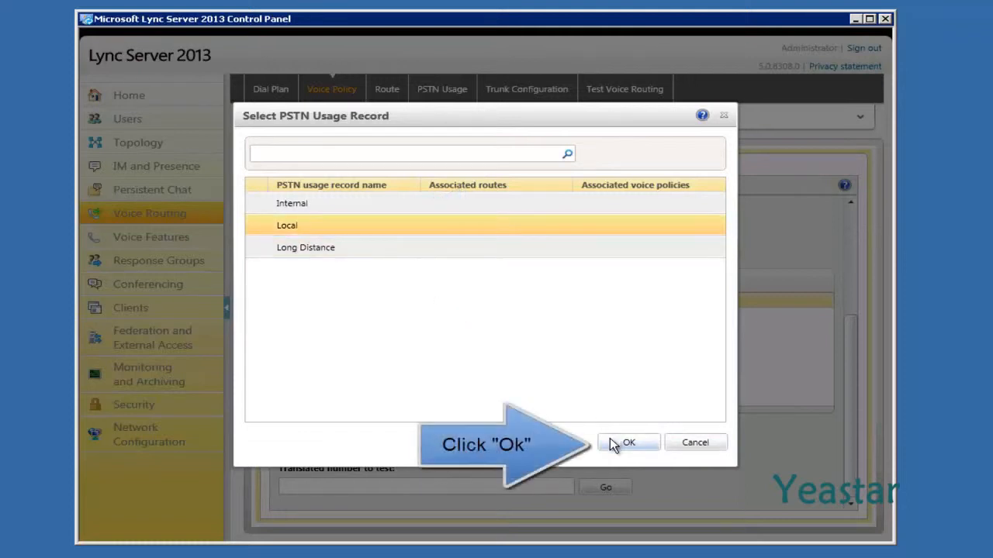
left_click(628, 442)
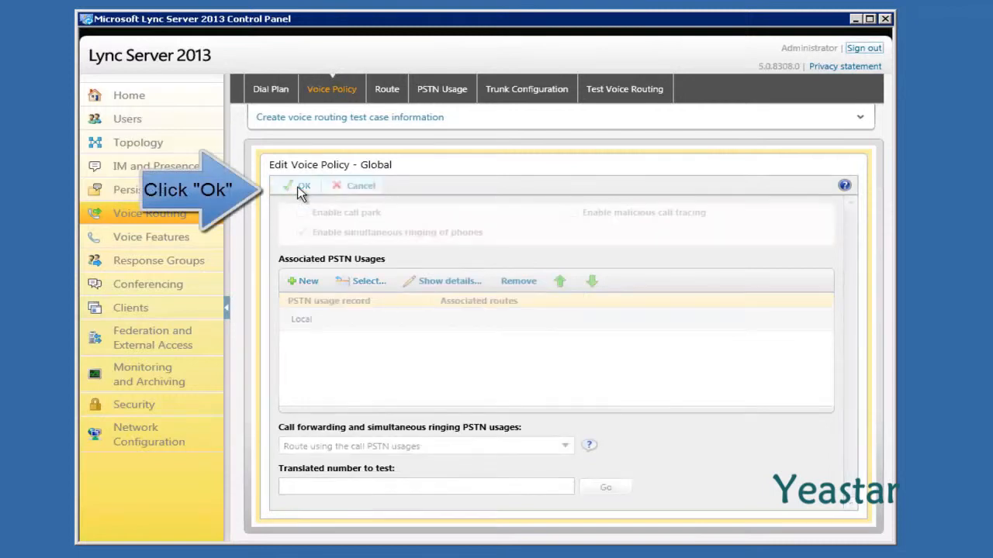
left_click(299, 186)
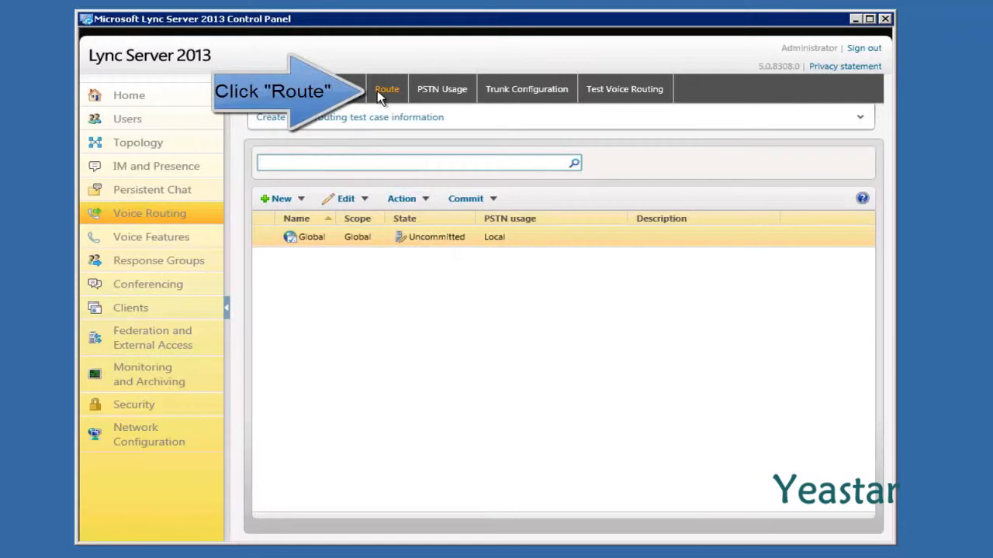
Change LocalRoute's match pattern to the regular expression ^(\+\d*)$
left_click(387, 89)
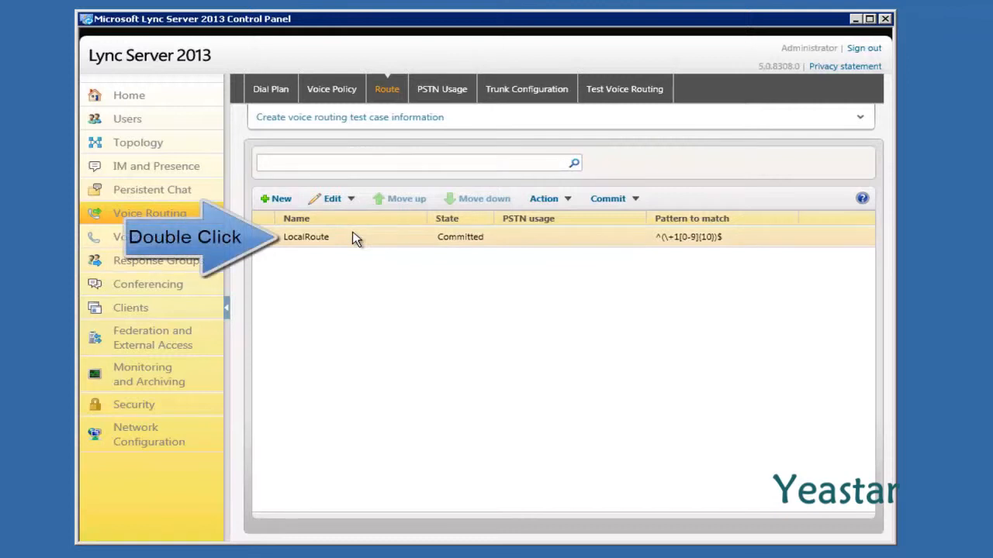
double_click(305, 236)
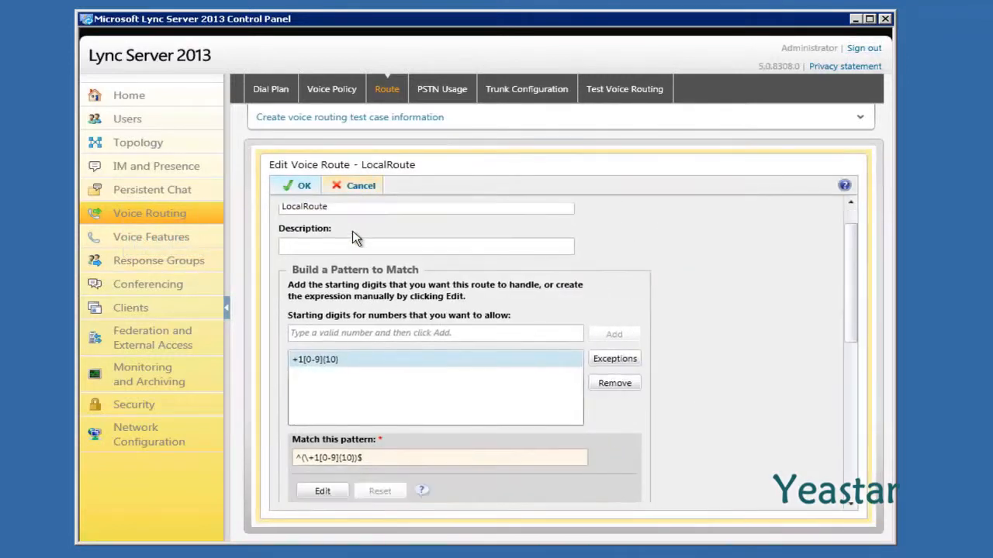
scroll("down", 3)
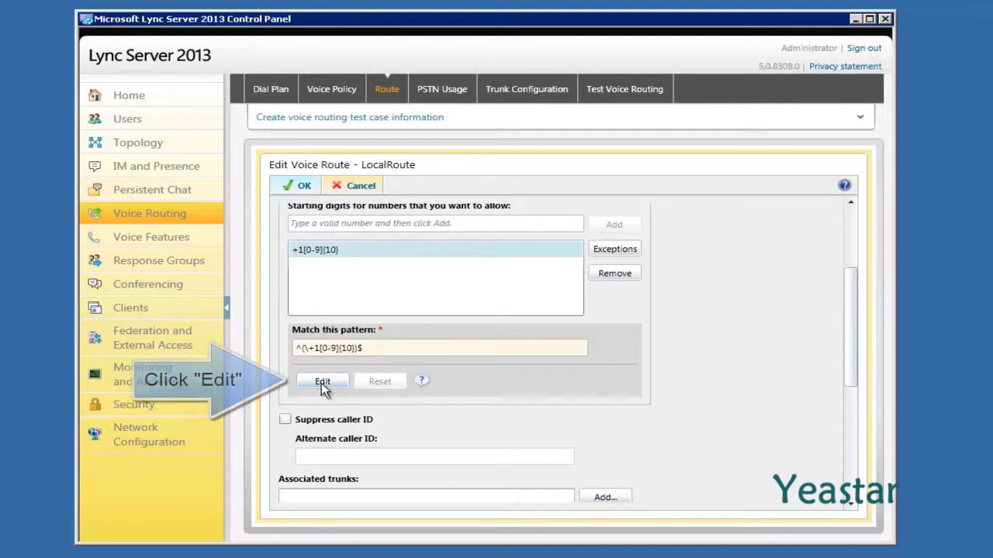
left_click(322, 380)
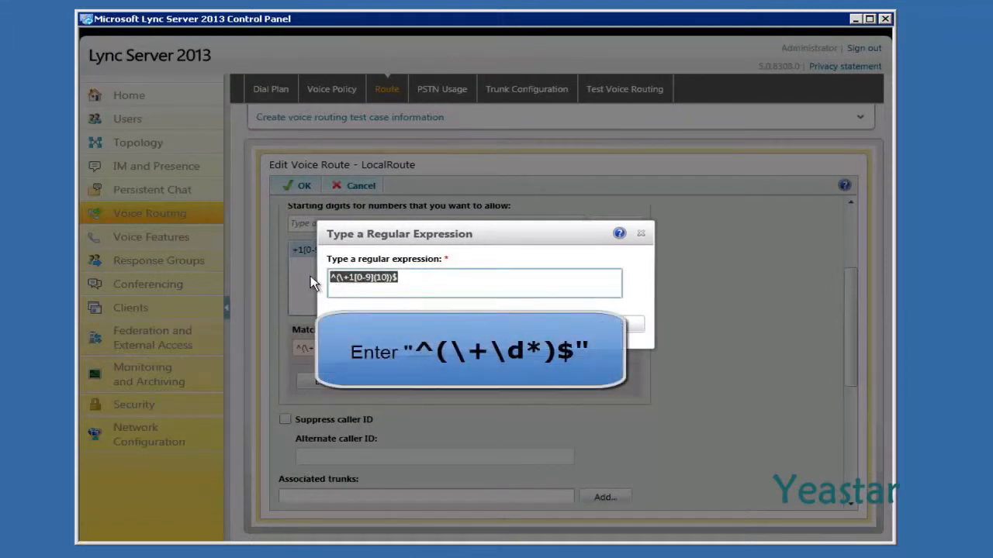
type("^(\\+\\d*)$")
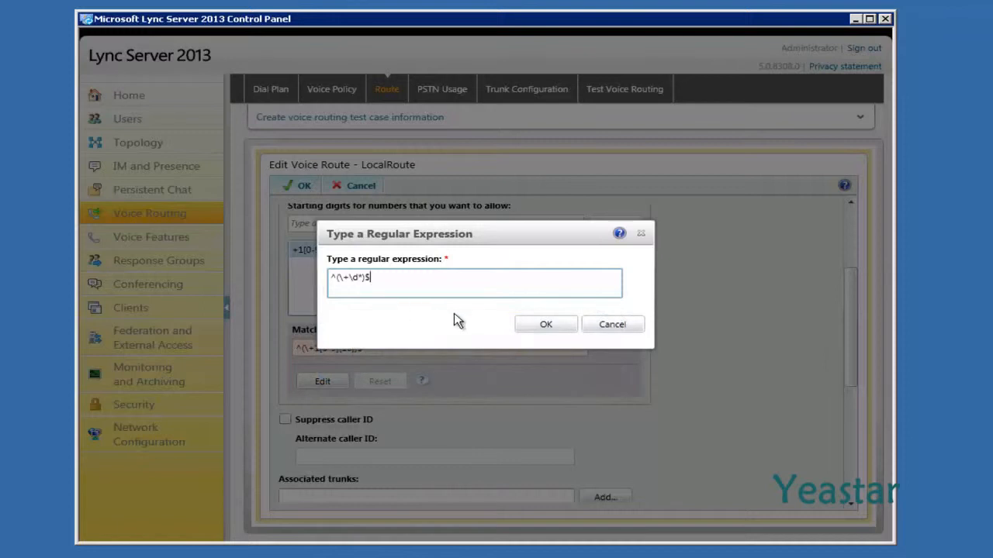
left_click(546, 324)
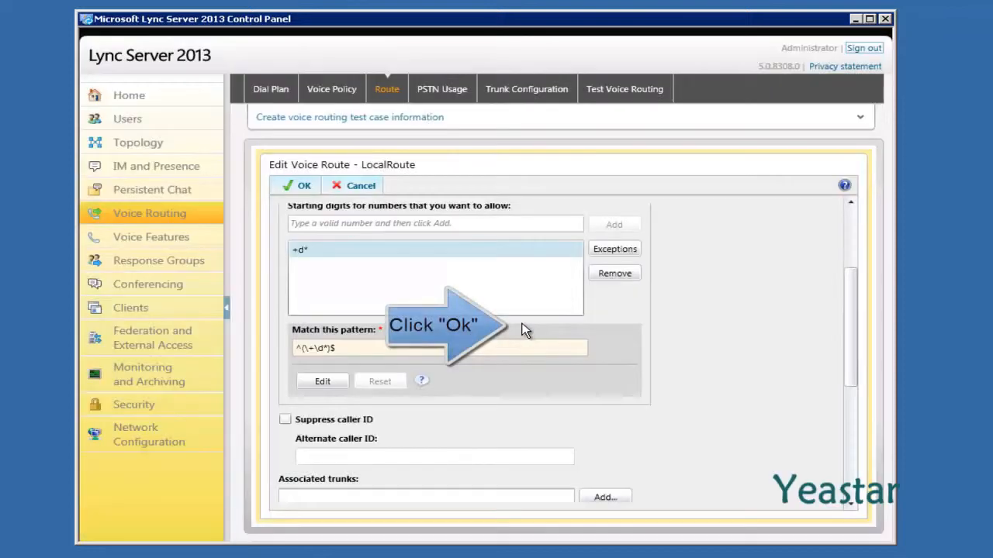
scroll("down", 3)
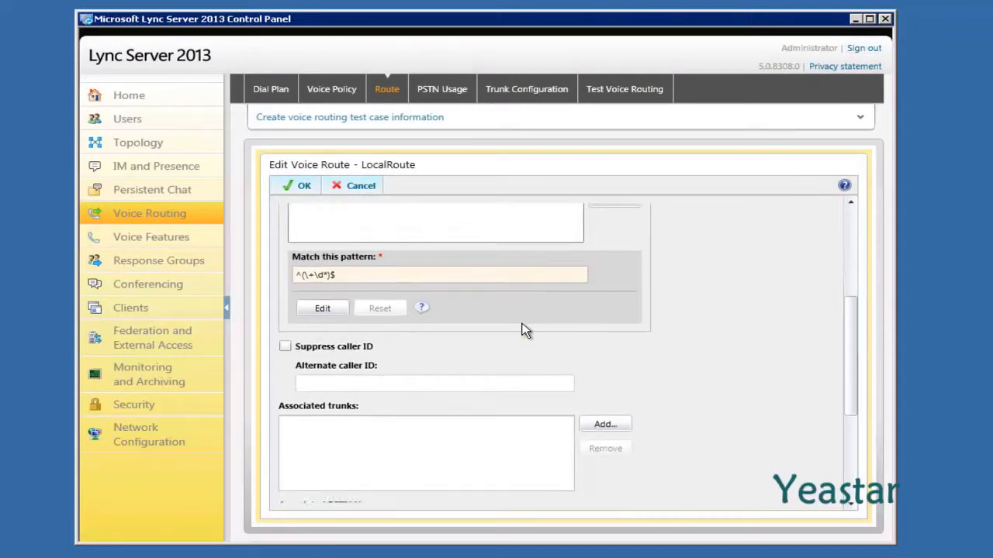
Associate trunk PstnGateway:192.168.4.148 with LocalRoute
scroll("down", 3)
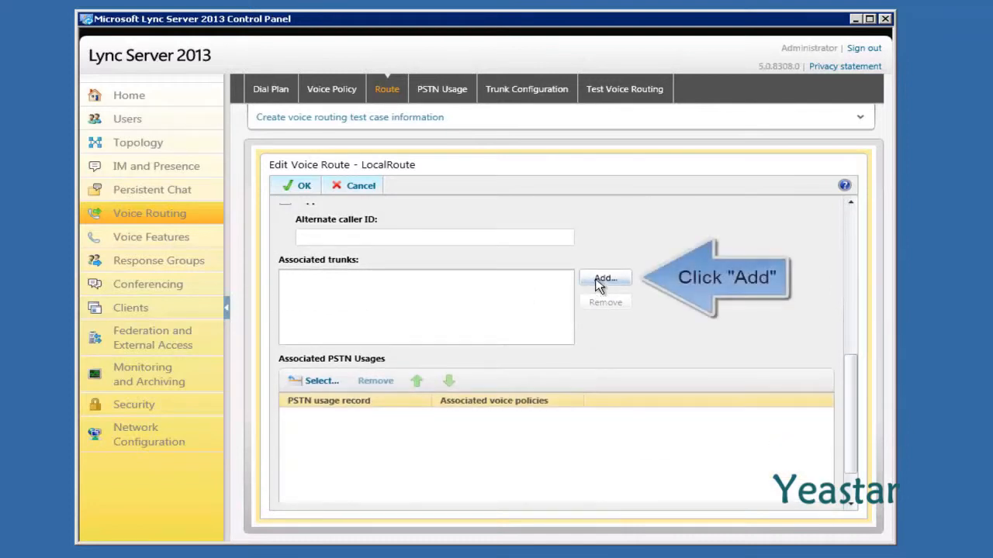
left_click(604, 278)
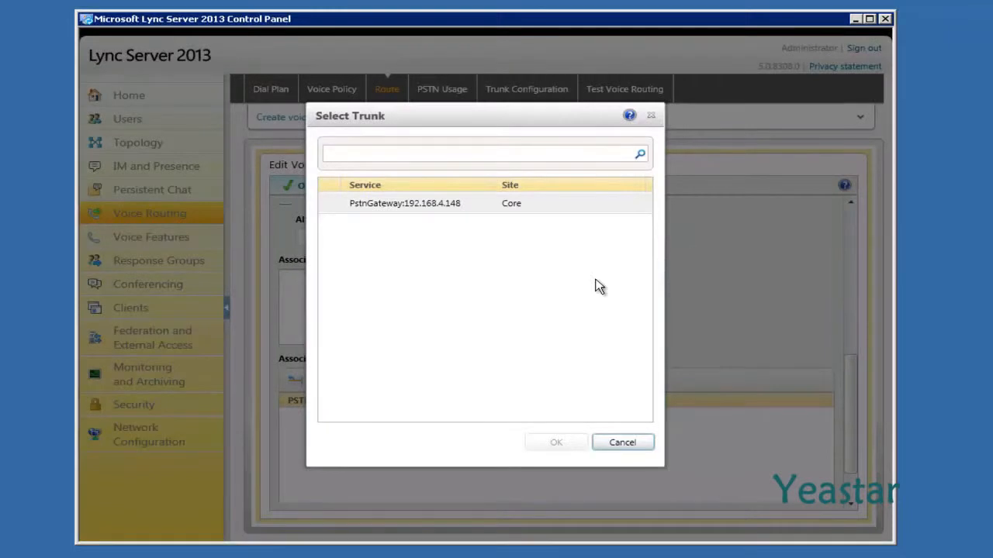
left_click(404, 204)
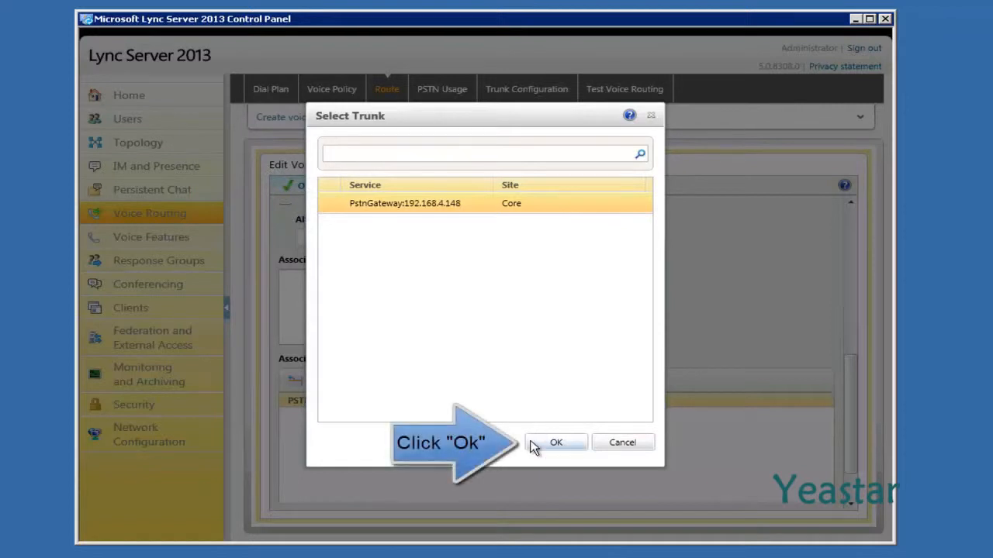
left_click(555, 442)
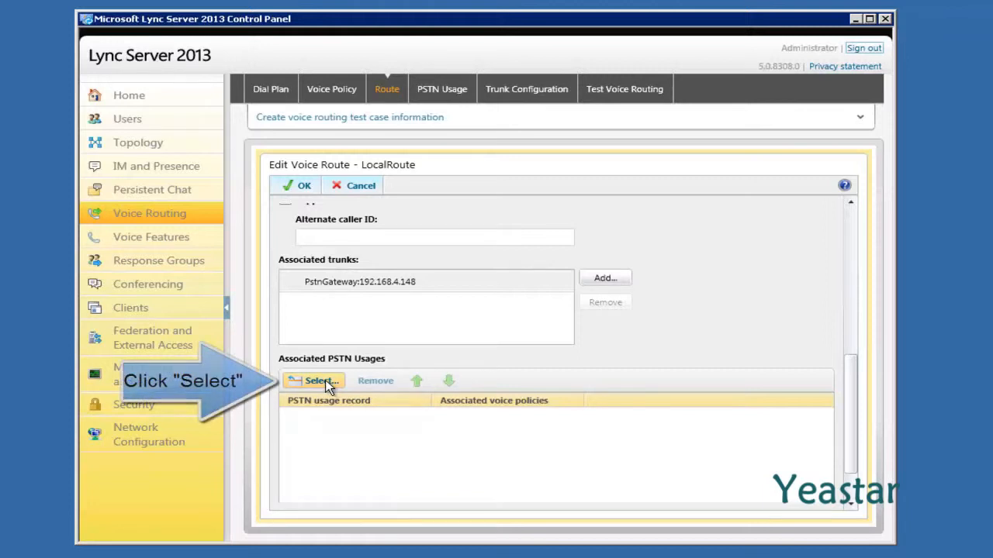
Add the Local PSTN usage to LocalRoute and save the route
left_click(313, 380)
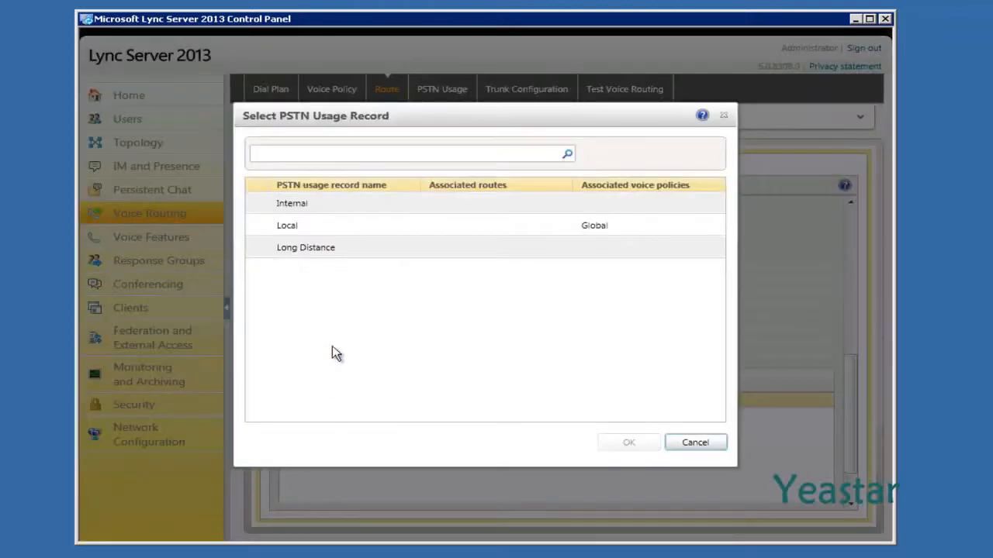
left_click(310, 225)
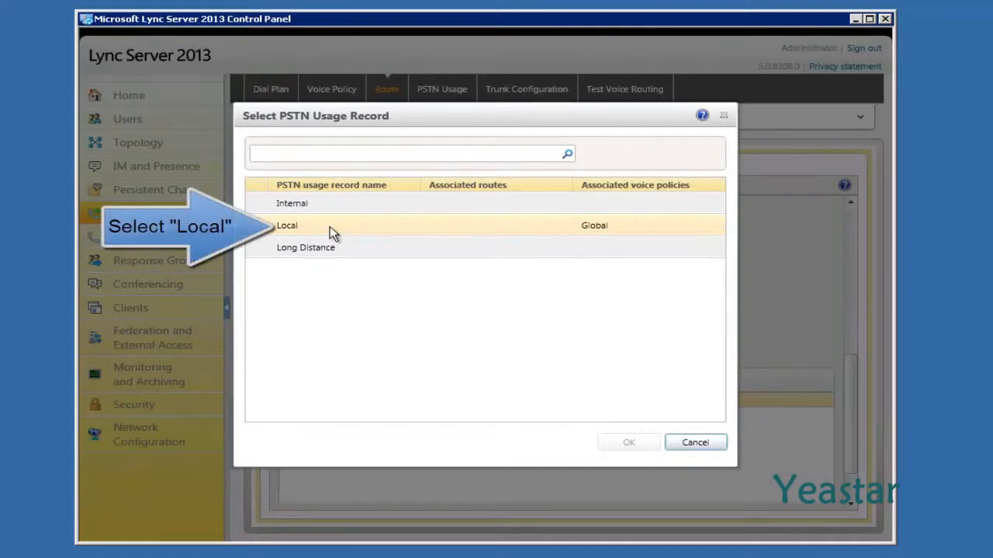
left_click(286, 225)
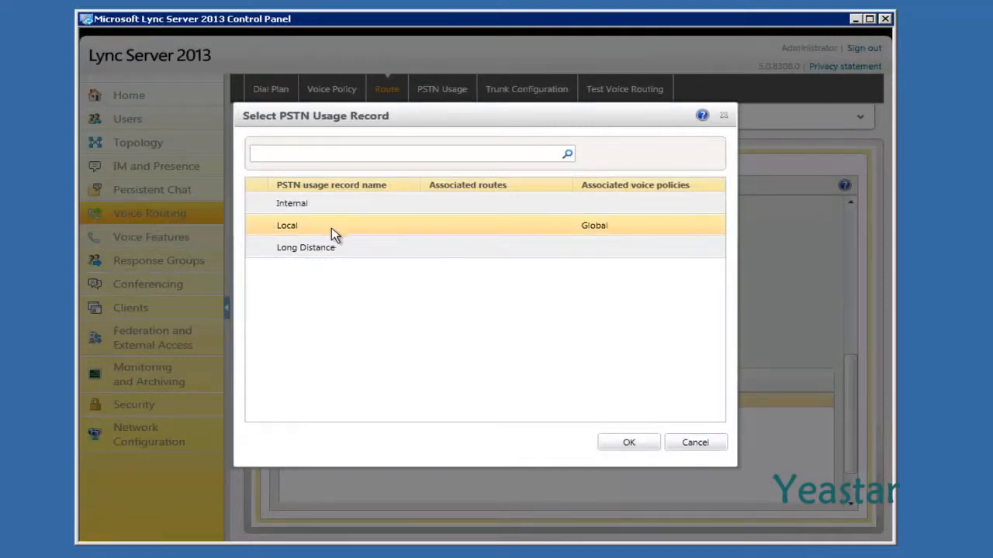
left_click(629, 442)
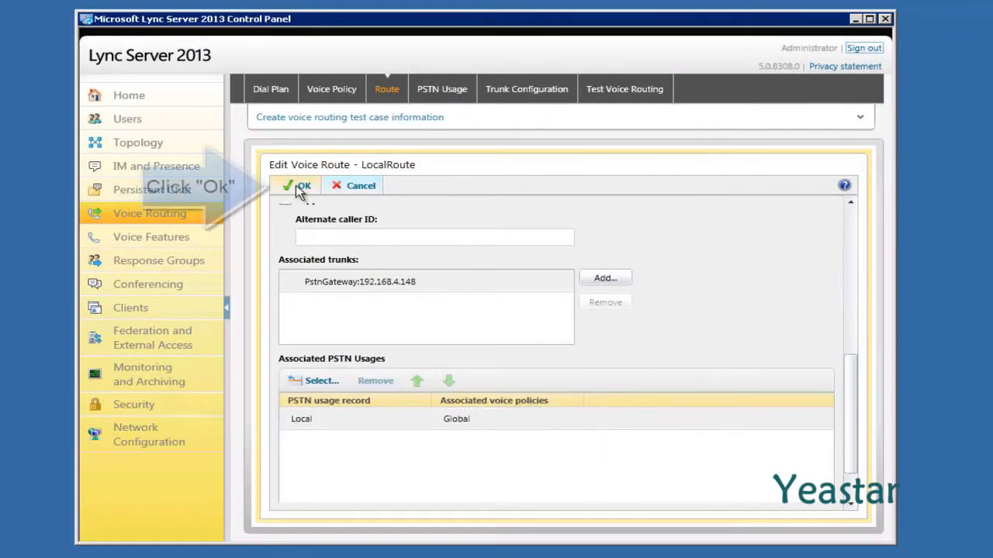
left_click(299, 185)
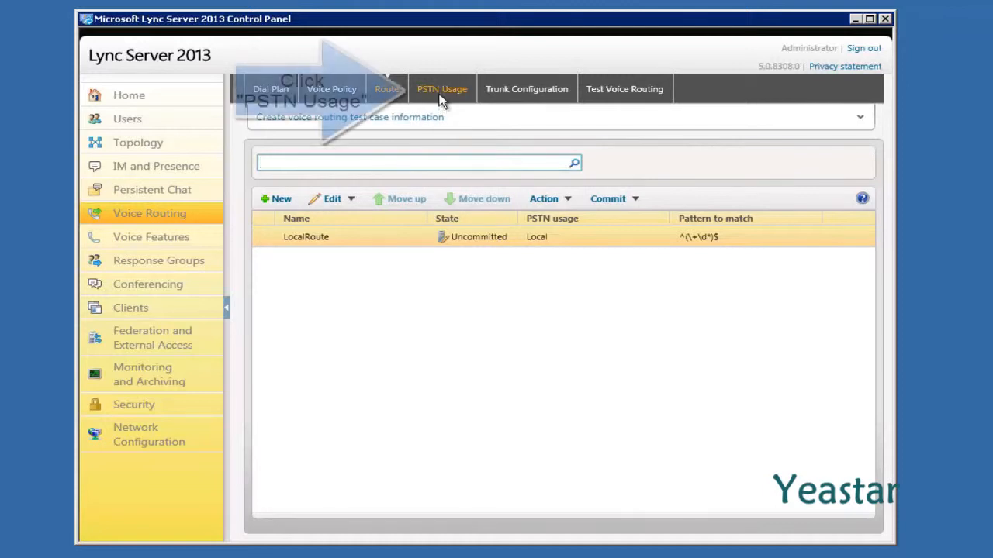
Associate the Local PSTN usage with the Global trunk configuration and save it
left_click(442, 89)
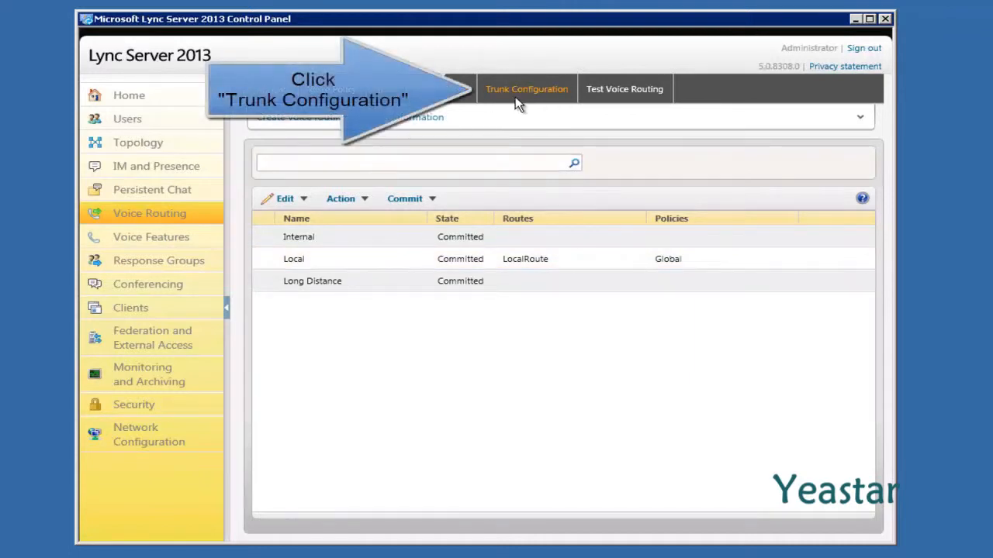
left_click(526, 89)
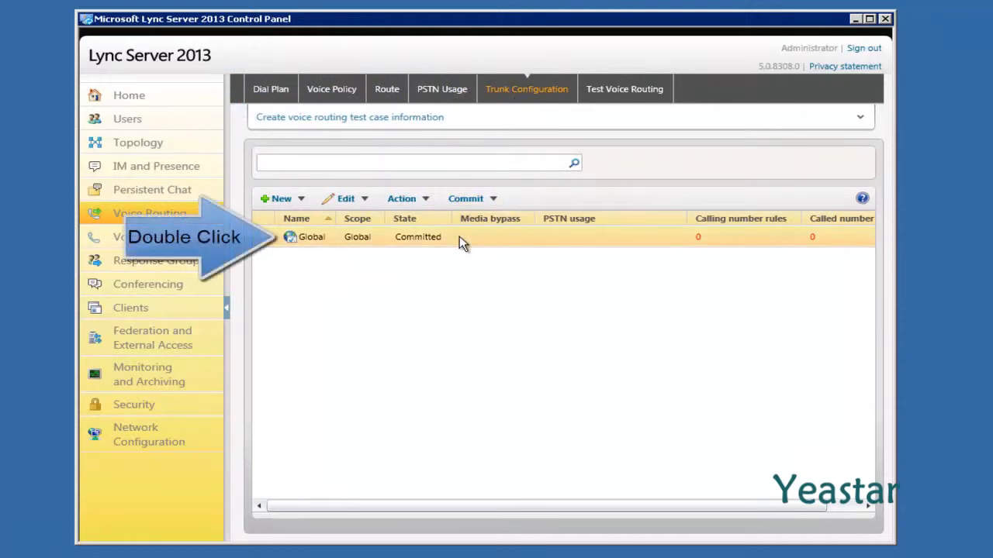
double_click(356, 236)
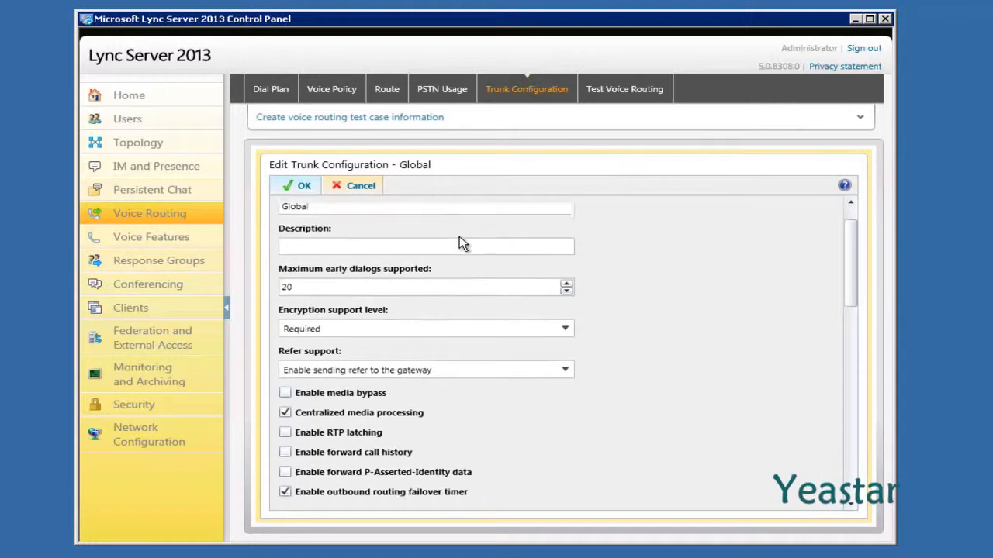
scroll("down", 3)
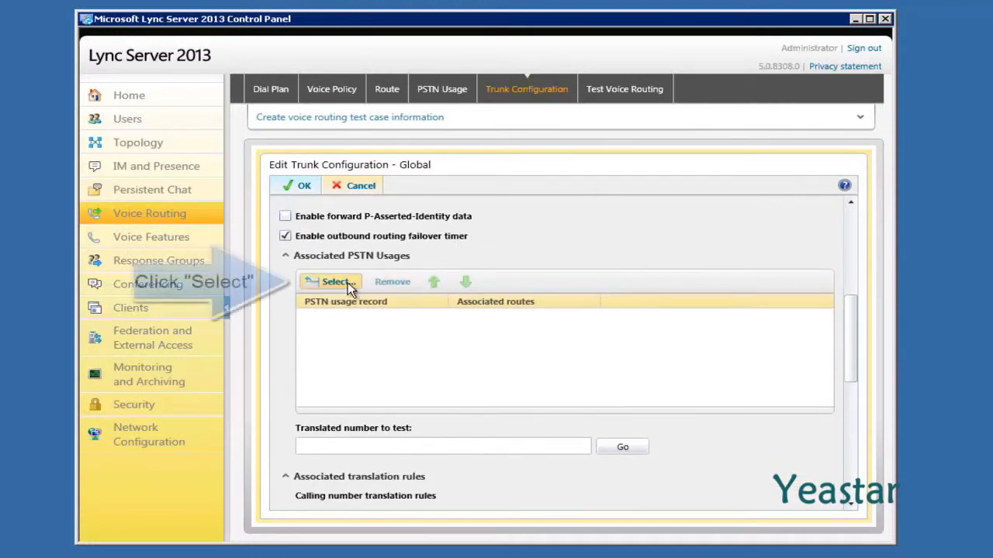
left_click(331, 282)
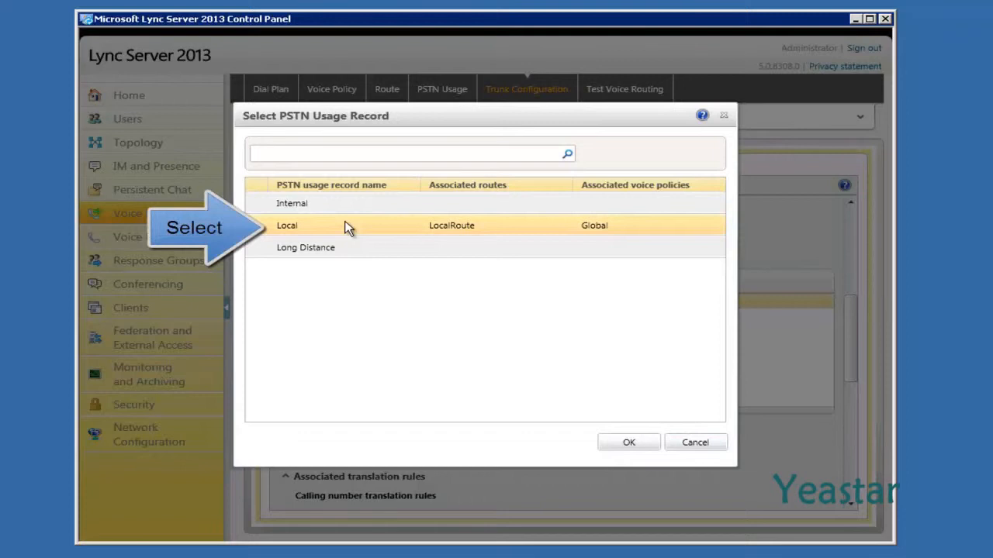
mouse_move(456, 324)
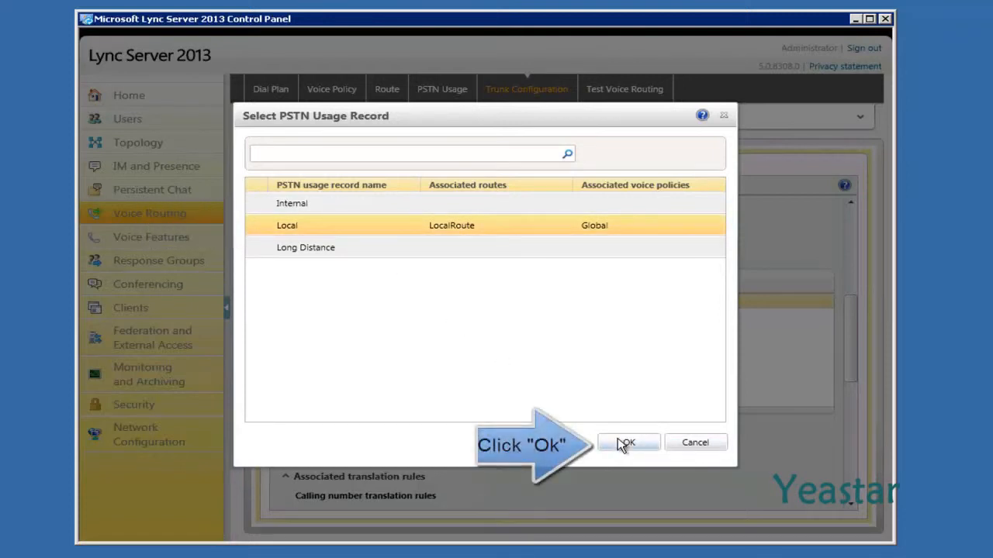
left_click(627, 442)
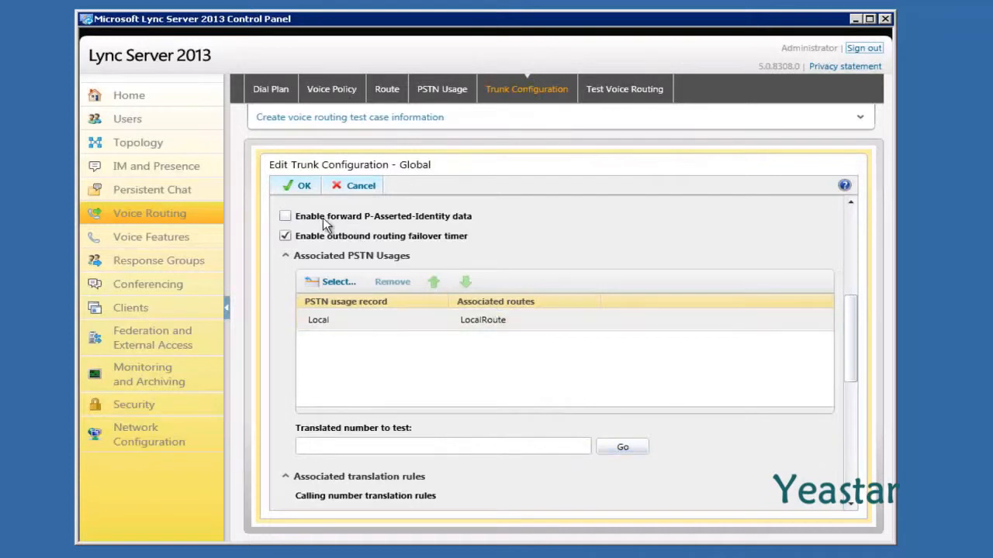
left_click(302, 186)
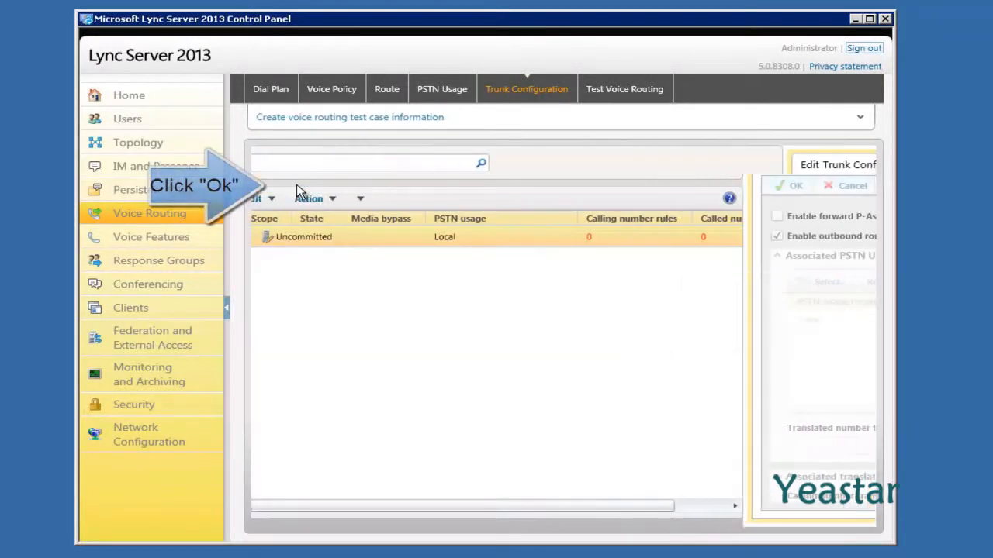
left_click(795, 185)
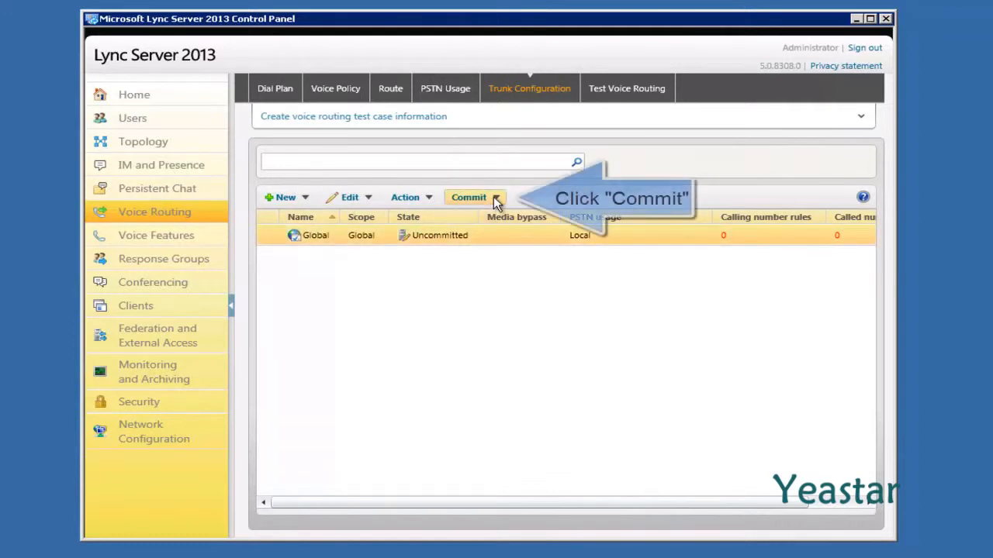
Commit all pending voice routing changes and dismiss the success message
left_click(469, 197)
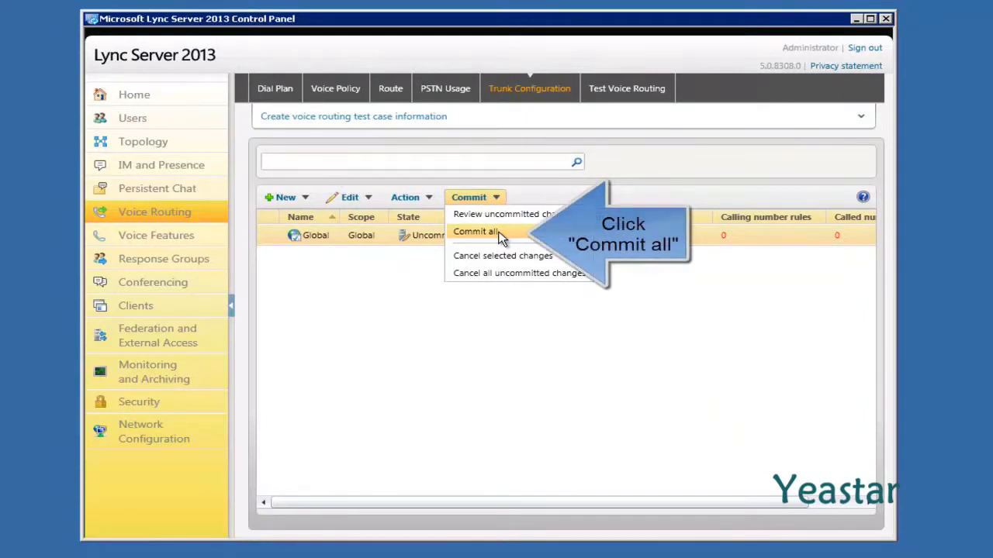
left_click(474, 231)
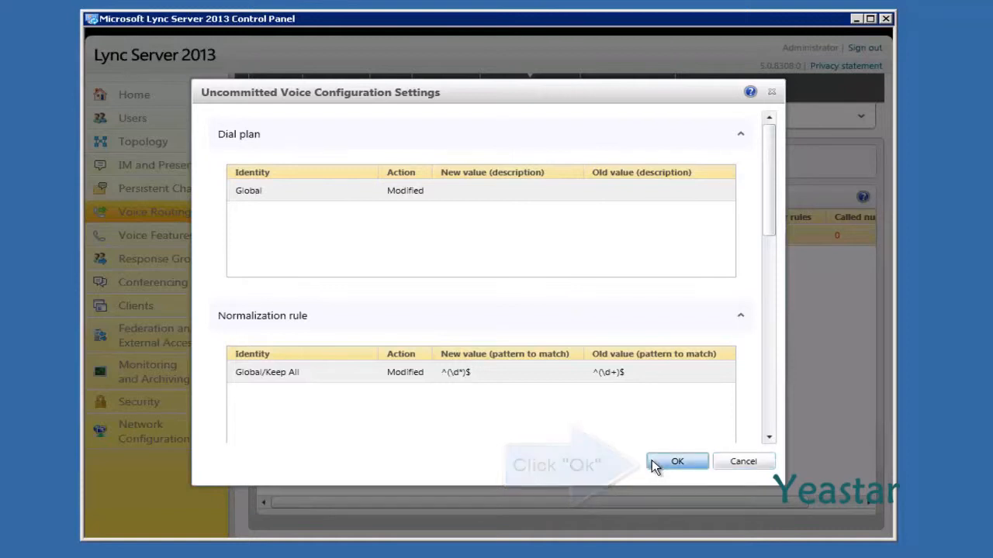
left_click(677, 460)
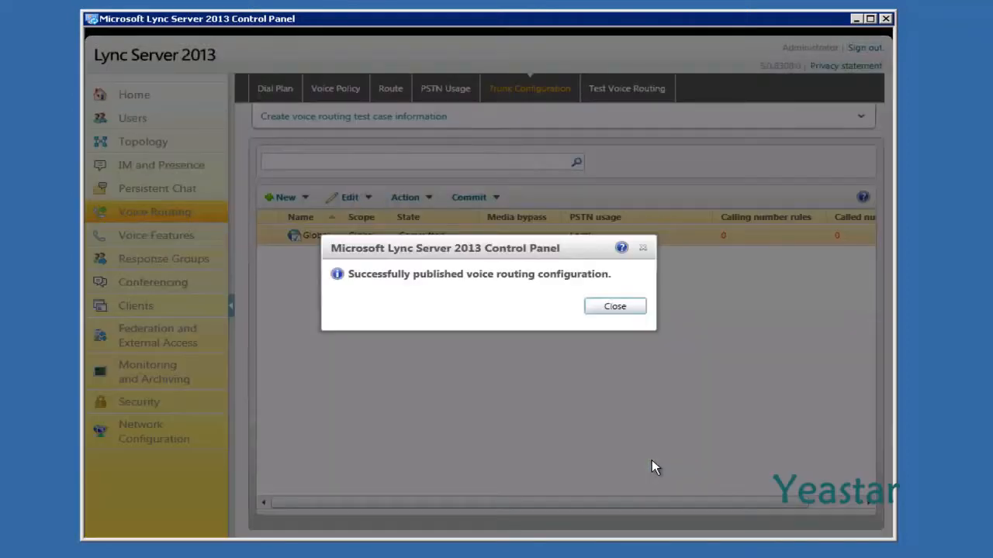
mouse_move(614, 306)
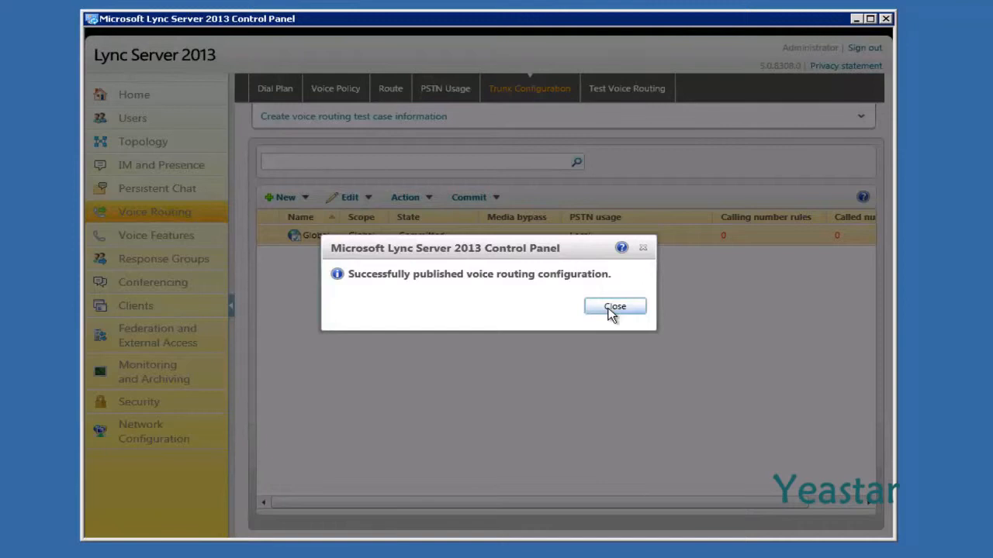
left_click(614, 306)
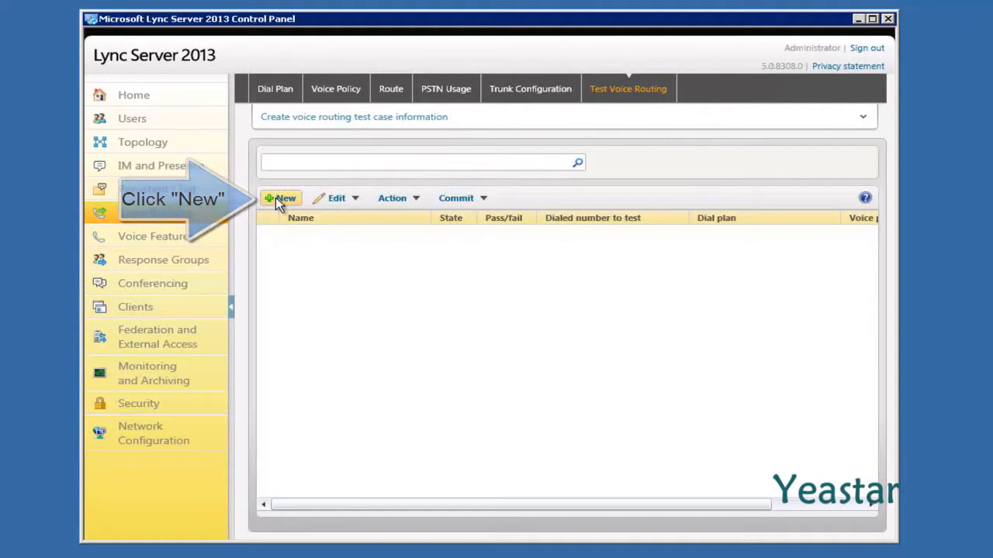
Create and run test case 'test' dialing 300, expecting Local usage and LocalRoute
left_click(282, 198)
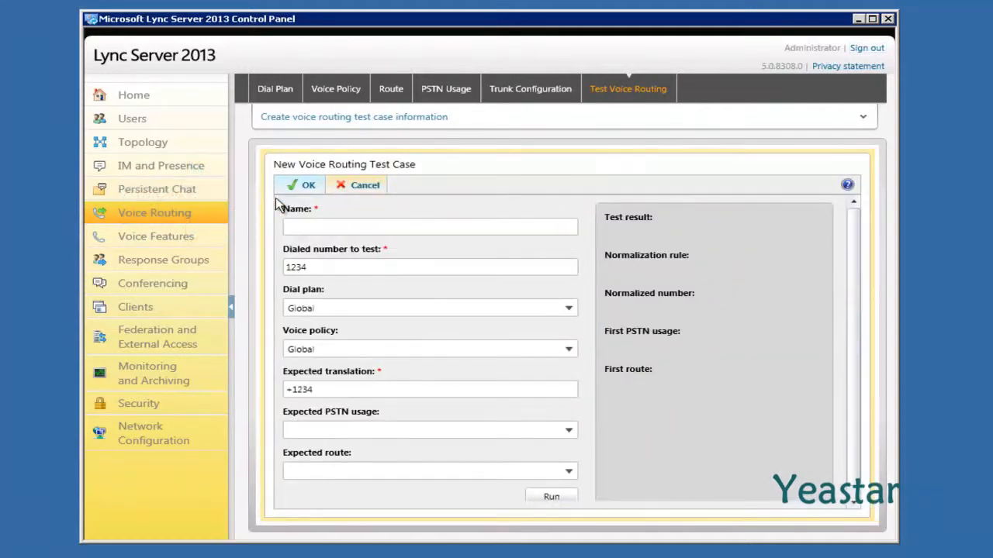
left_click(430, 226)
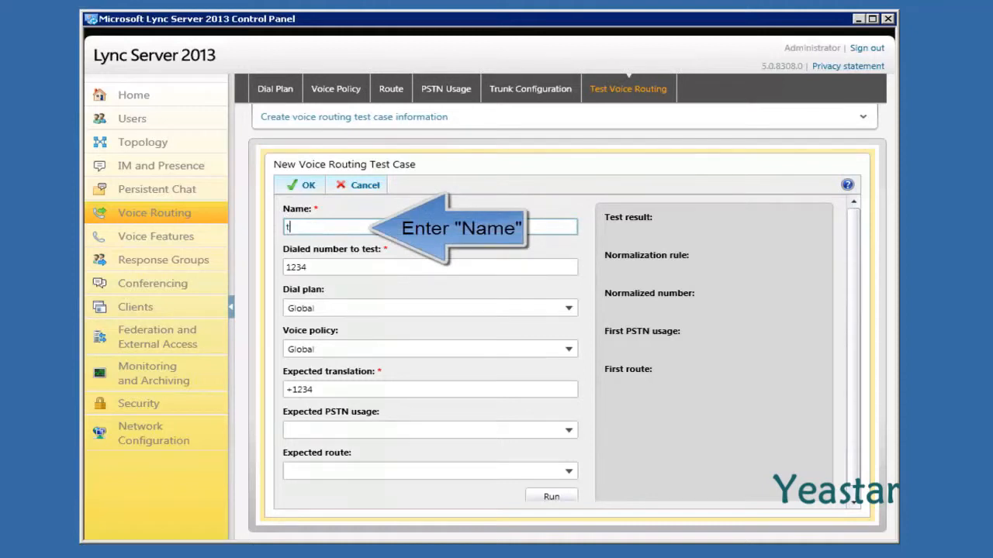
type("est")
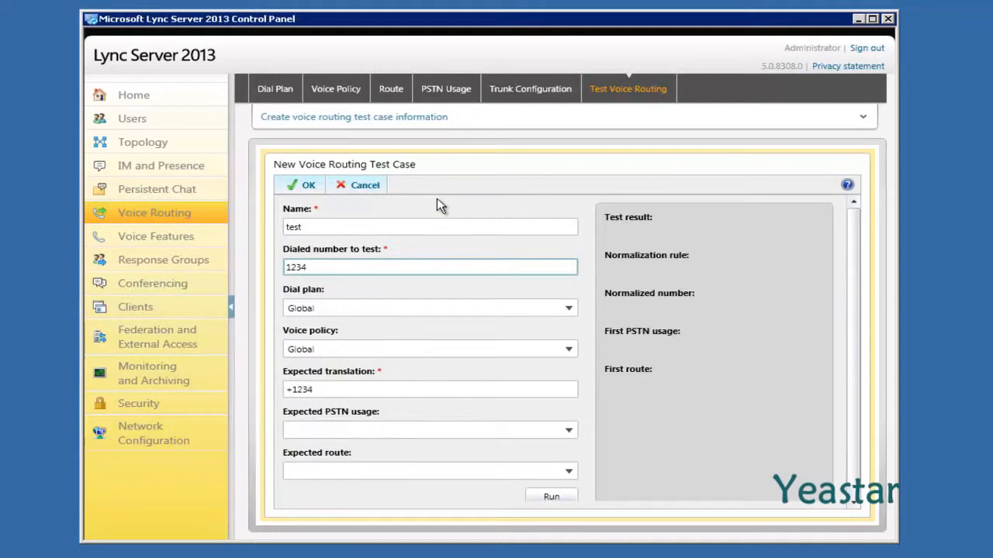
triple_click(430, 267)
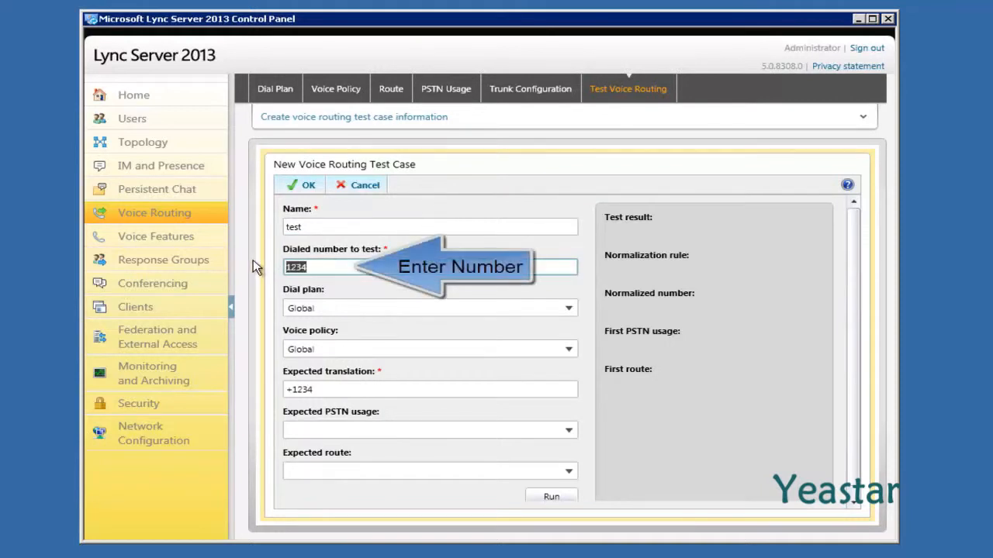
type("300")
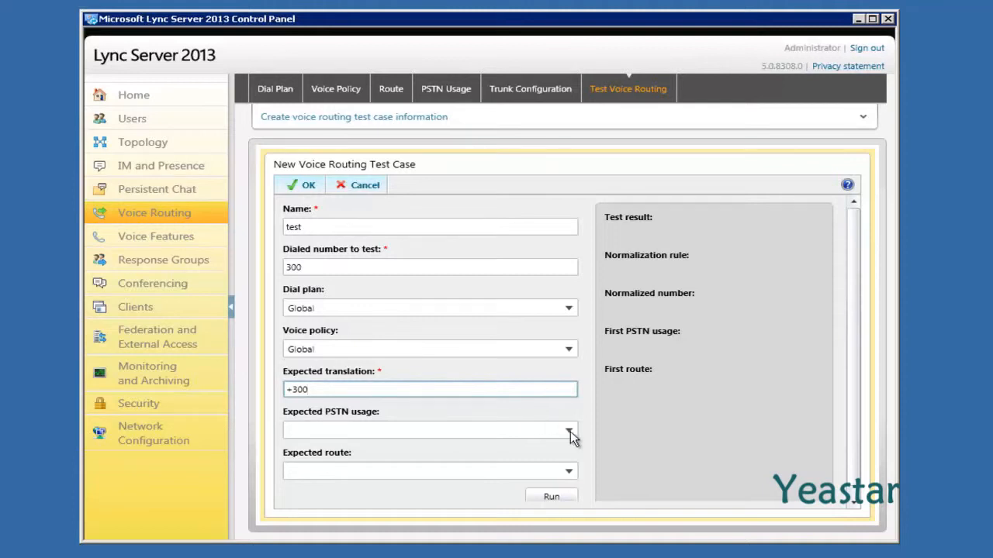
left_click(569, 430)
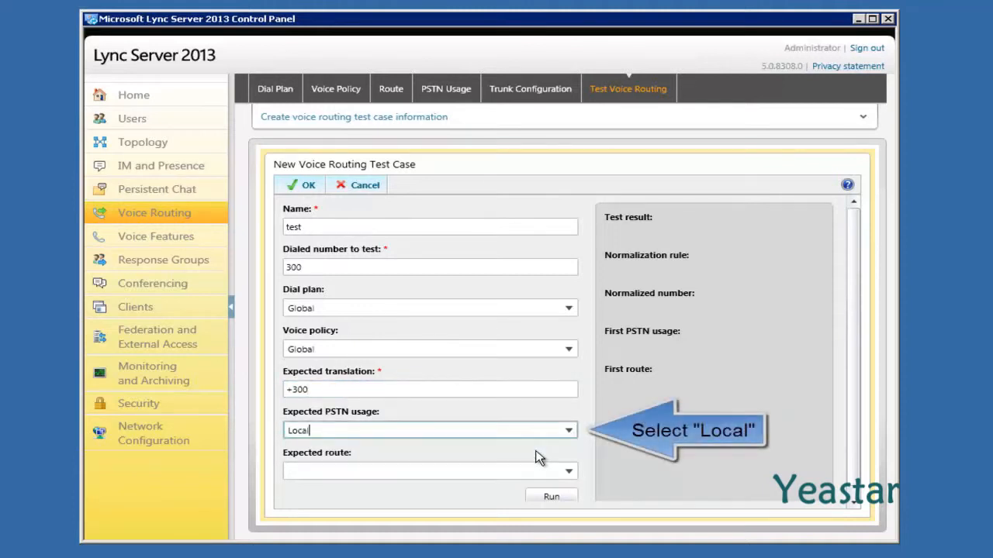
mouse_move(569, 473)
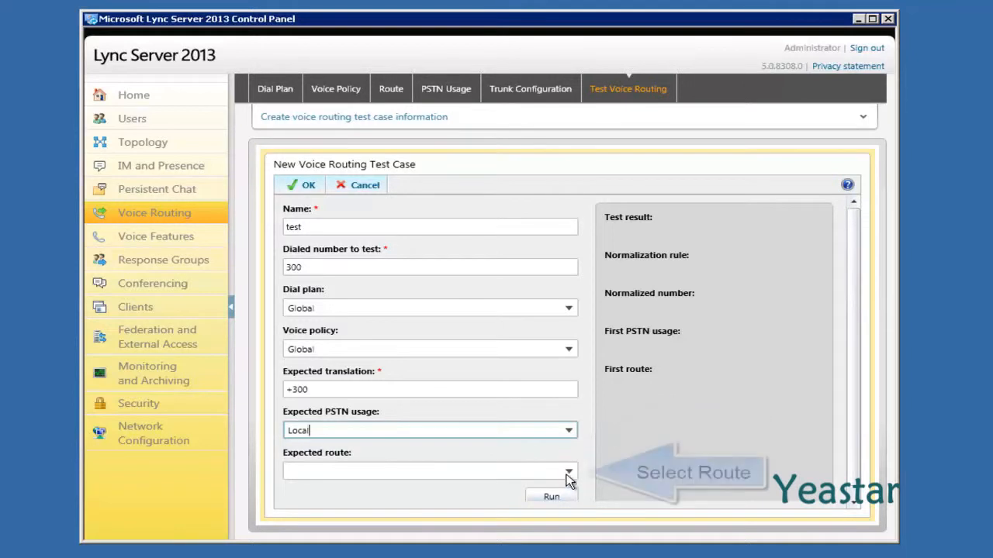
left_click(569, 471)
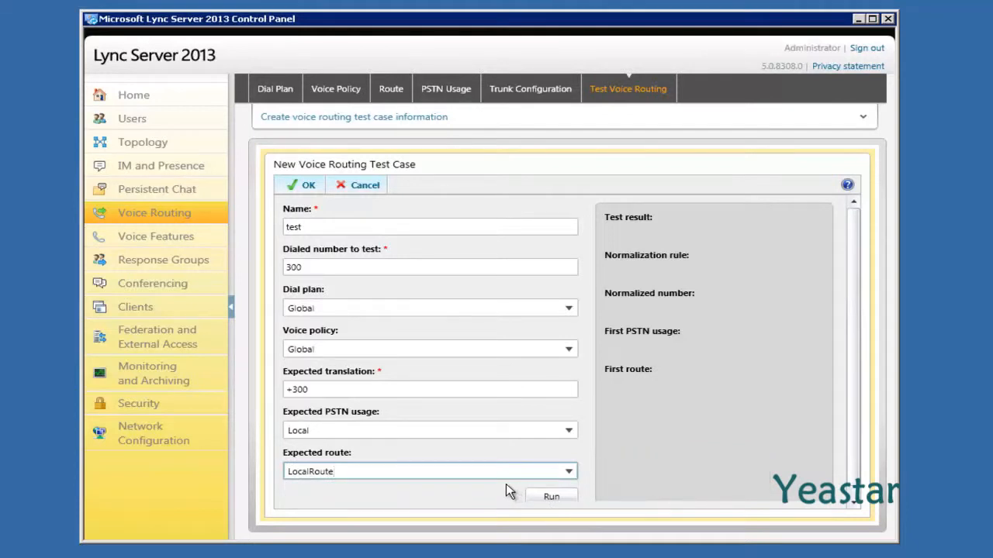
mouse_move(551, 500)
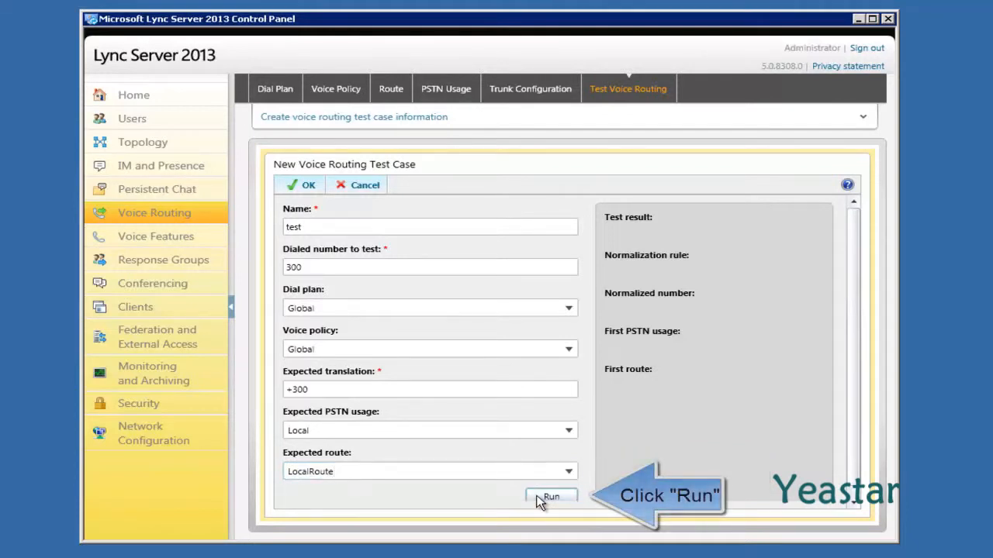
left_click(551, 497)
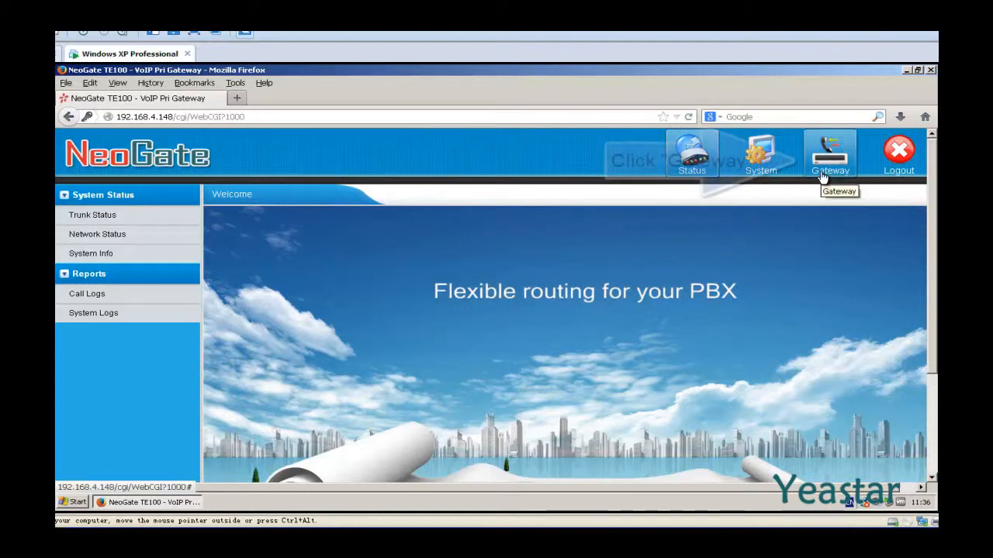
Go to the gateway's VoIP Trunk page and start adding a new trunk
left_click(829, 153)
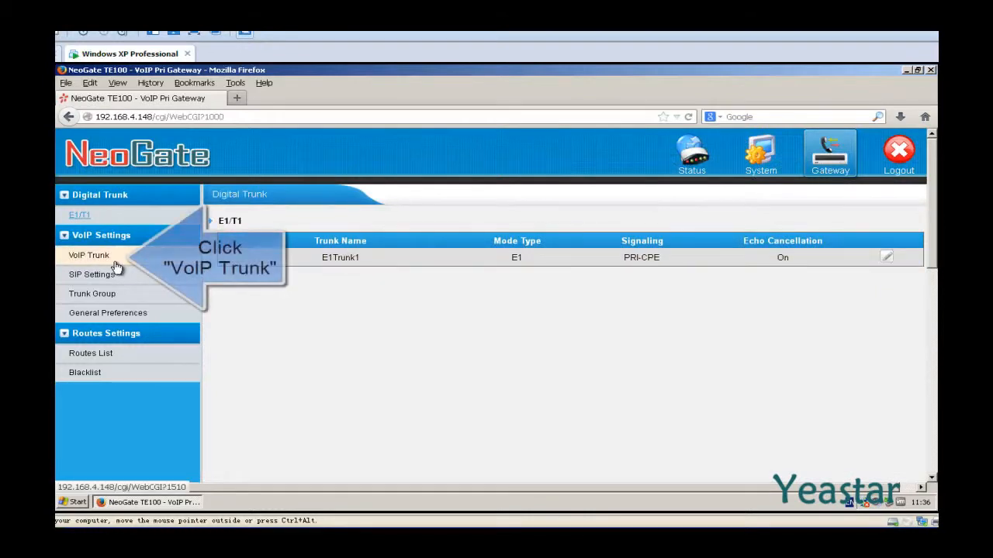
left_click(88, 255)
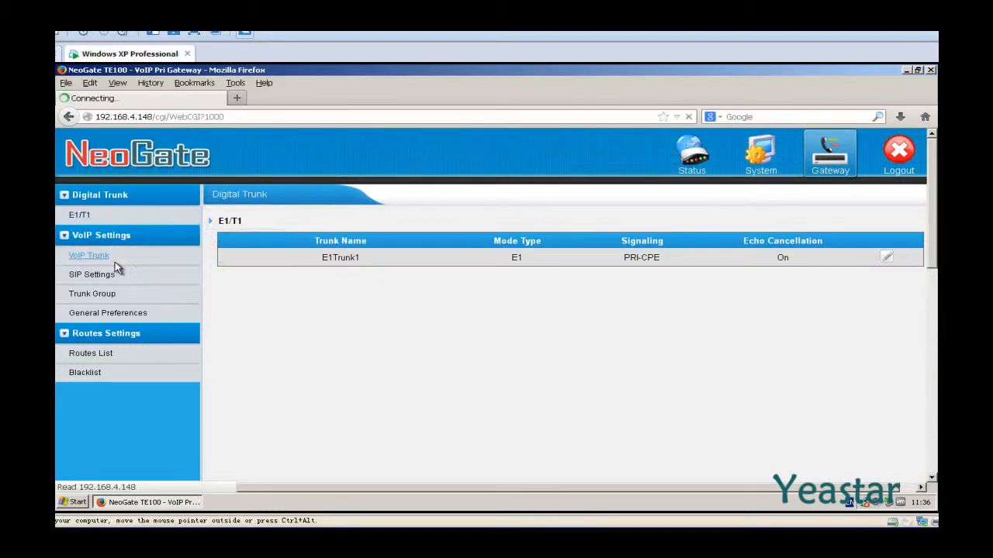
left_click(89, 255)
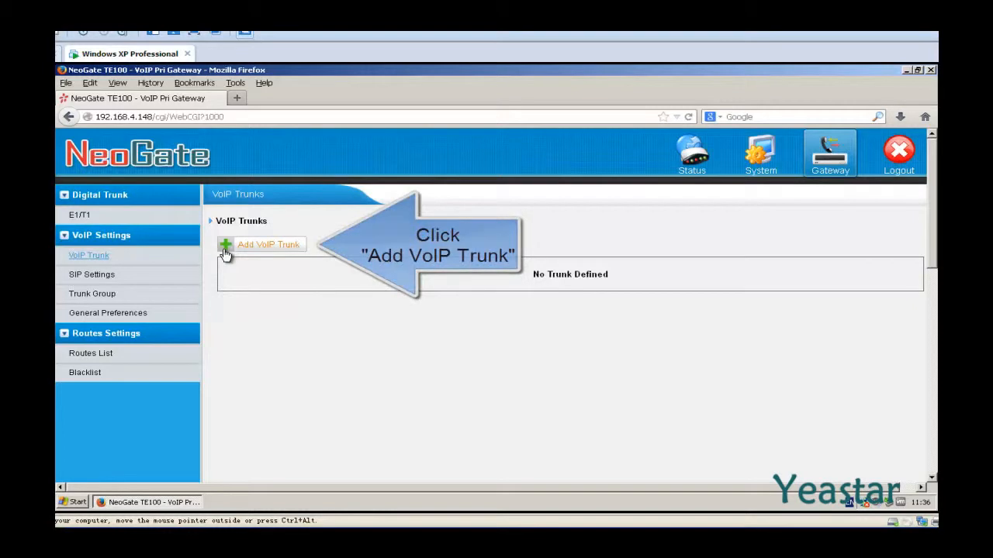
left_click(267, 245)
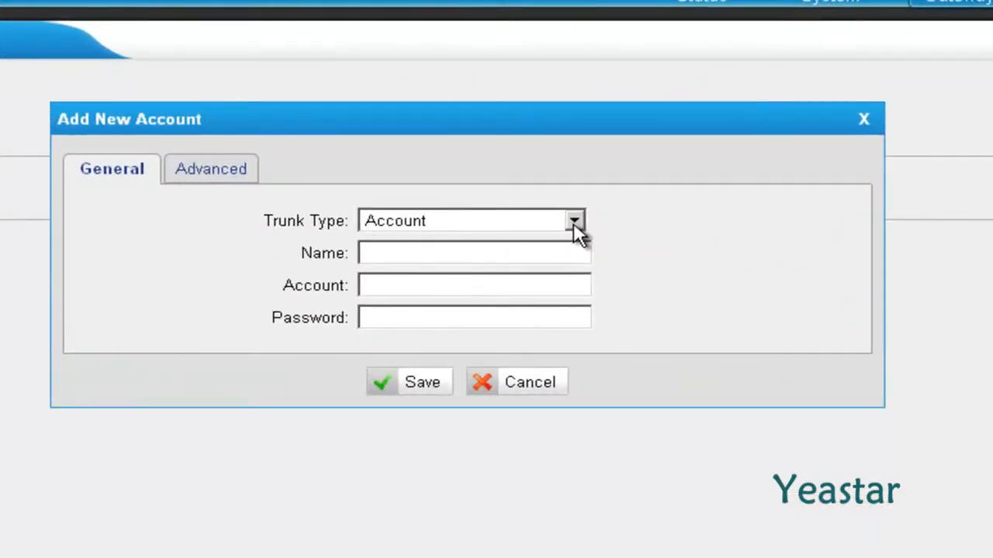
Make a Service Provider trunk named Lync2013 at 192.168.5.245, port 5068
left_click(574, 220)
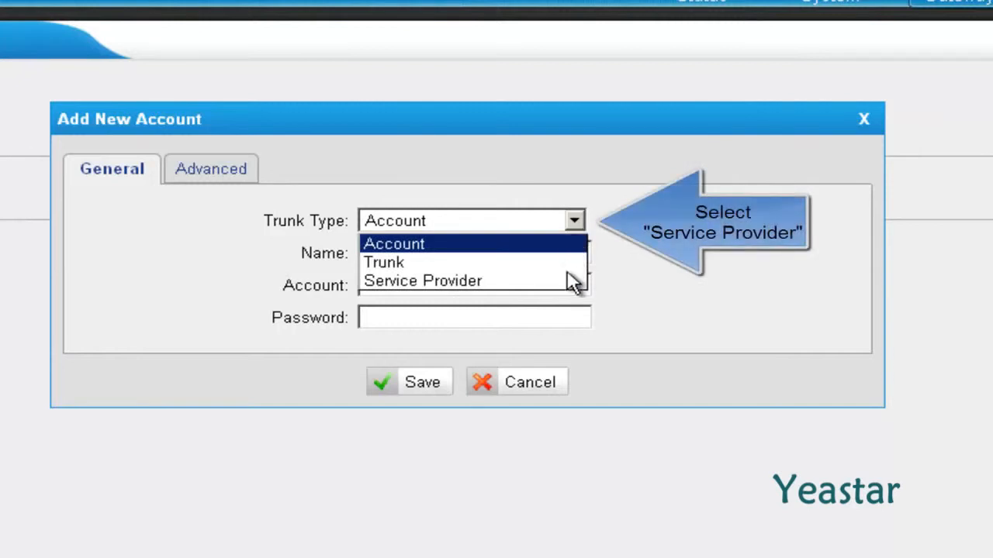
left_click(422, 281)
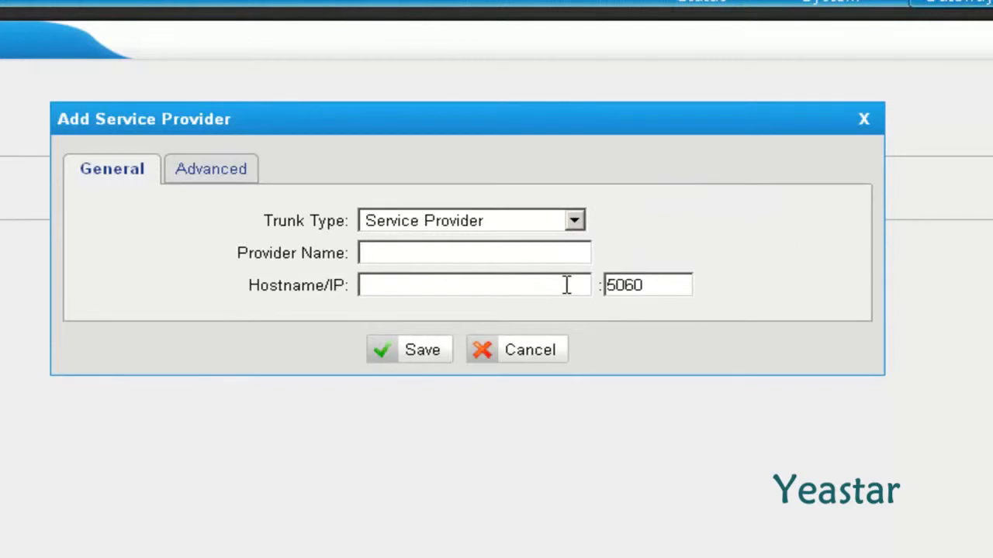
left_click(473, 253)
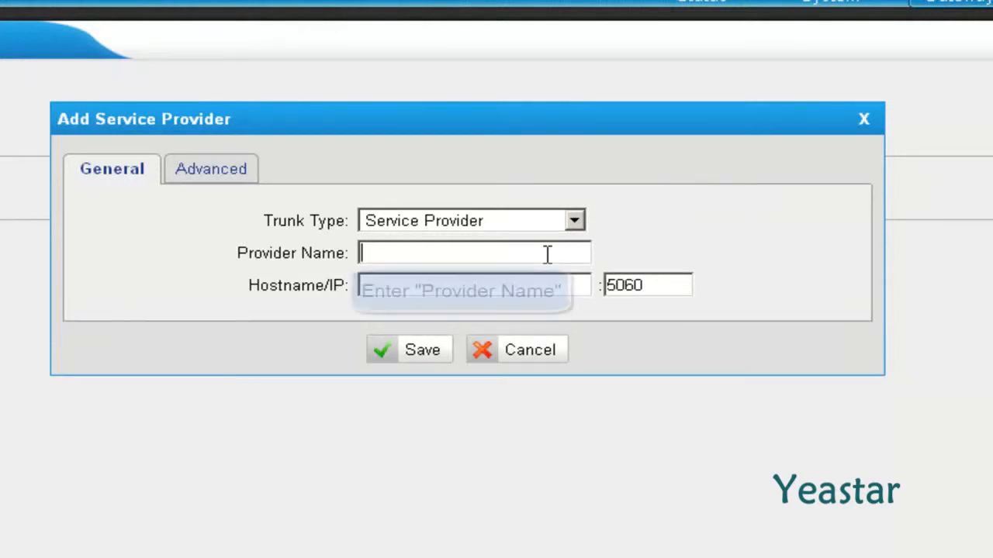
type("L")
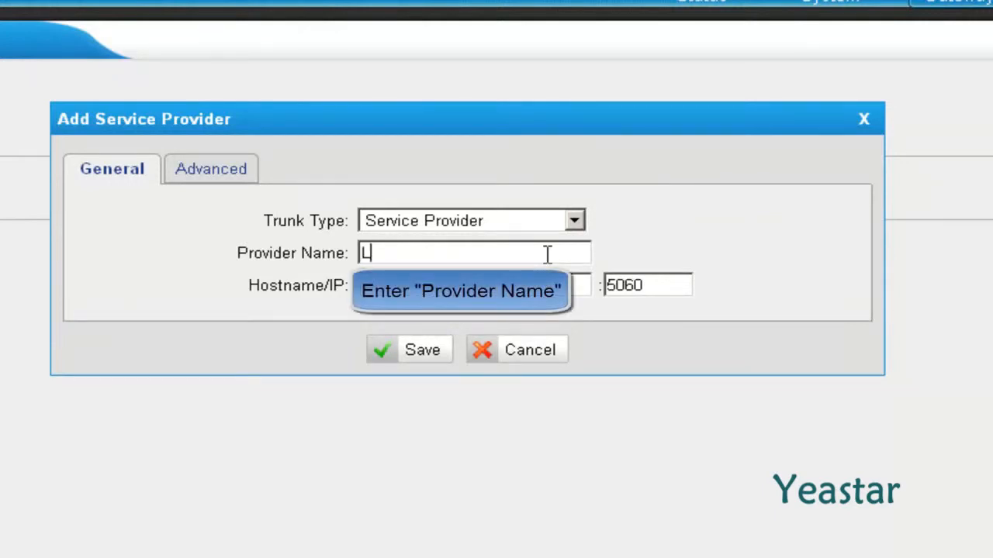
type("ync2013")
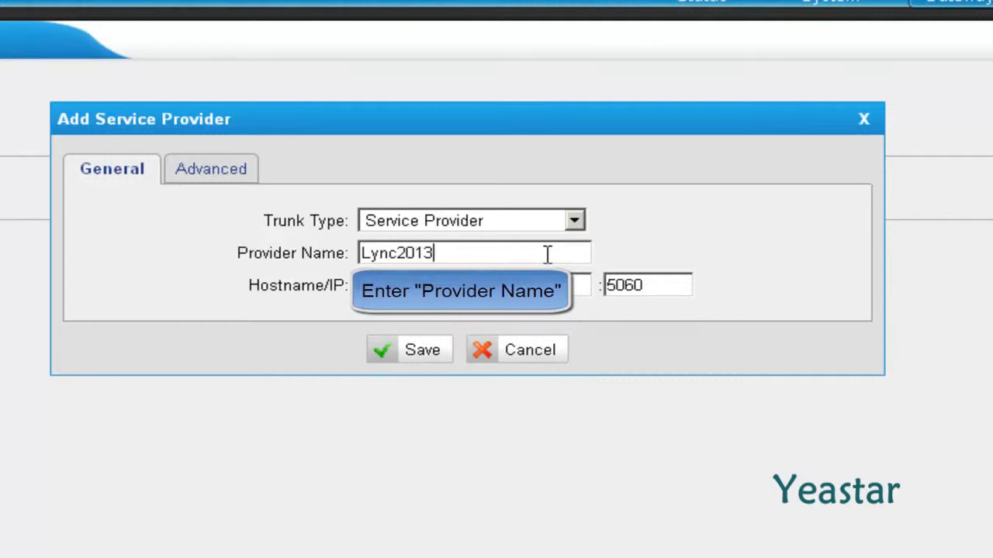
left_click(473, 284)
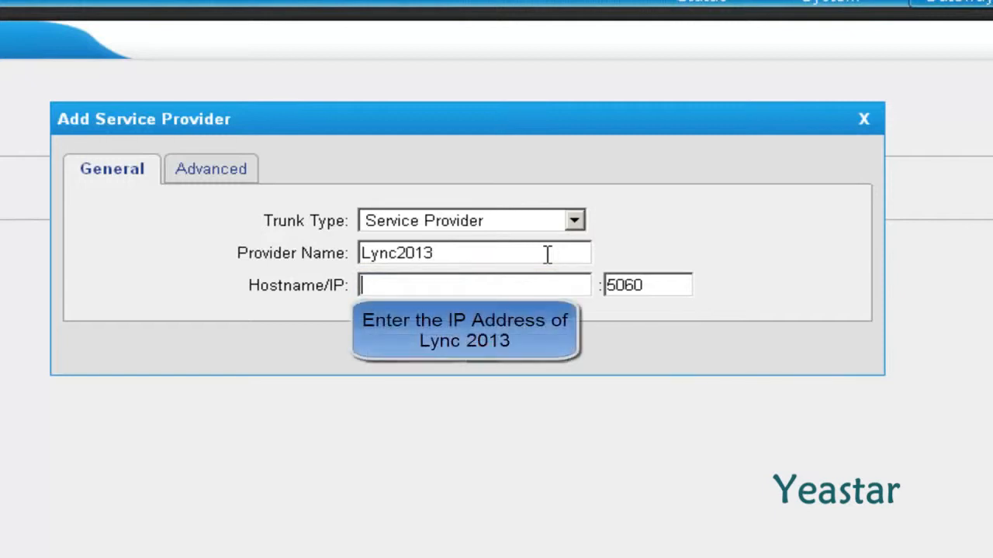
type("192.")
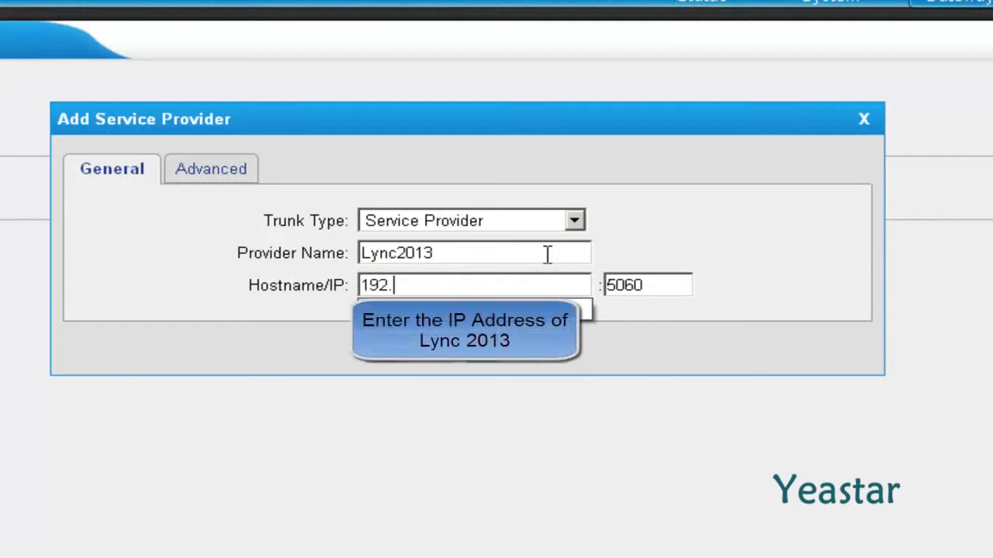
type("168.")
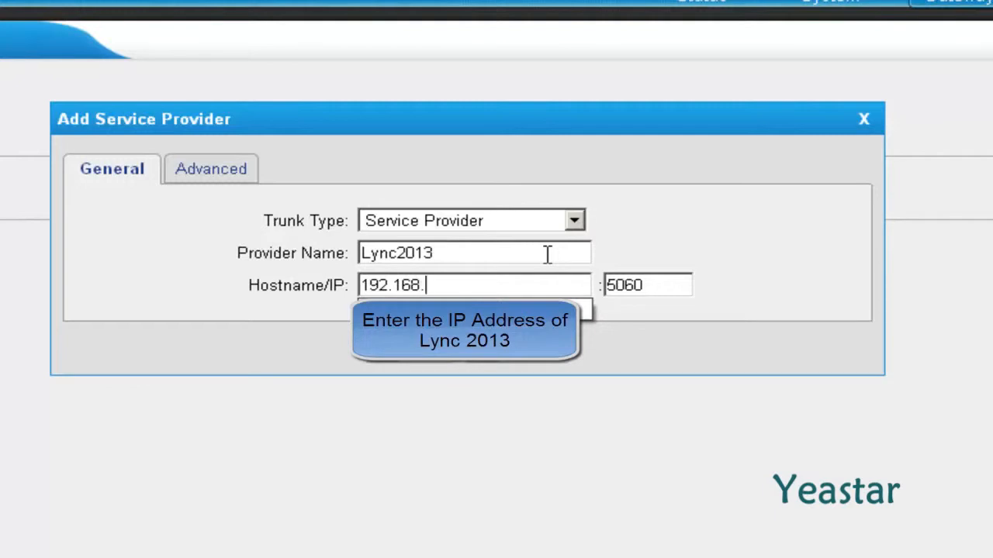
type("5.245")
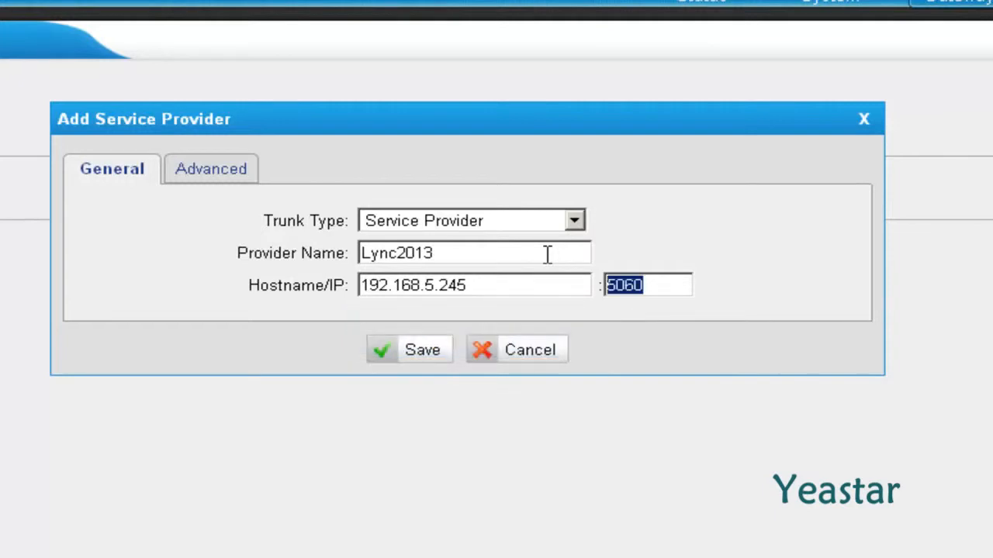
mouse_move(647, 285)
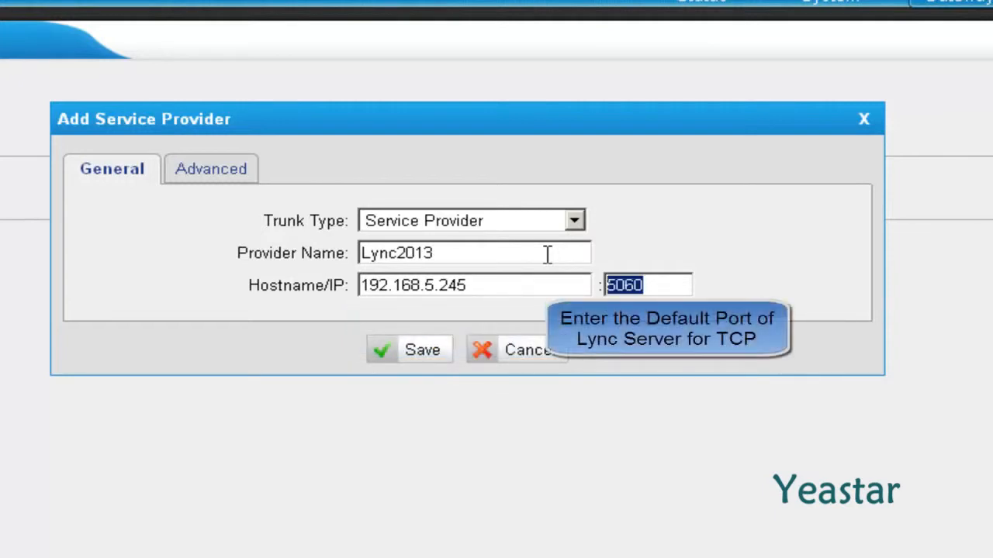
type("5068")
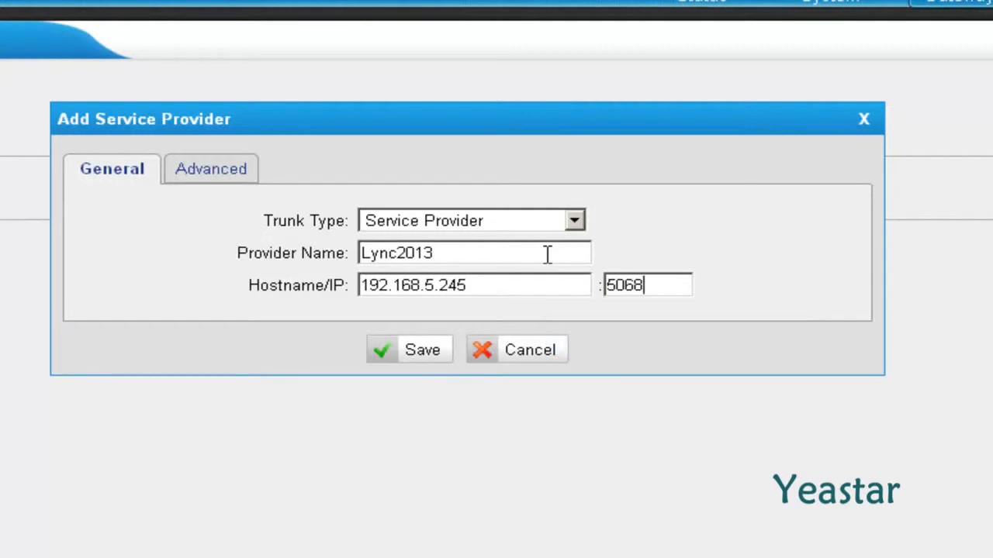
mouse_move(211, 171)
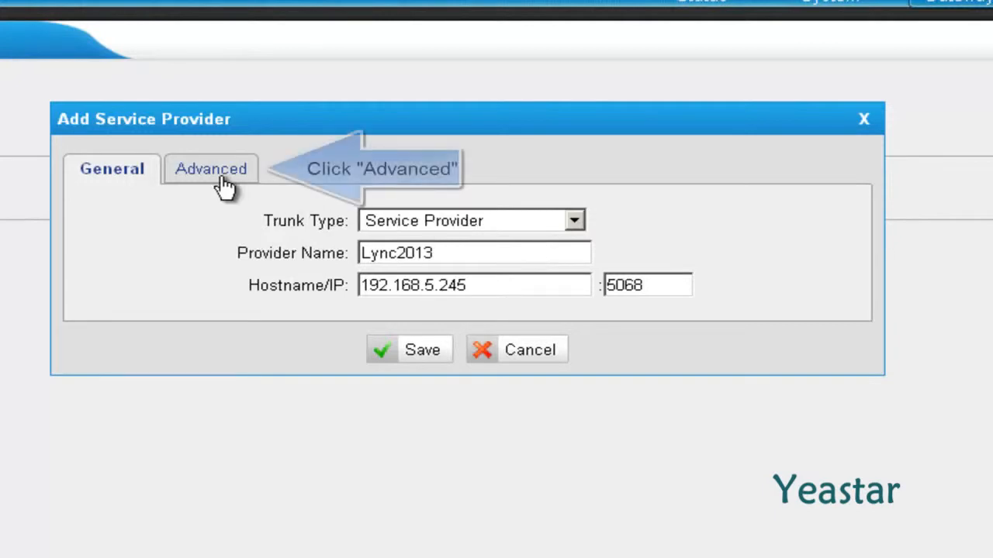
Switch the Lync2013 trunk's transport from UDP to TCP in its advanced settings
left_click(211, 168)
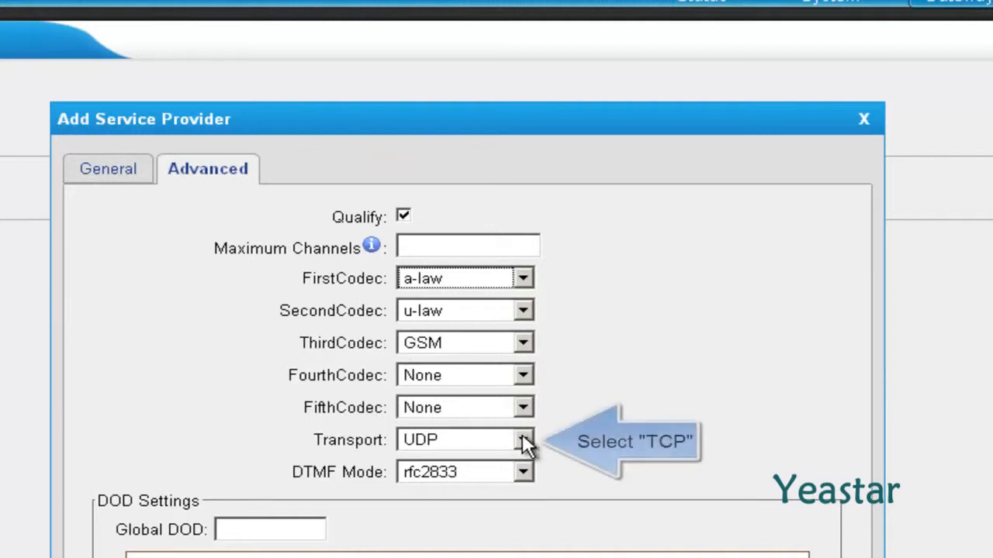
left_click(523, 440)
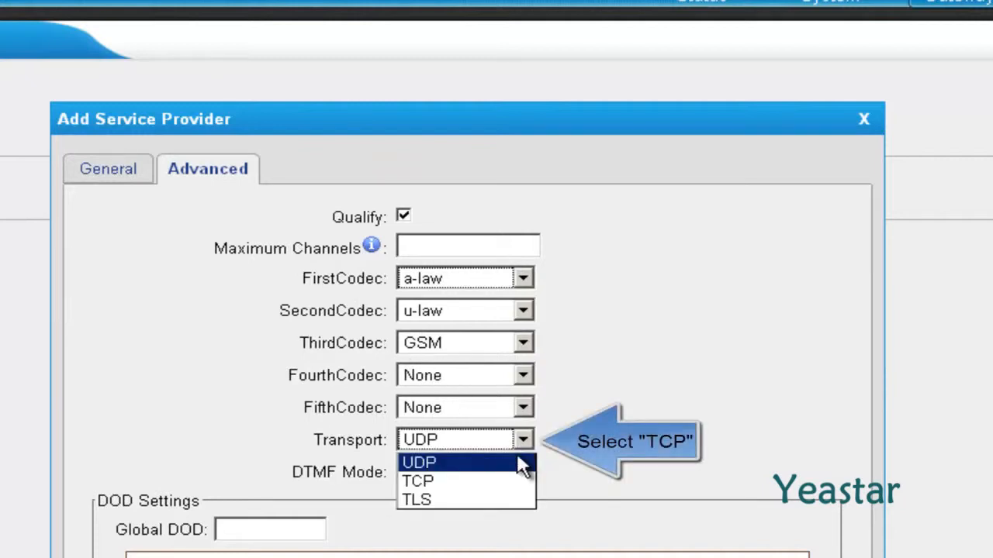
left_click(417, 481)
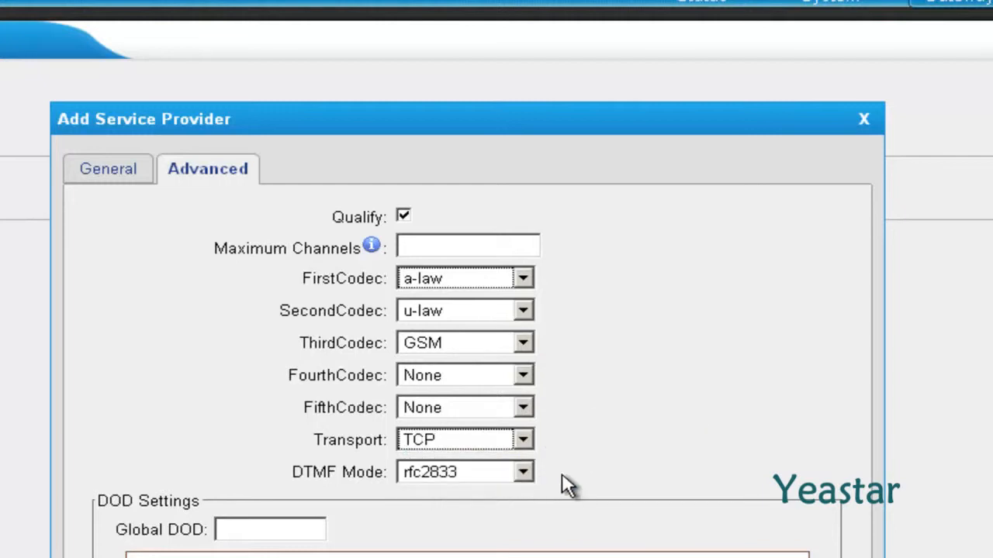
scroll("down", 3)
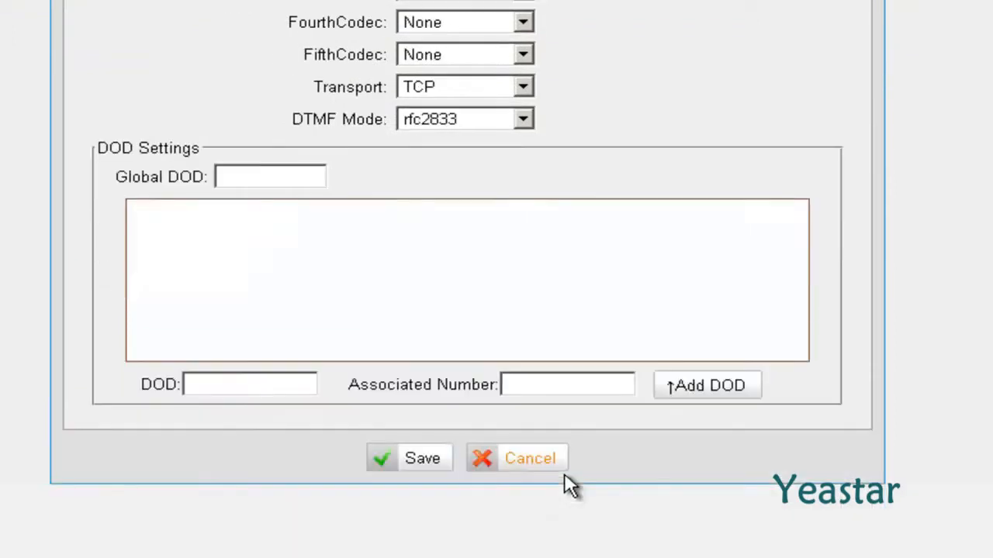
mouse_move(380, 465)
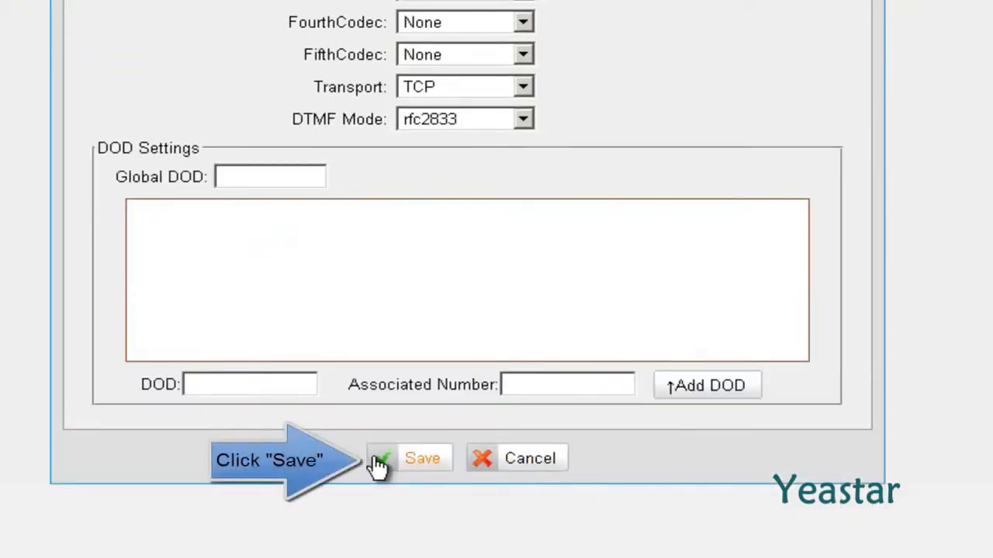
Save the Lync2013 service provider trunk
left_click(422, 457)
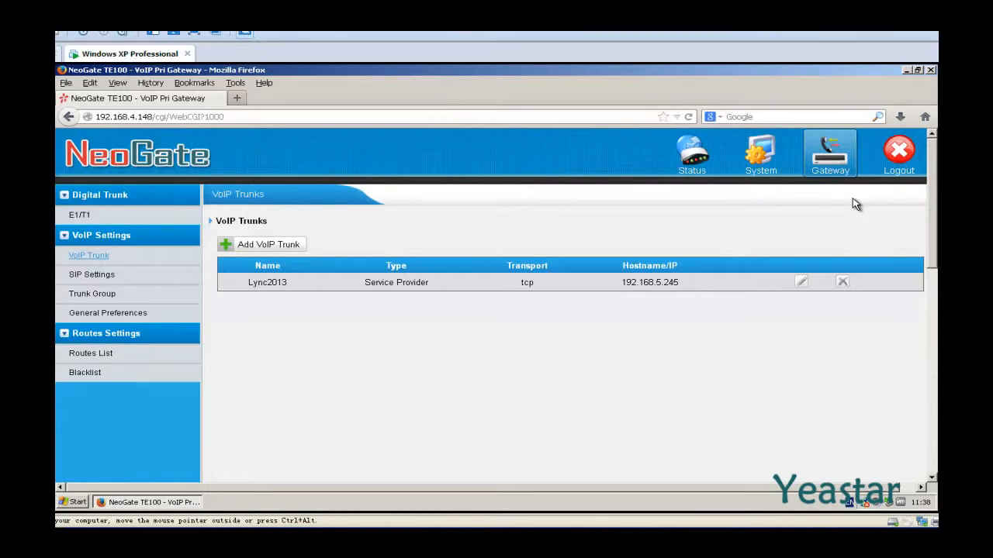
mouse_move(681, 221)
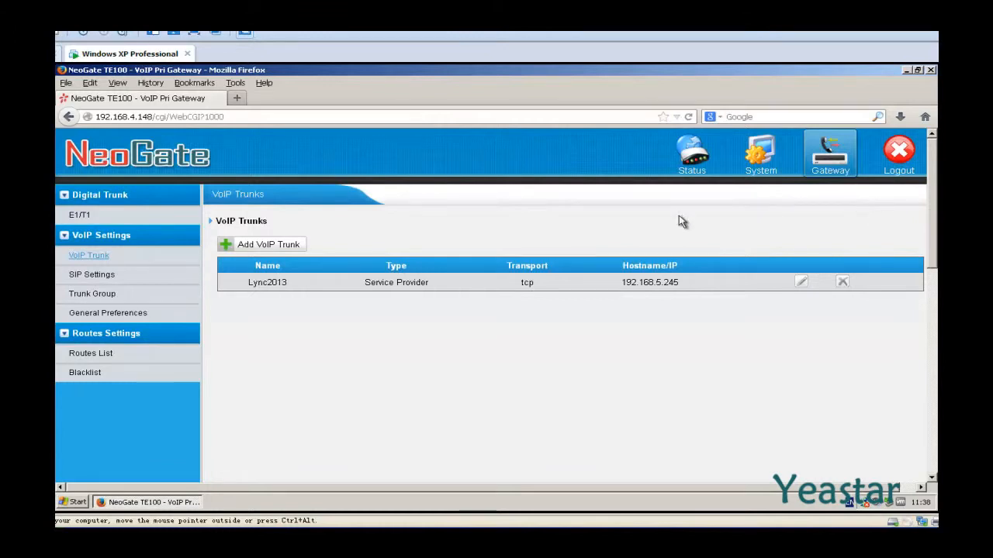
mouse_move(92, 274)
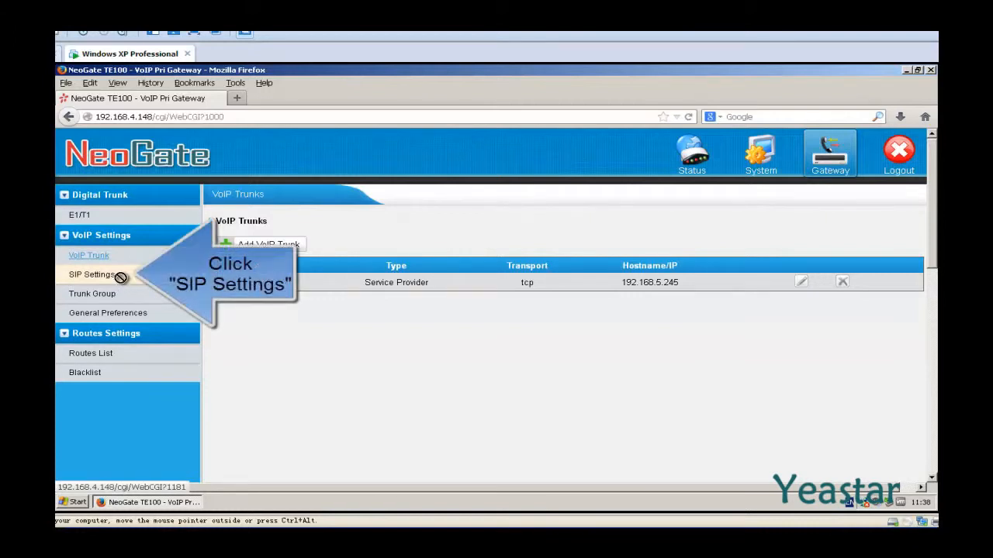
Enable SIP over TCP on port 5060 and save the SIP settings
left_click(91, 275)
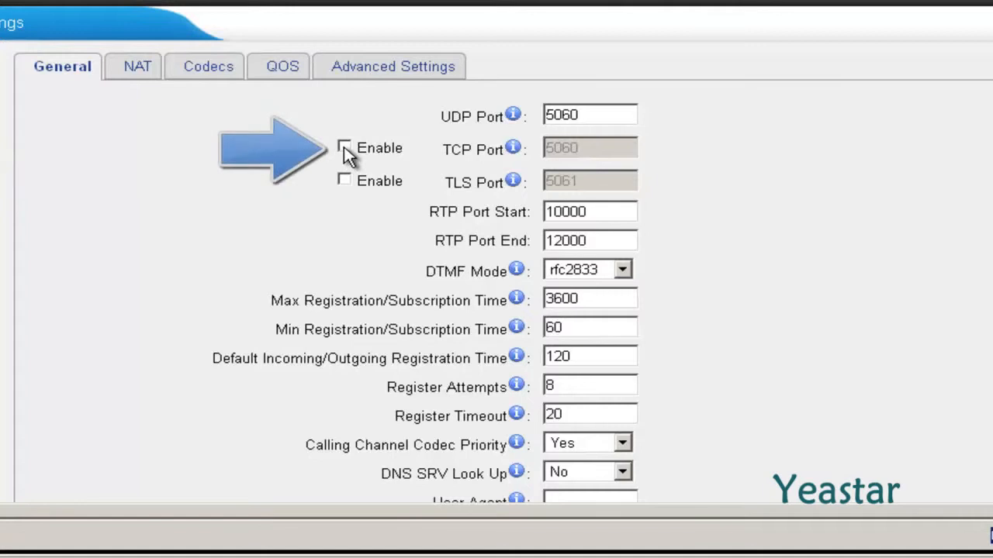
left_click(345, 148)
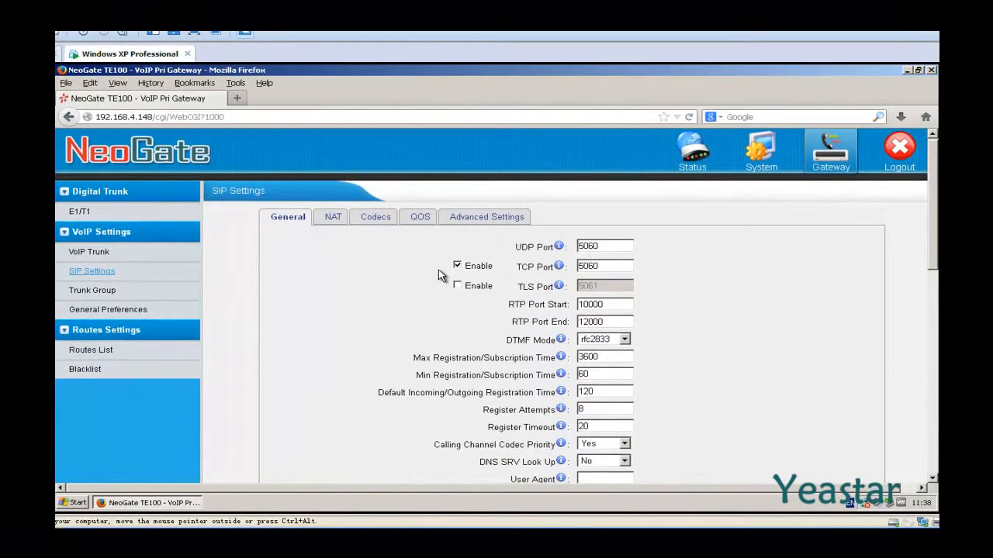
scroll("down", 3)
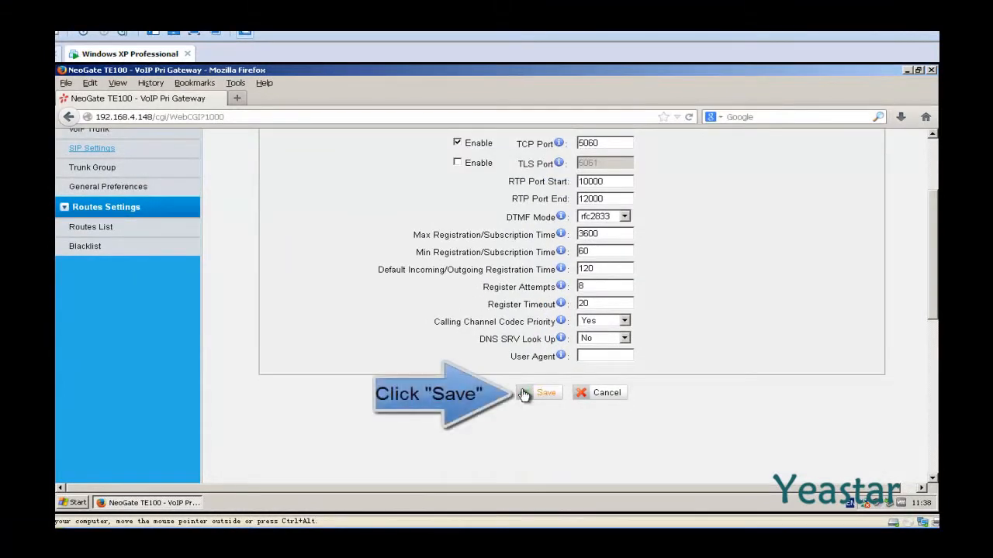
left_click(546, 392)
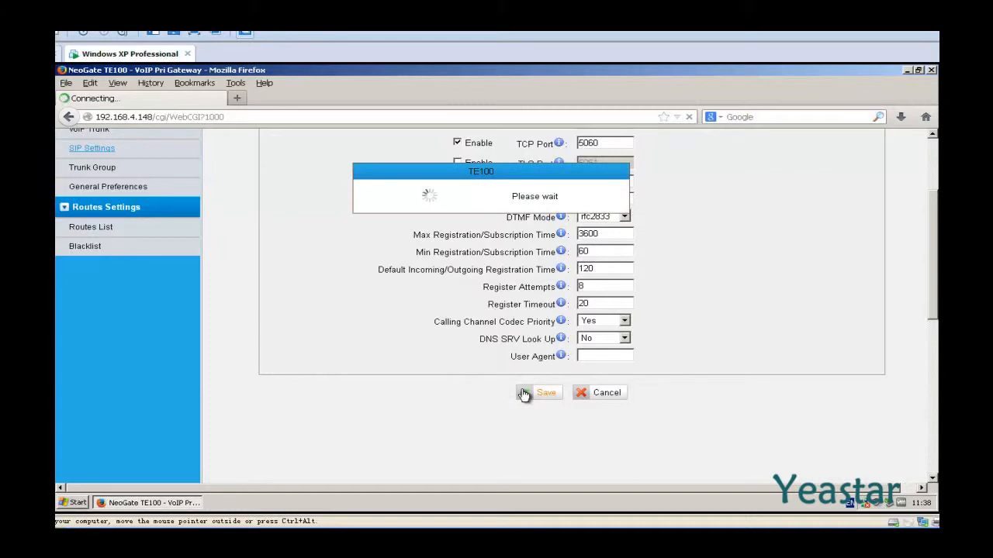
left_click(546, 392)
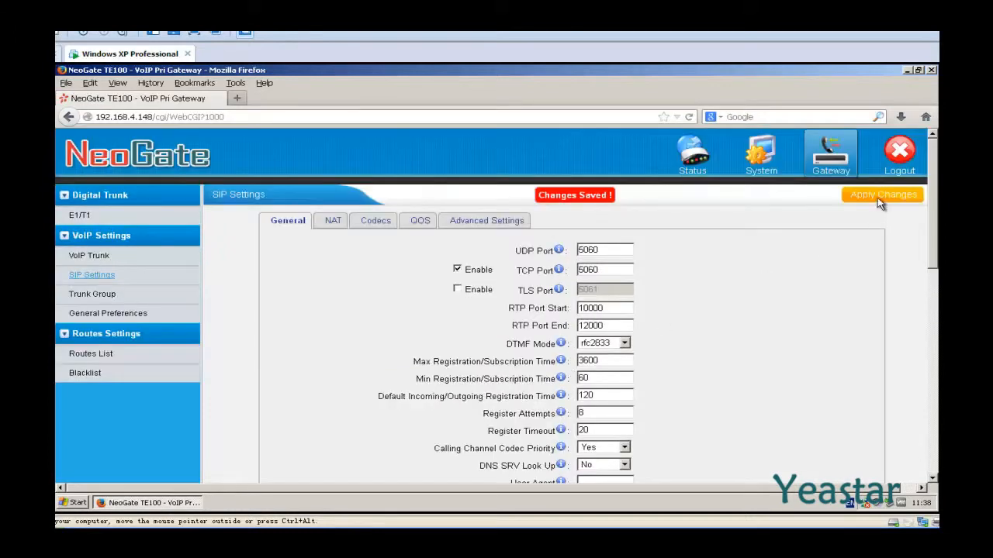
Apply the saved changes and confirm rebooting the gateway
left_click(882, 195)
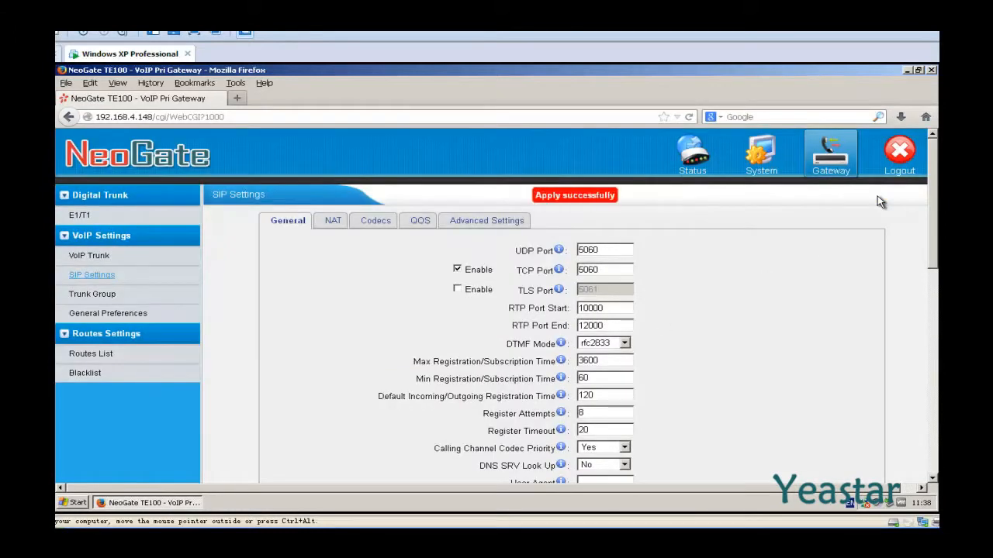
scroll("down", 3)
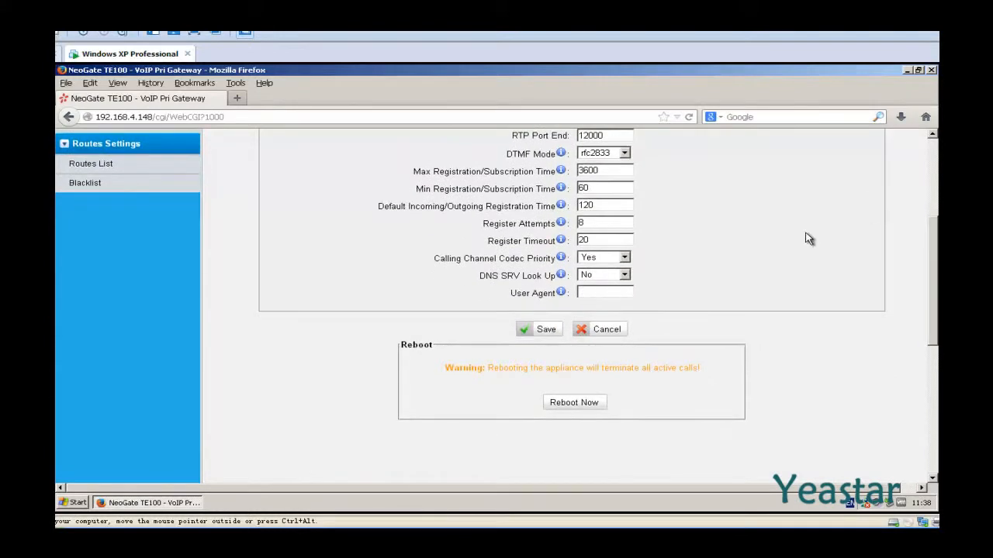
mouse_move(574, 402)
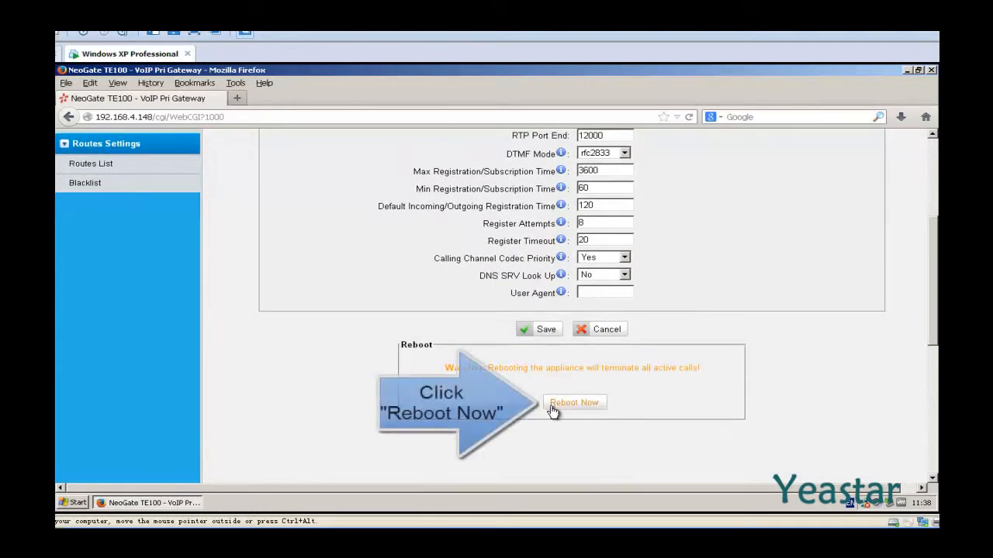
left_click(574, 402)
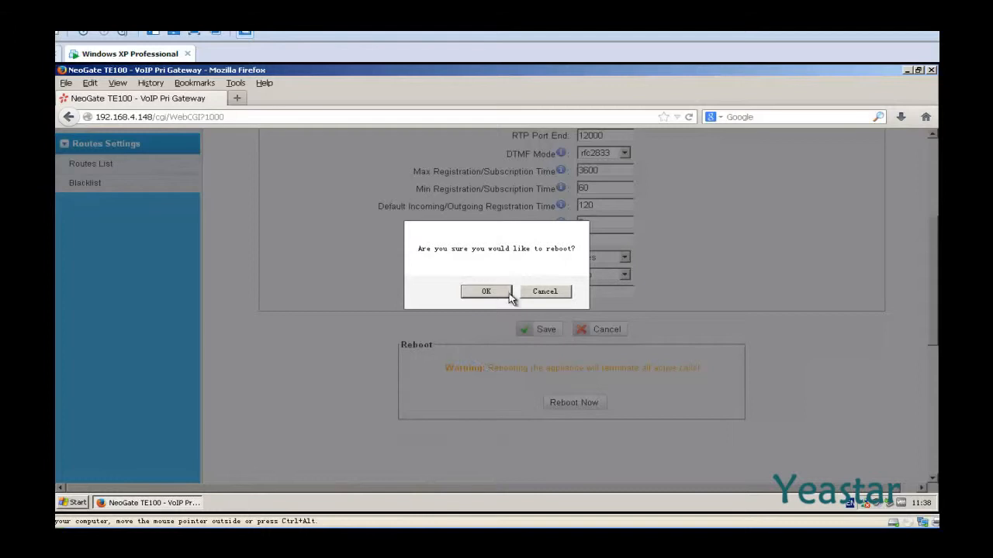
left_click(486, 291)
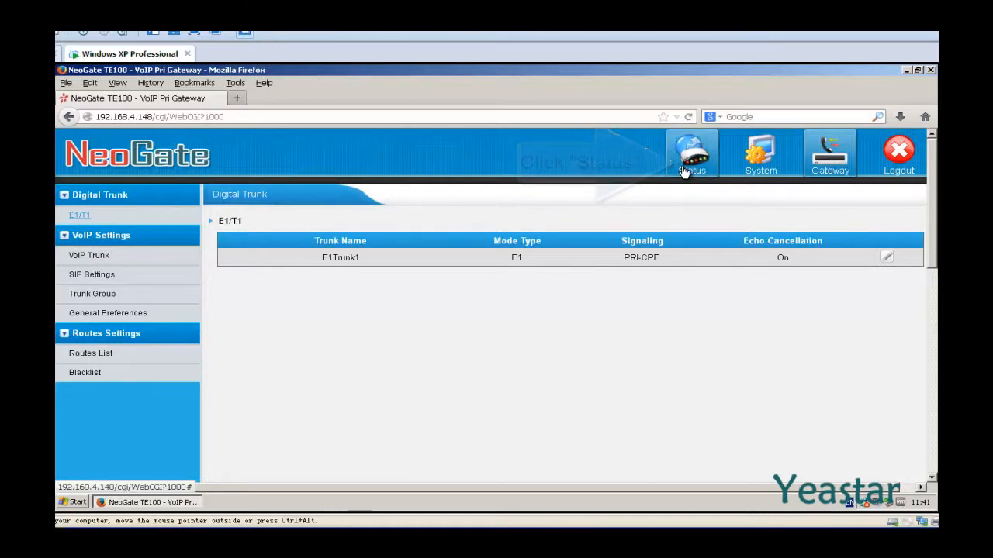
Check Trunk Status for Lync2013 reachability and E1Trunk1 connection
left_click(691, 153)
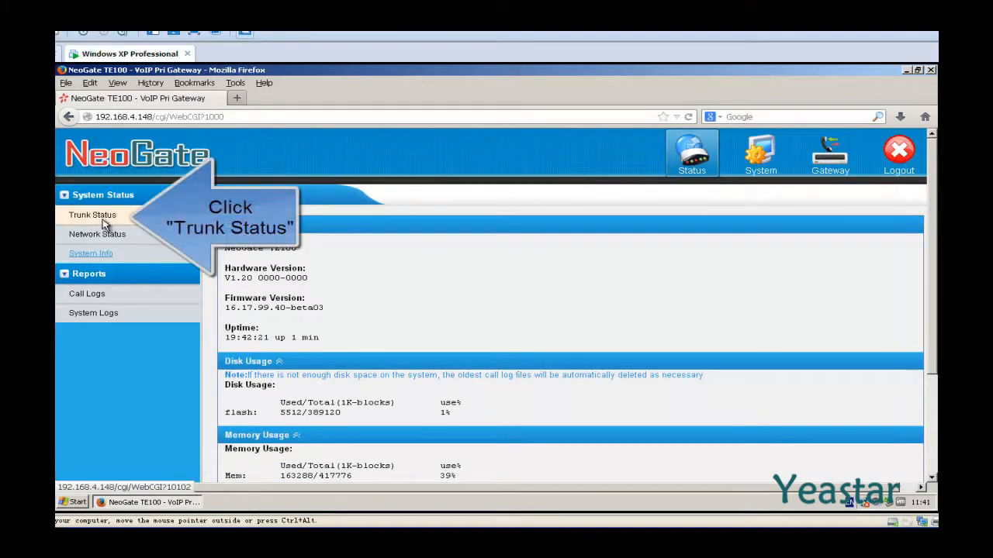
left_click(93, 215)
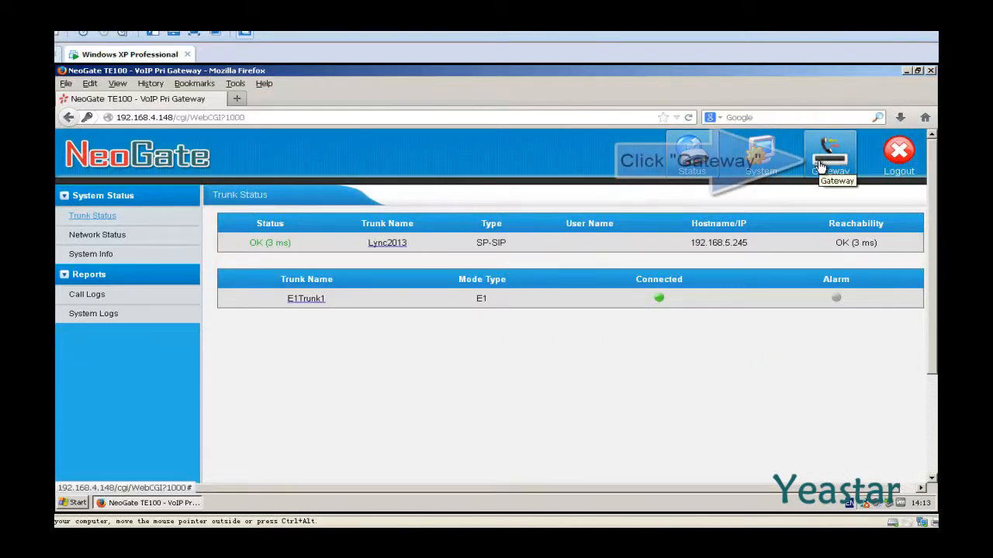
Start a new gateway route with Simple Mode set to No
left_click(830, 155)
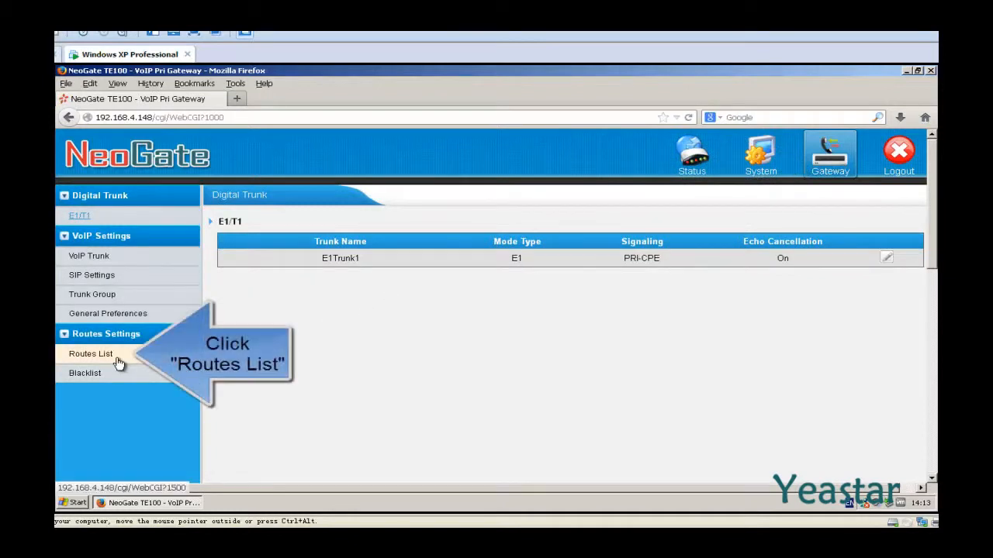
left_click(90, 353)
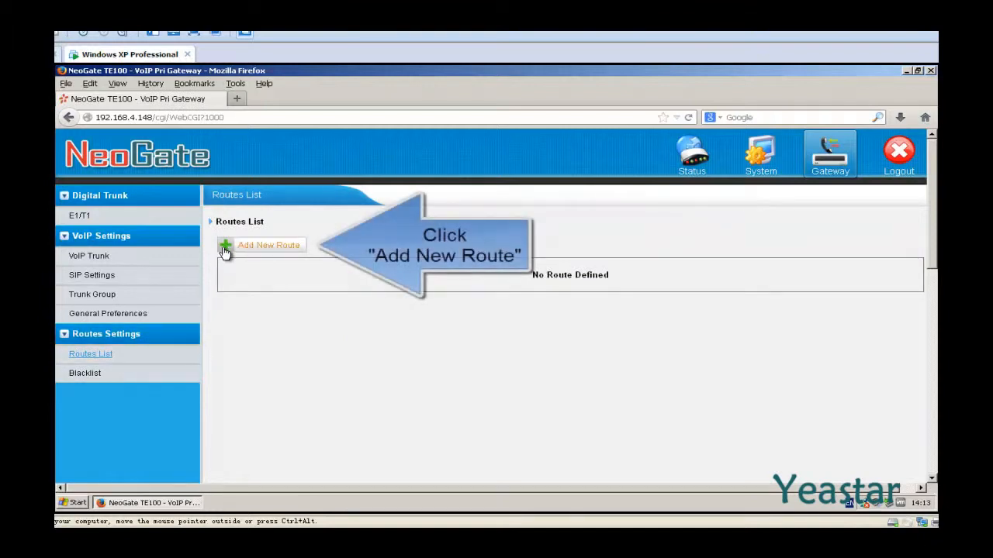
left_click(268, 244)
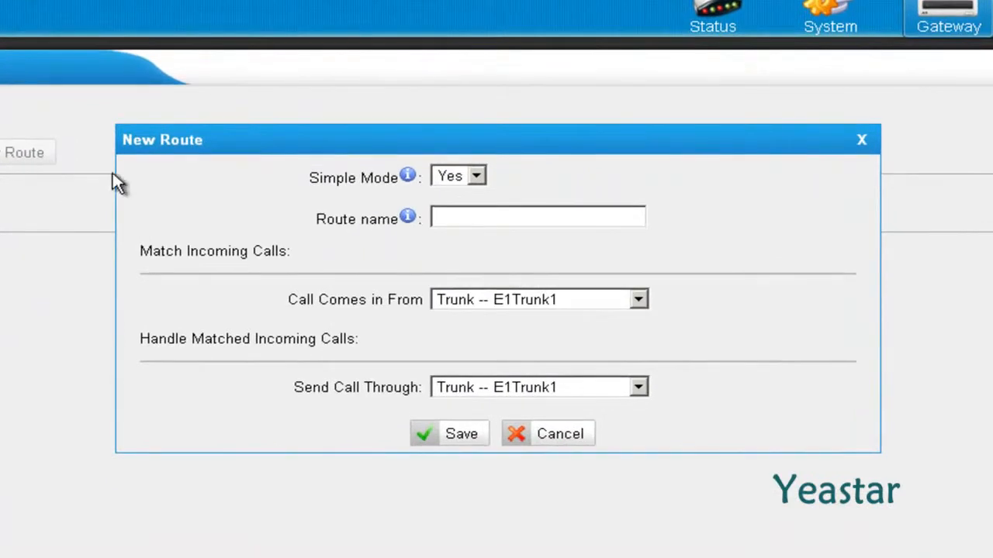
left_click(476, 176)
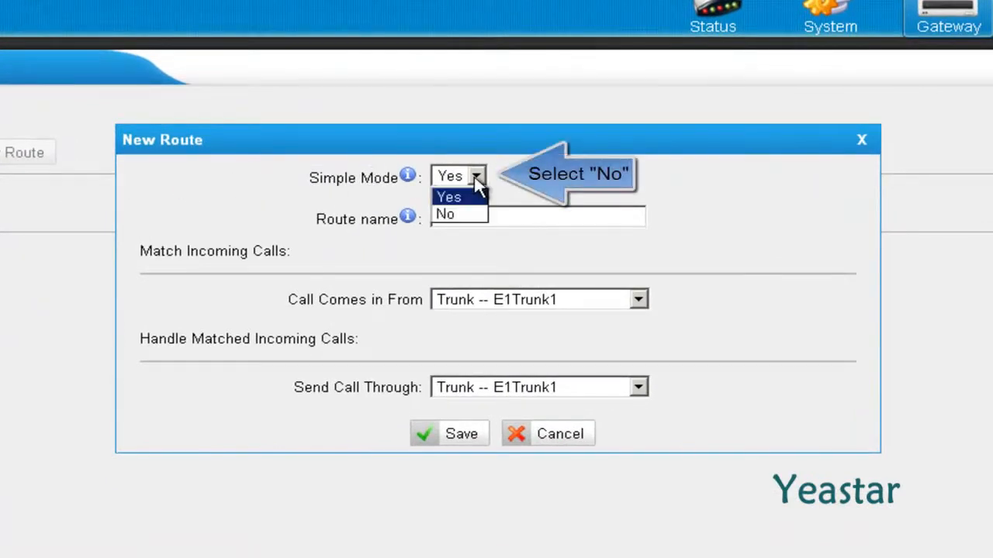
mouse_move(453, 214)
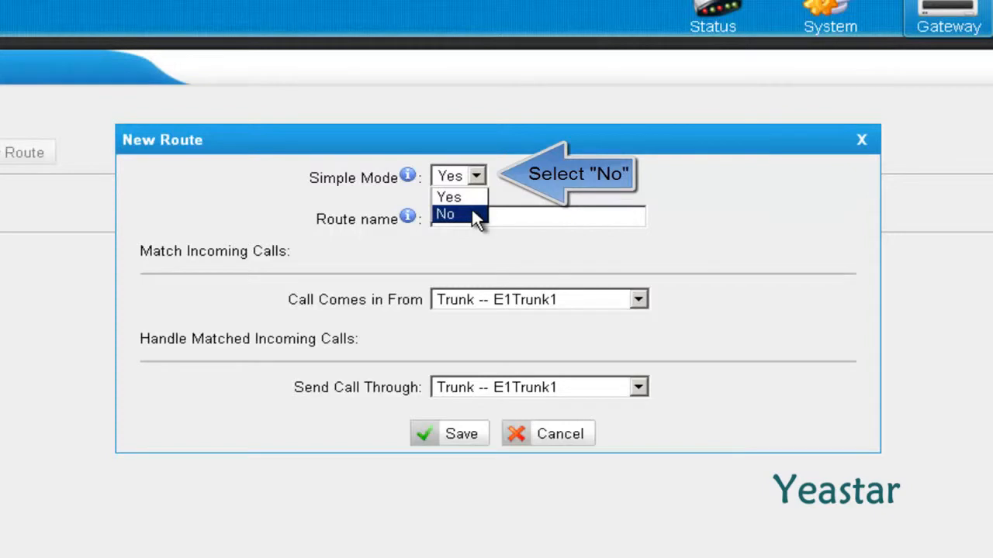
left_click(445, 214)
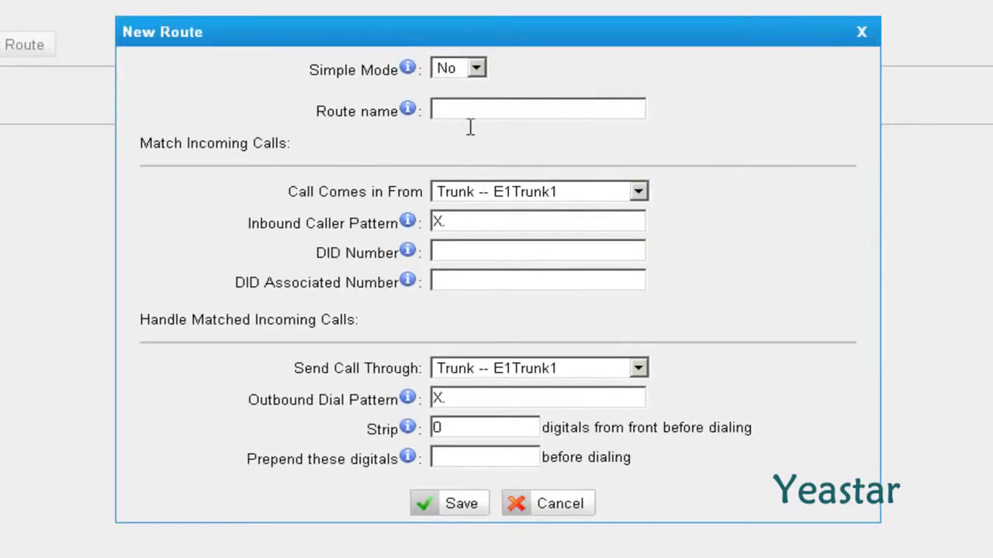
Enter the route name Lync2013_to_NeoGateTE
left_click(538, 109)
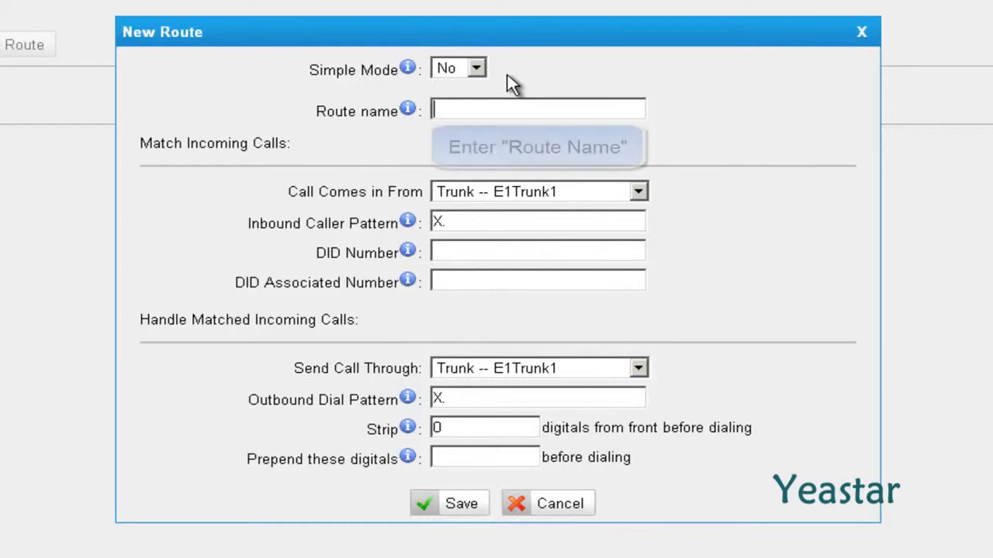
type("Ly")
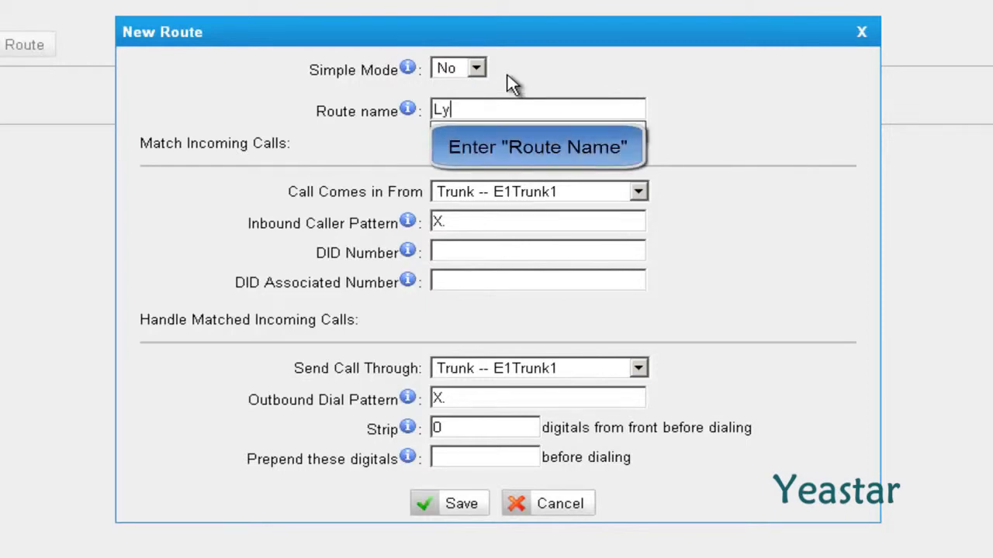
type("nc201")
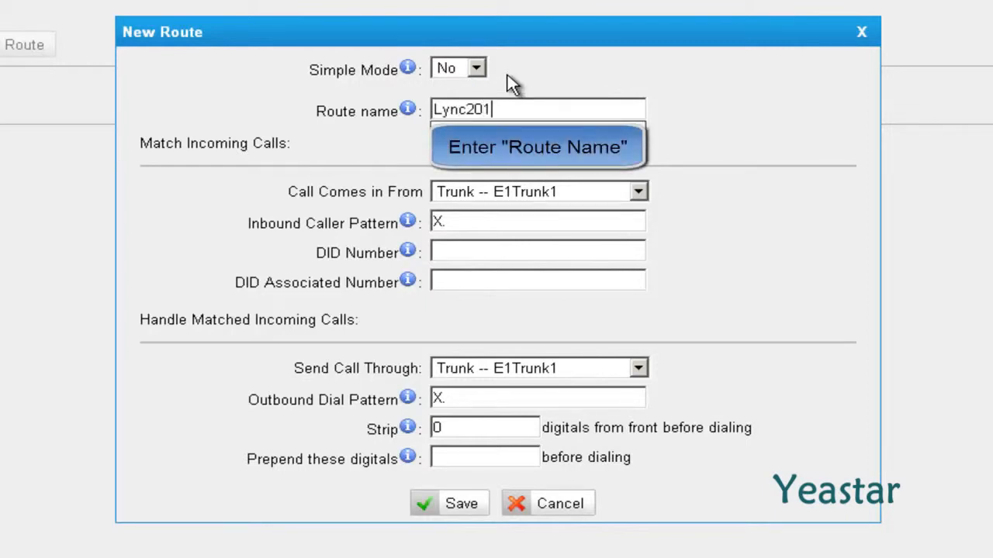
type("3_to_")
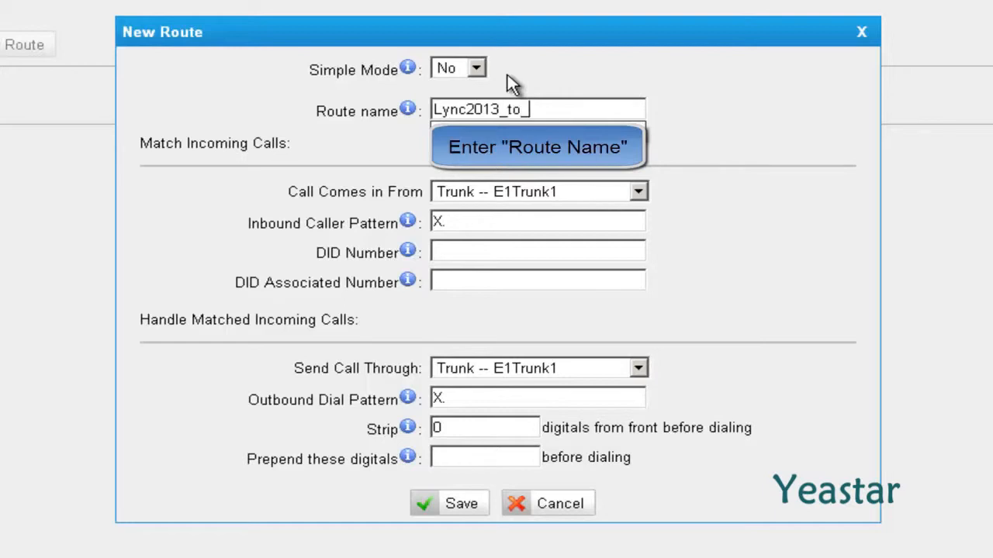
type("NeoGateTE")
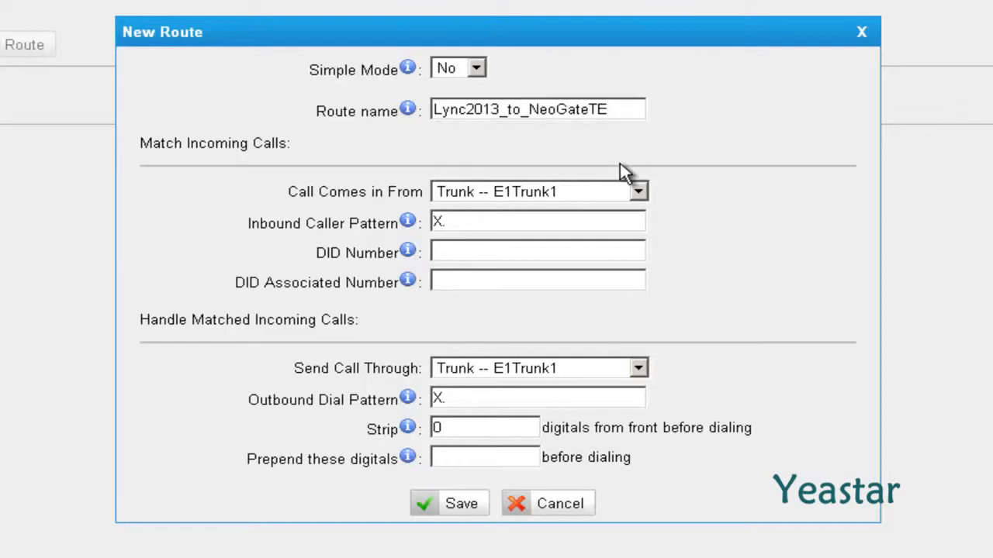
Take calls from ServiceProvider Lync2013 with DID +. through E1Trunk1
left_click(637, 192)
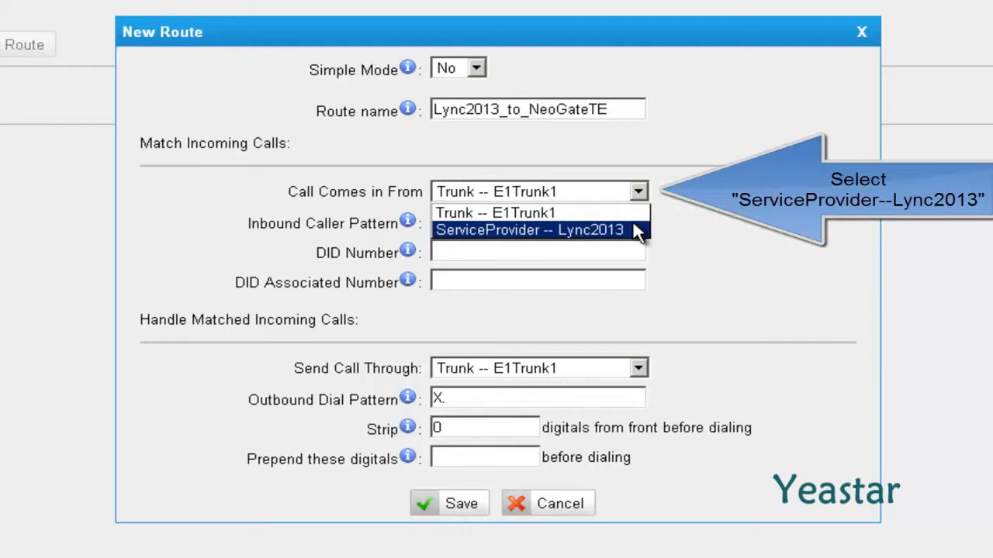
left_click(530, 230)
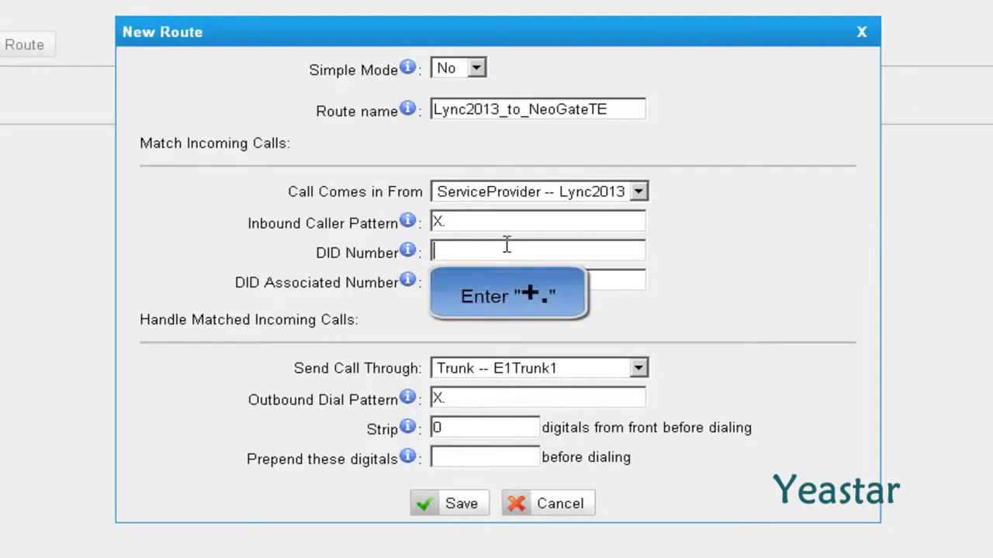
type("+.")
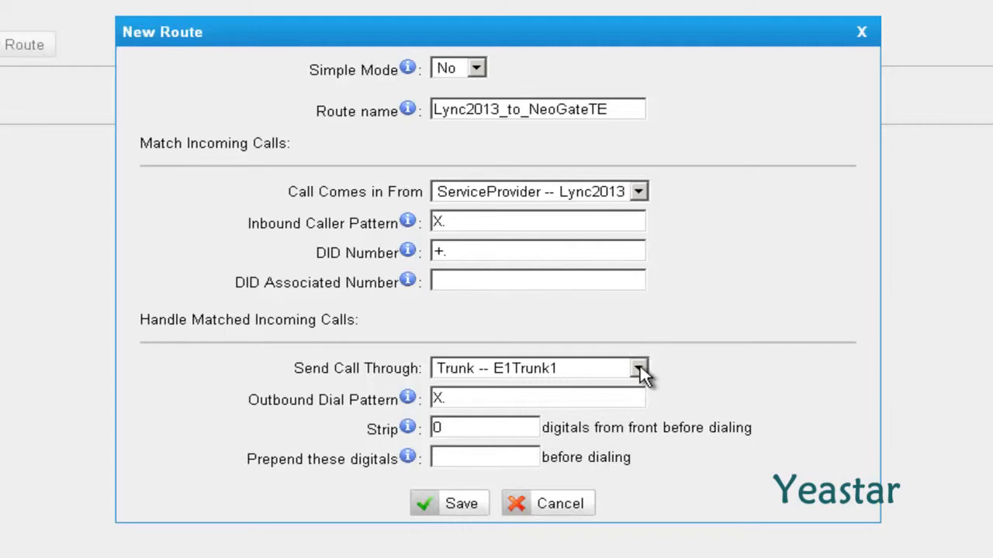
left_click(638, 368)
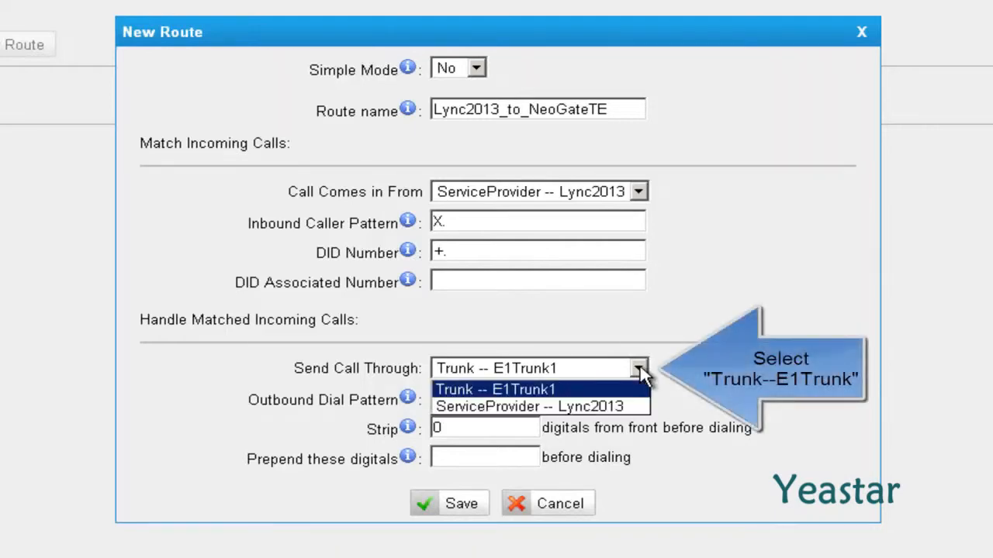
mouse_move(636, 391)
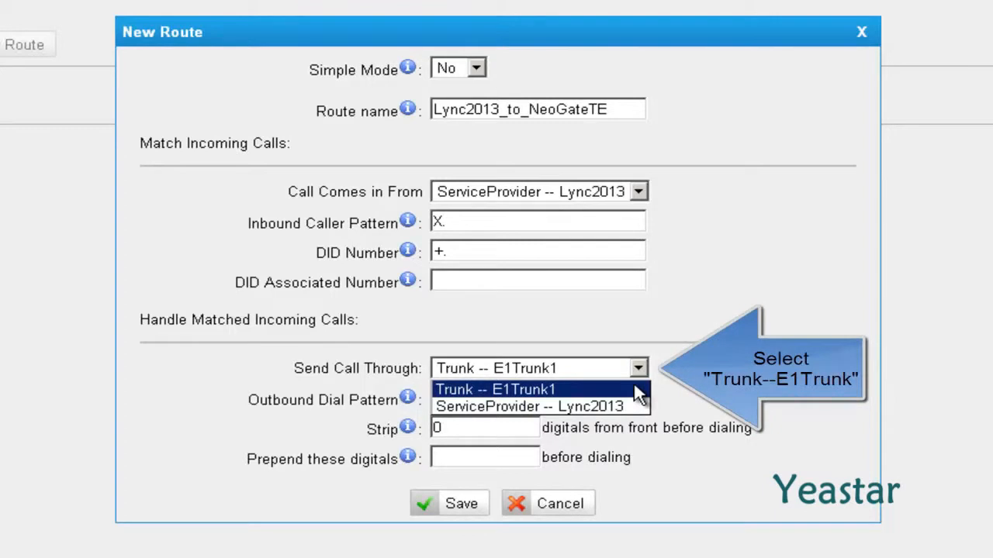
left_click(496, 388)
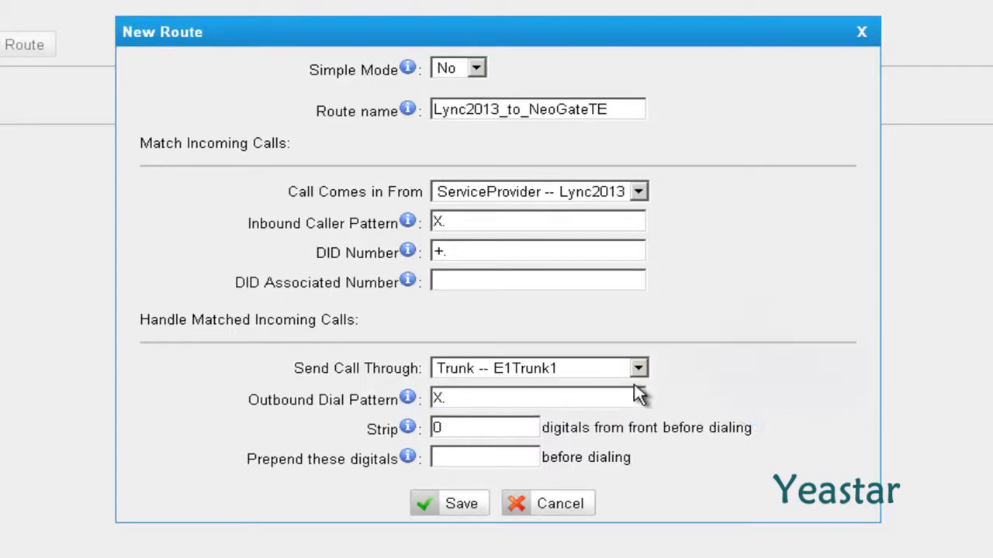
Set outbound pattern +. with 1 stripped digit and save the route
left_click(538, 398)
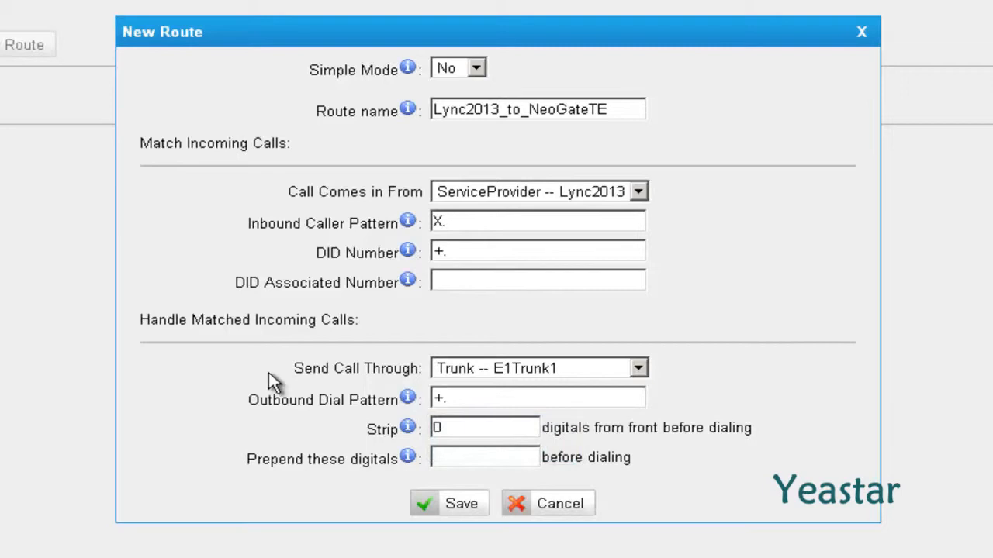
left_click(483, 428)
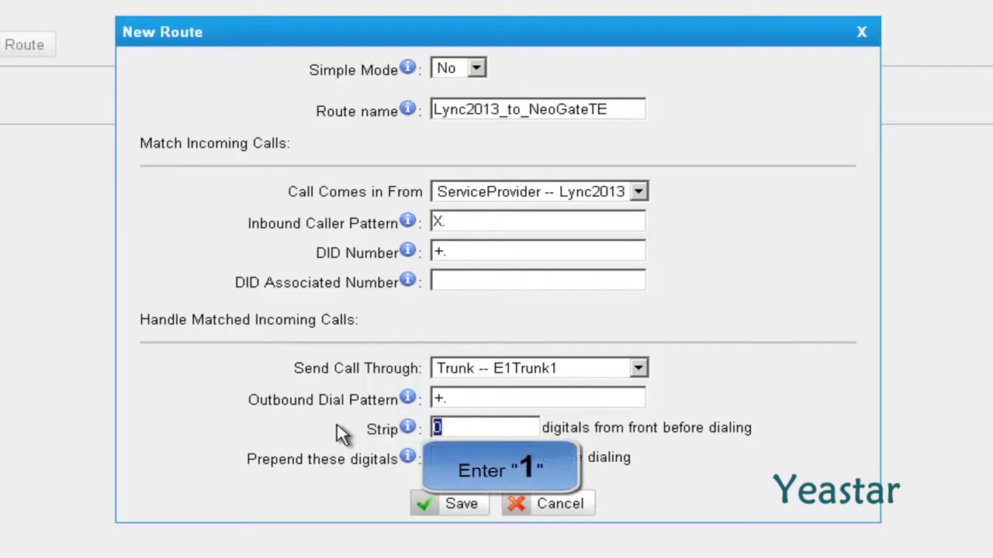
type("1")
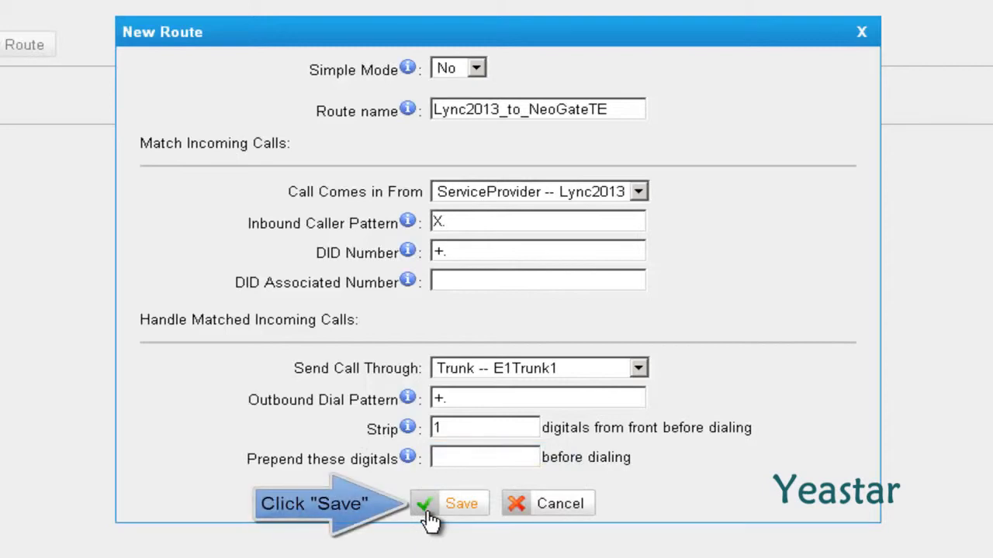
left_click(448, 503)
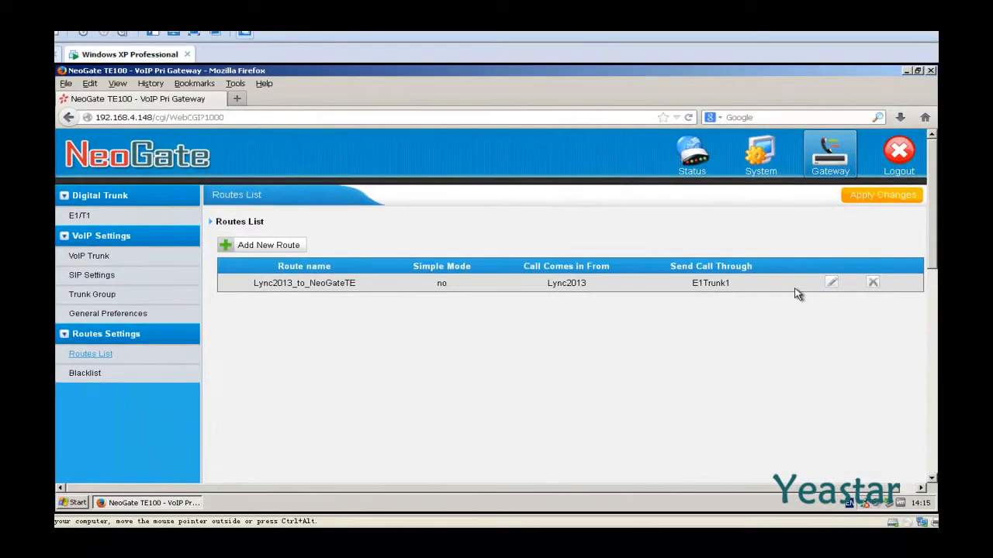
left_click(882, 195)
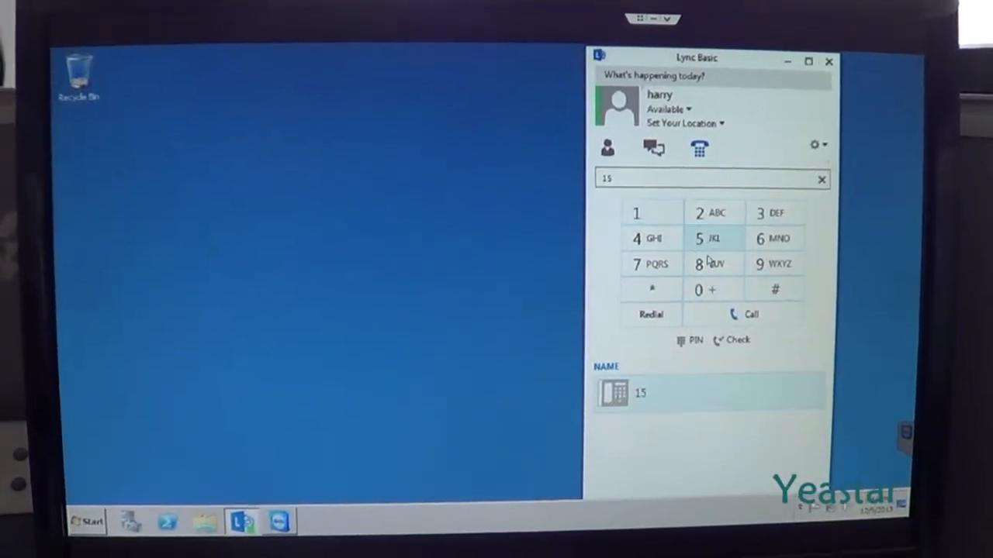
left_click(775, 263)
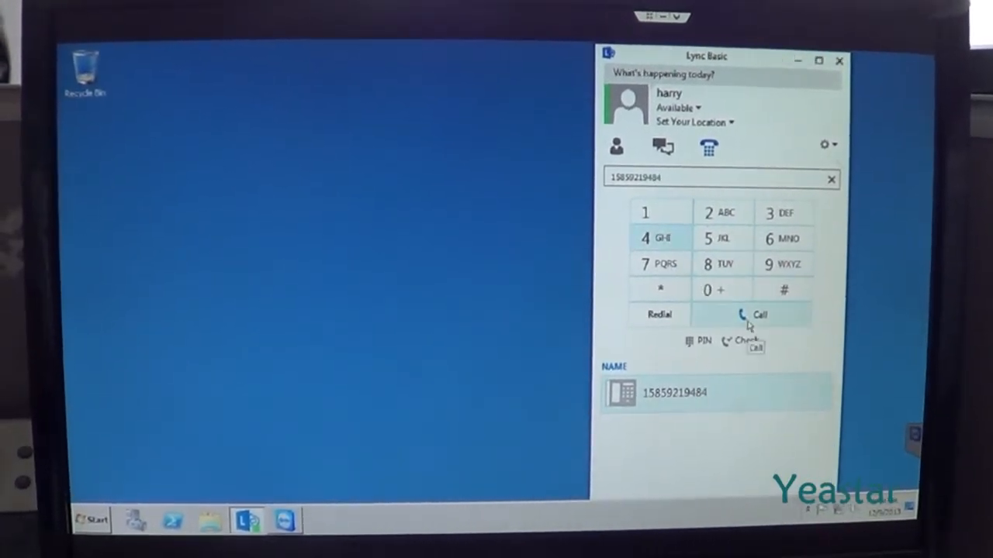
left_click(750, 314)
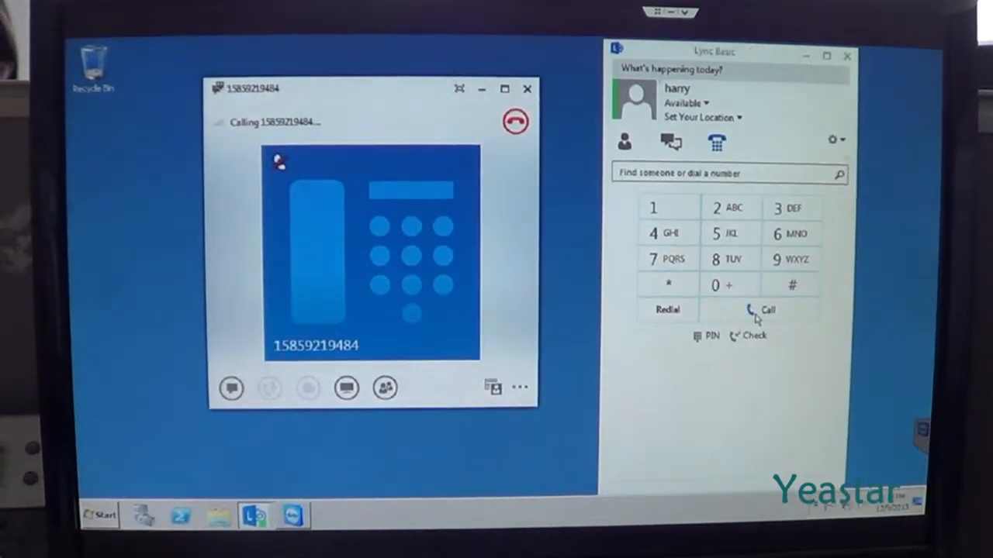